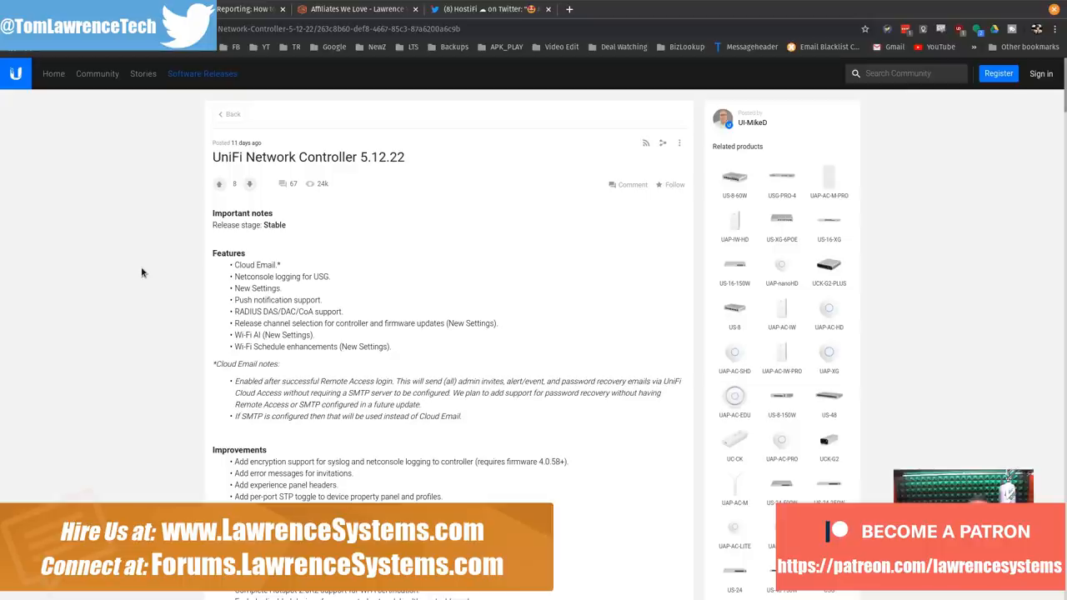
mouse_move(380, 164)
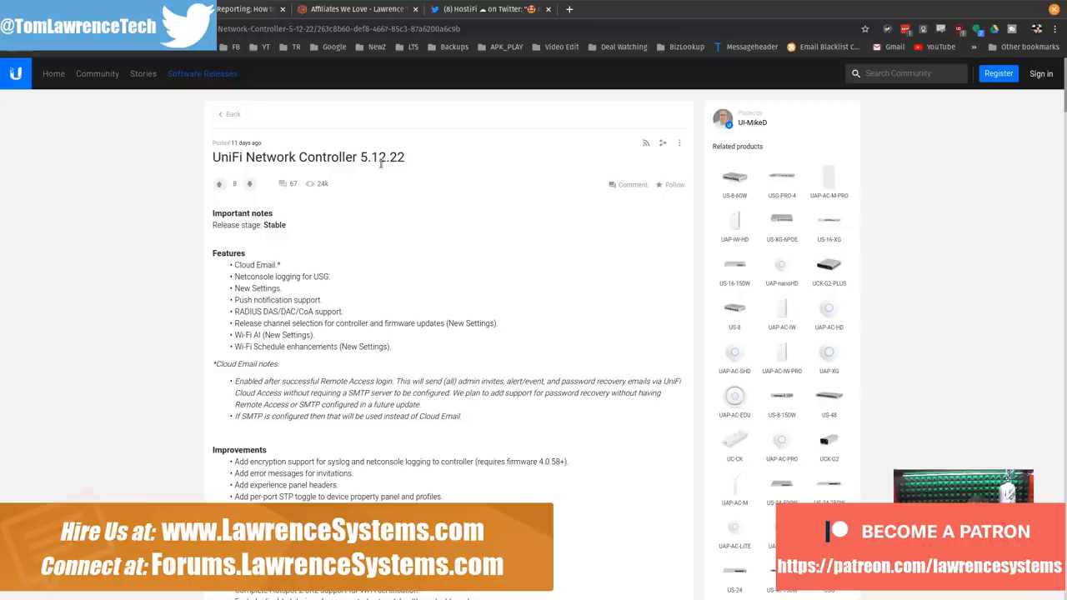
mouse_move(347, 270)
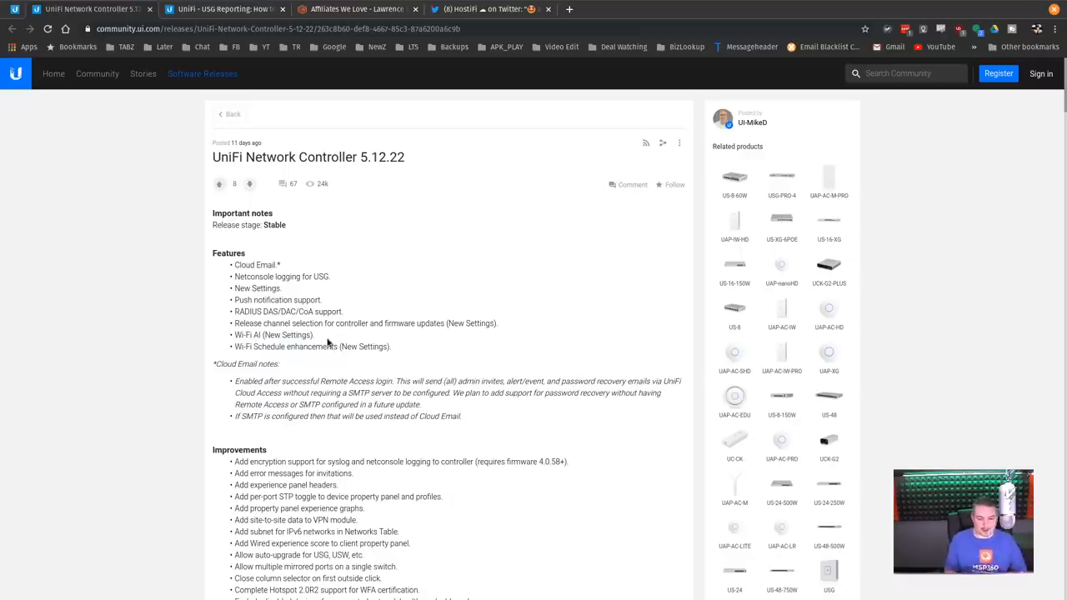
Step: Skim the release notes and highlight the site-to-site VPN data improvement
scroll(down, 3)
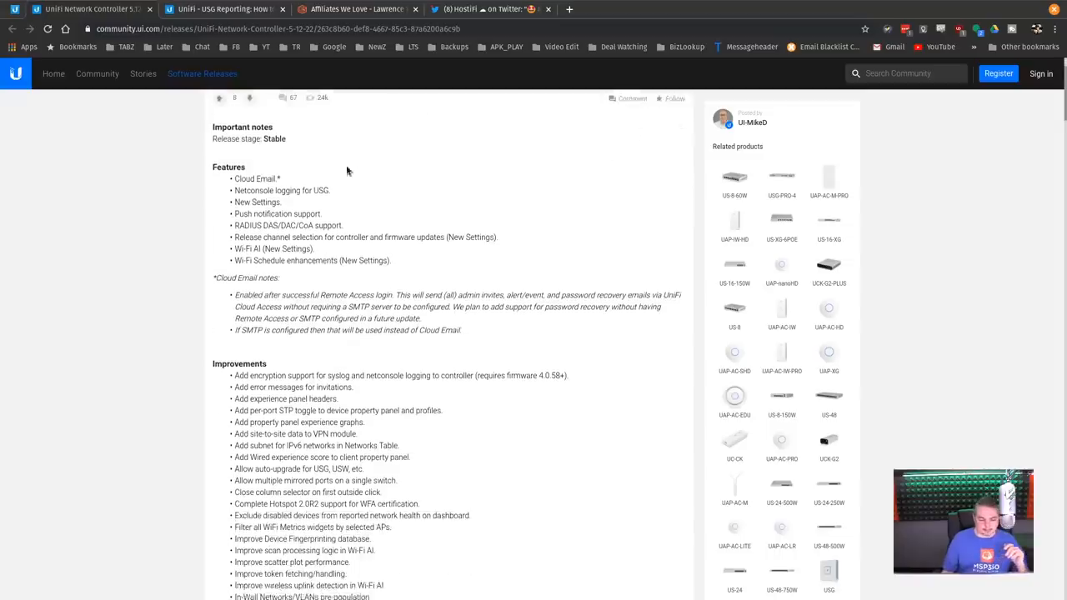
scroll(down, 3)
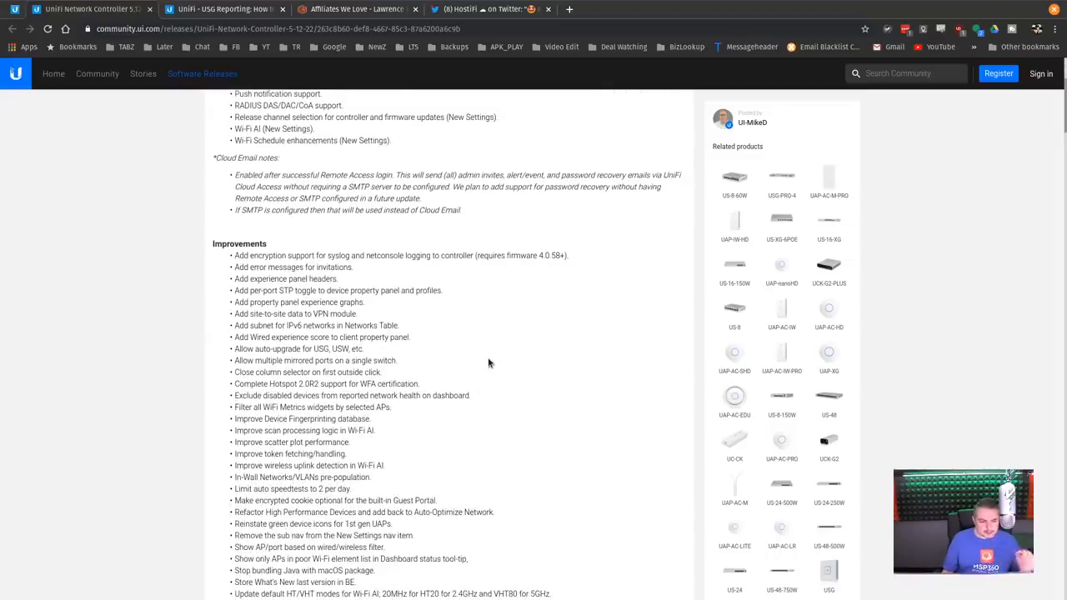
double_click(247, 290)
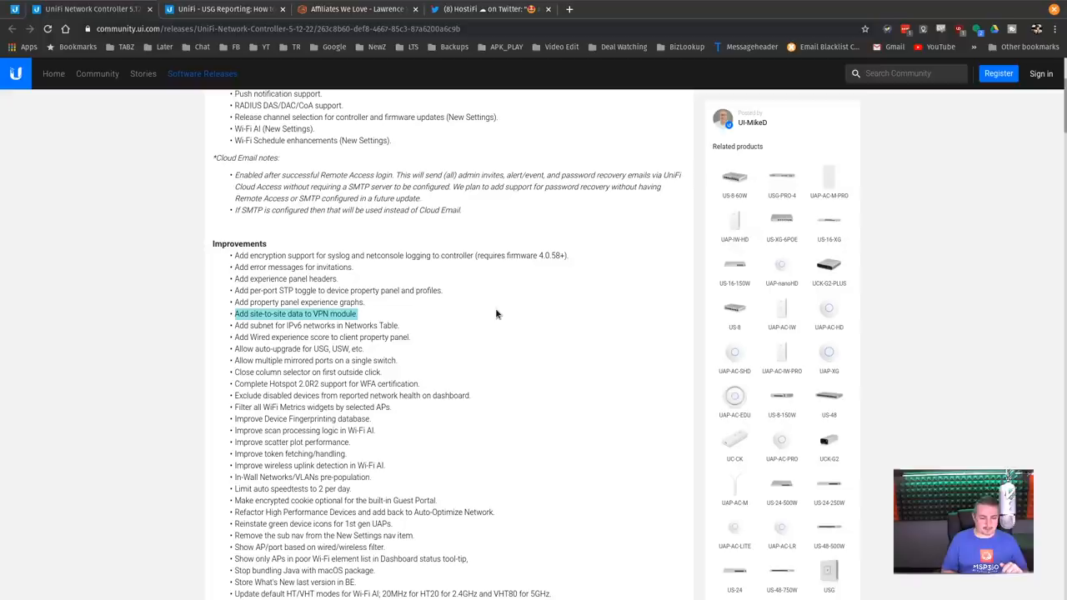
mouse_move(344, 342)
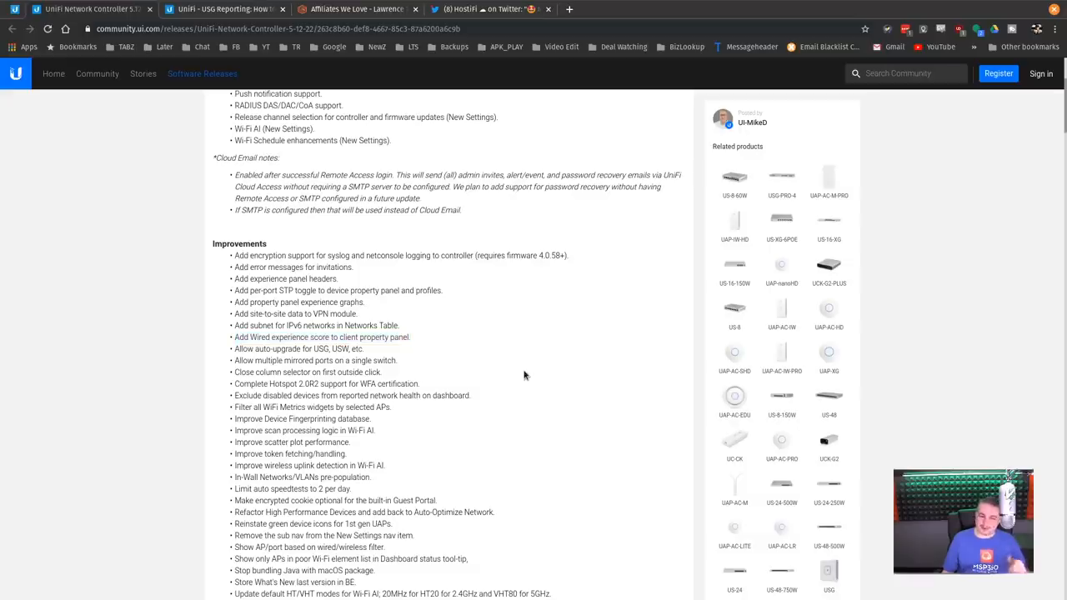
scroll(down, 3)
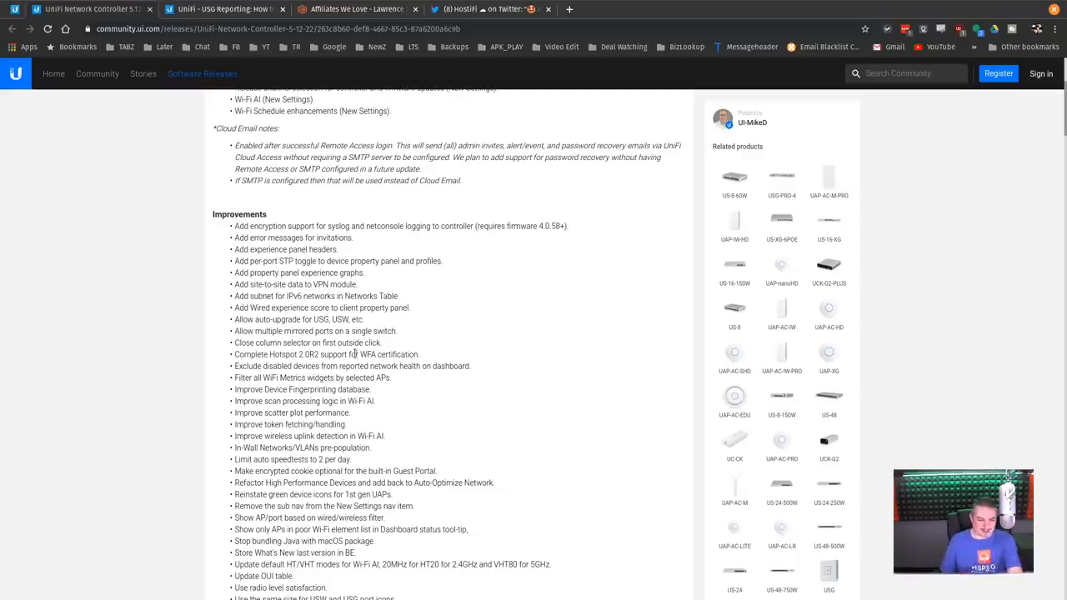
scroll(down, 3)
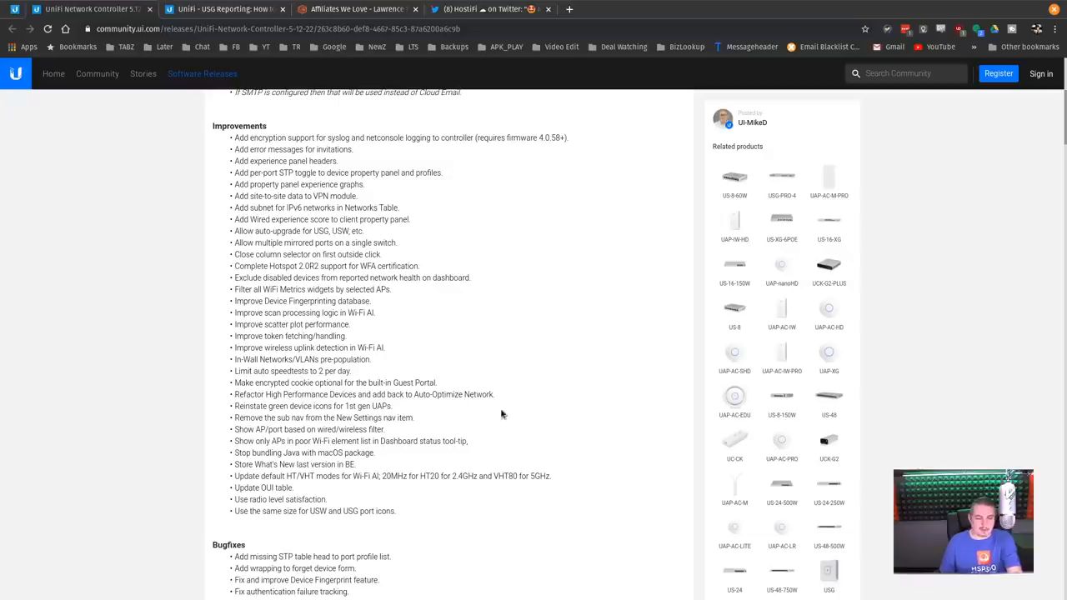
mouse_move(464, 410)
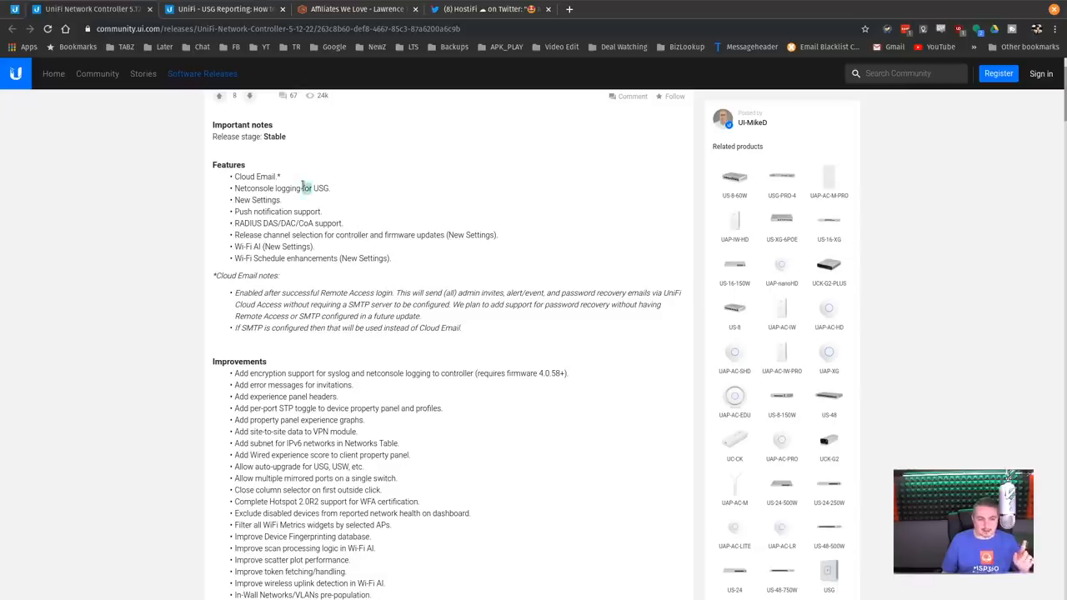
Step: Highlight the Netconsole logging for USG feature and skim the article's contents
double_click(282, 188)
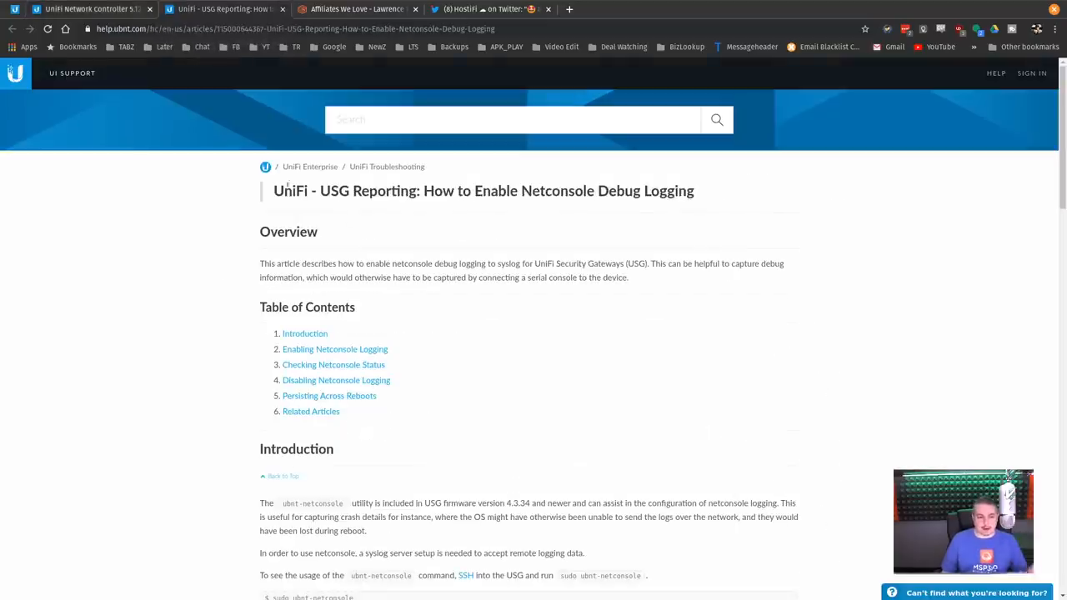
mouse_move(565, 220)
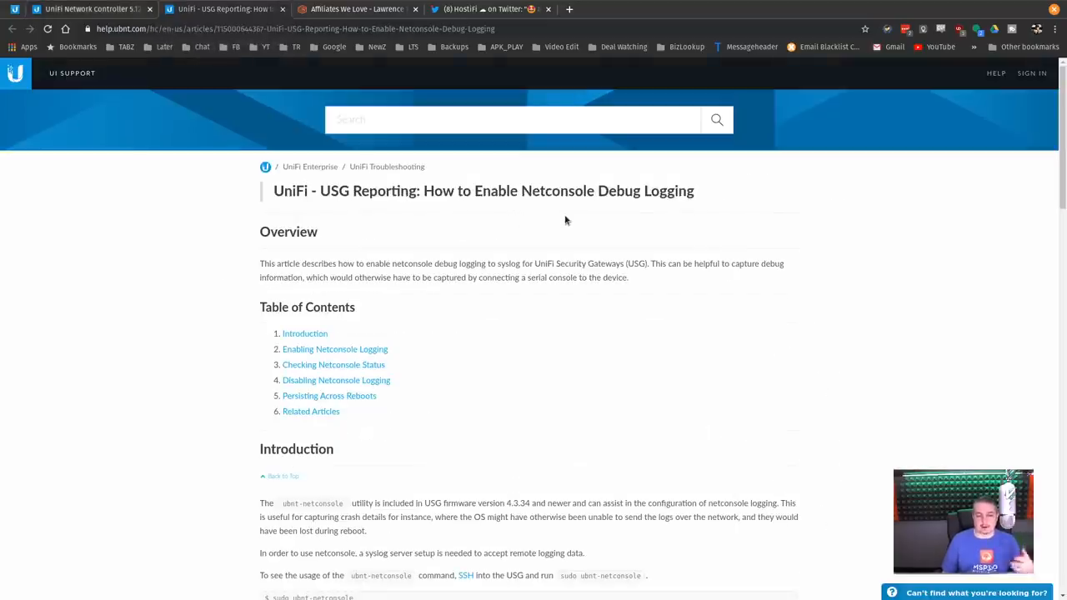
scroll(down, 3)
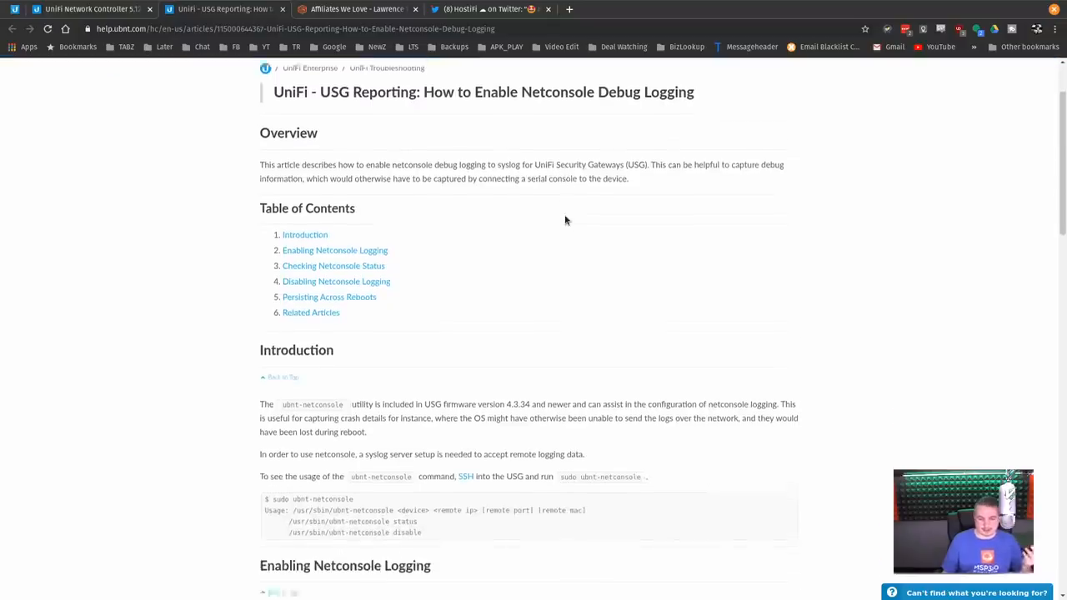
scroll(down, 3)
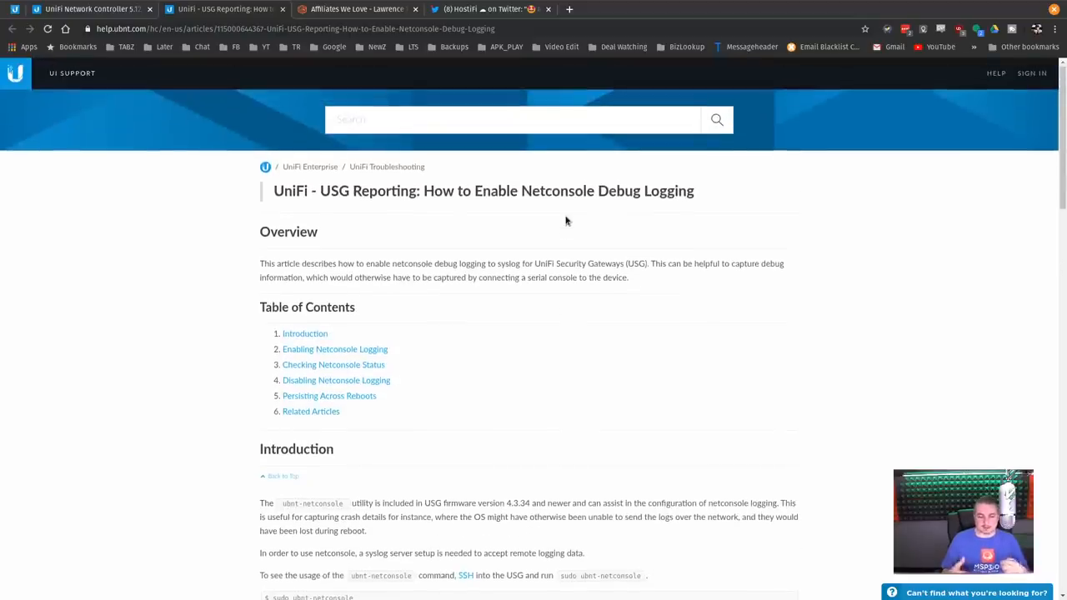
mouse_move(792, 300)
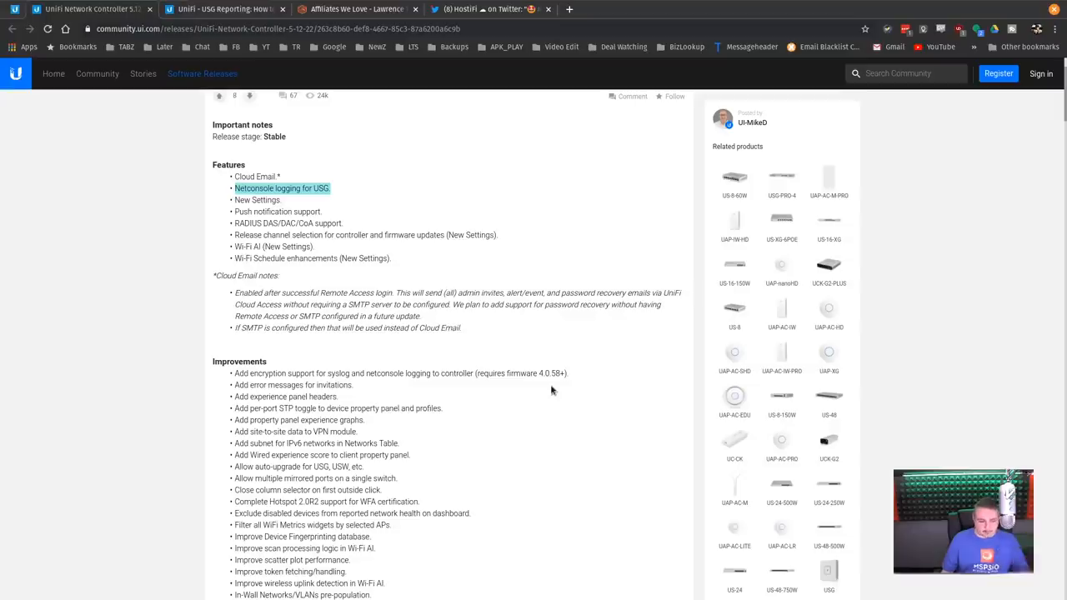
Step: Read down through the Features and Improvements sections of the 5.12.22 release notes
scroll(down, 3)
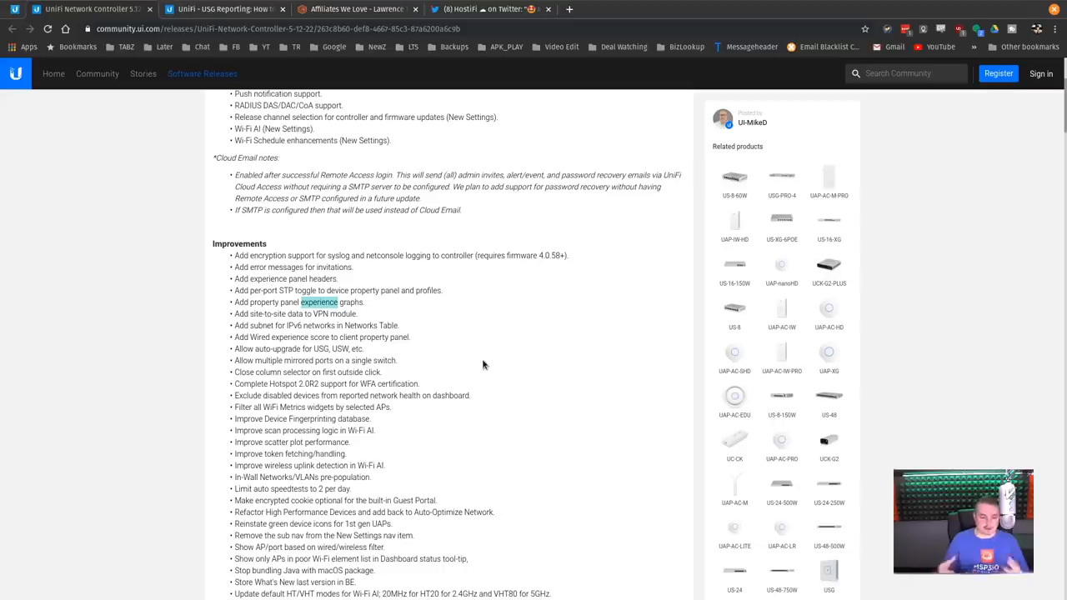
scroll(down, 3)
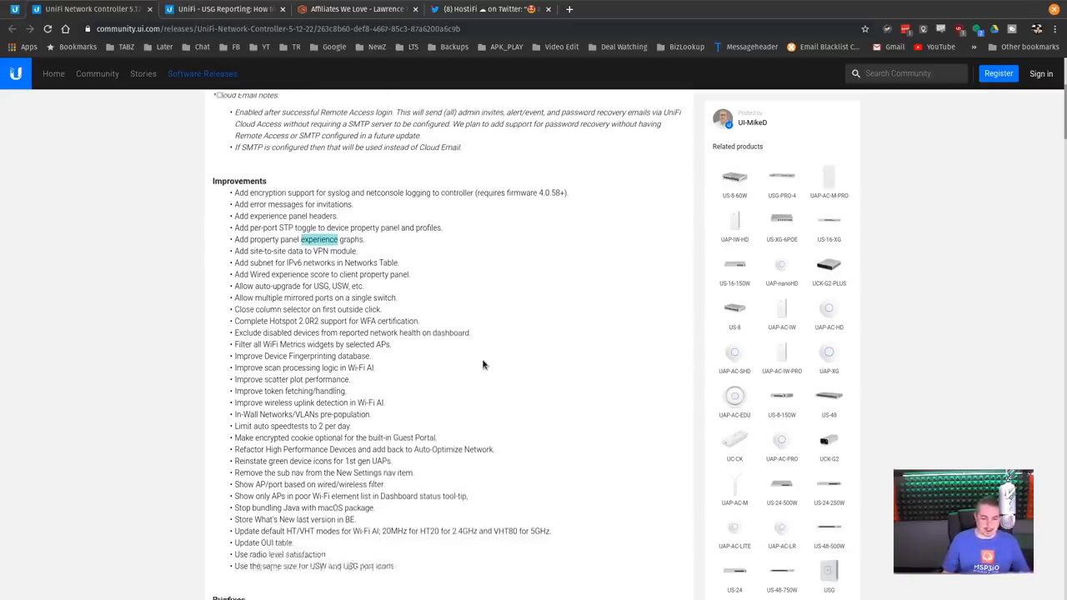
scroll(down, 3)
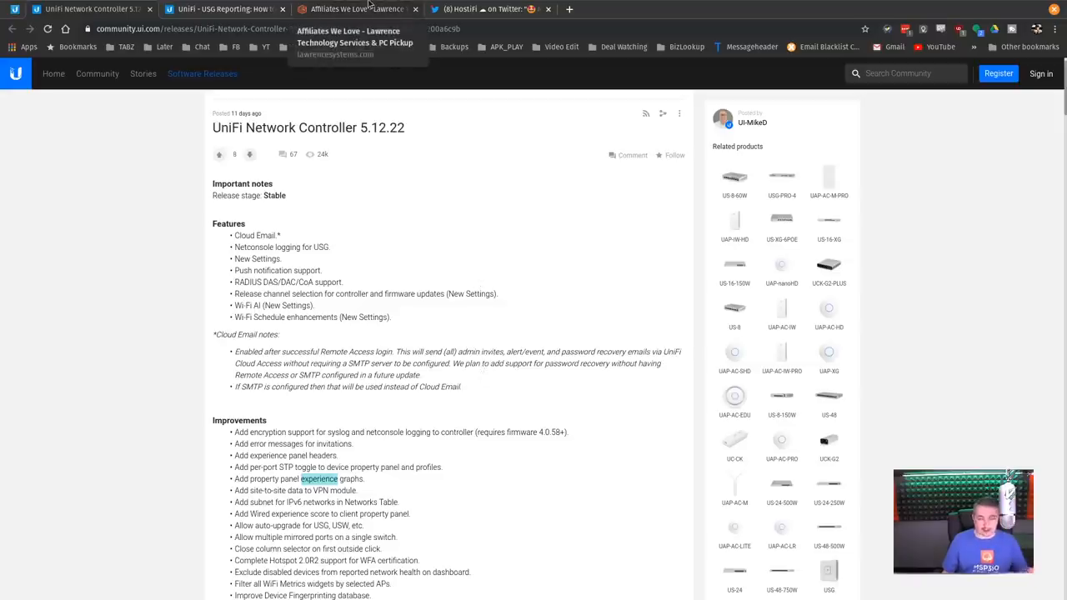
Step: Show the Lawrence Systems affiliates page with the HostiFi hosted controller tile
click(357, 10)
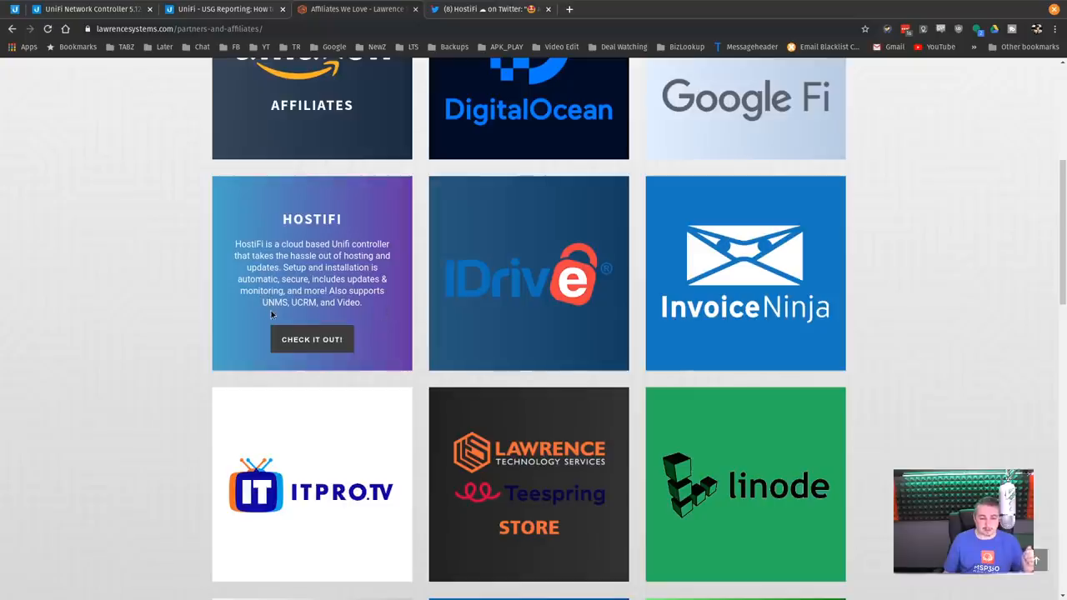
mouse_move(312, 340)
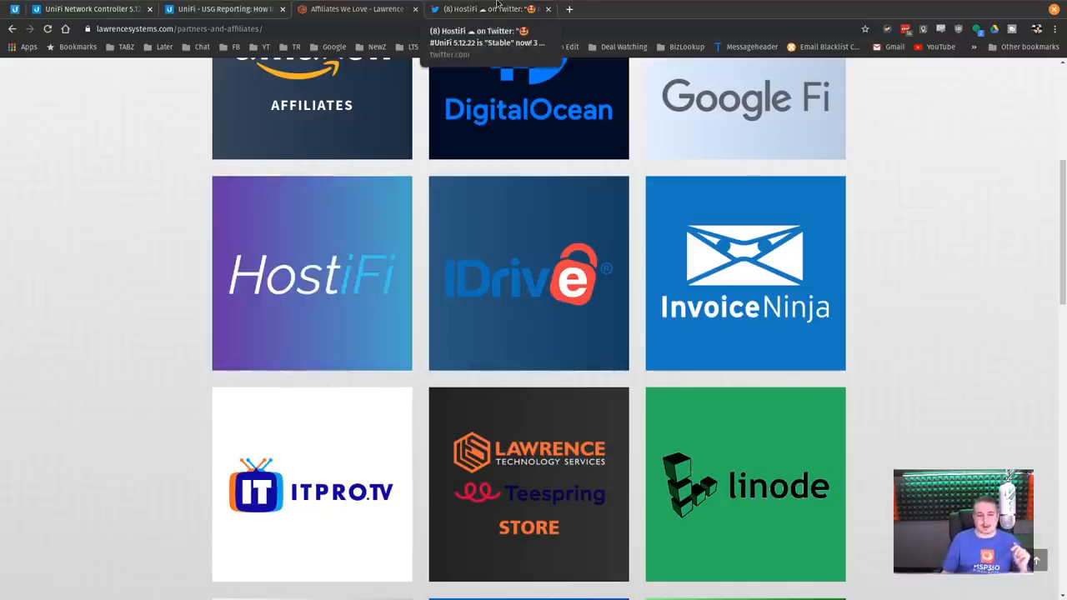
Step: Show HostiFi's tweet announcing UniFi 5.12.22 as stable
click(487, 10)
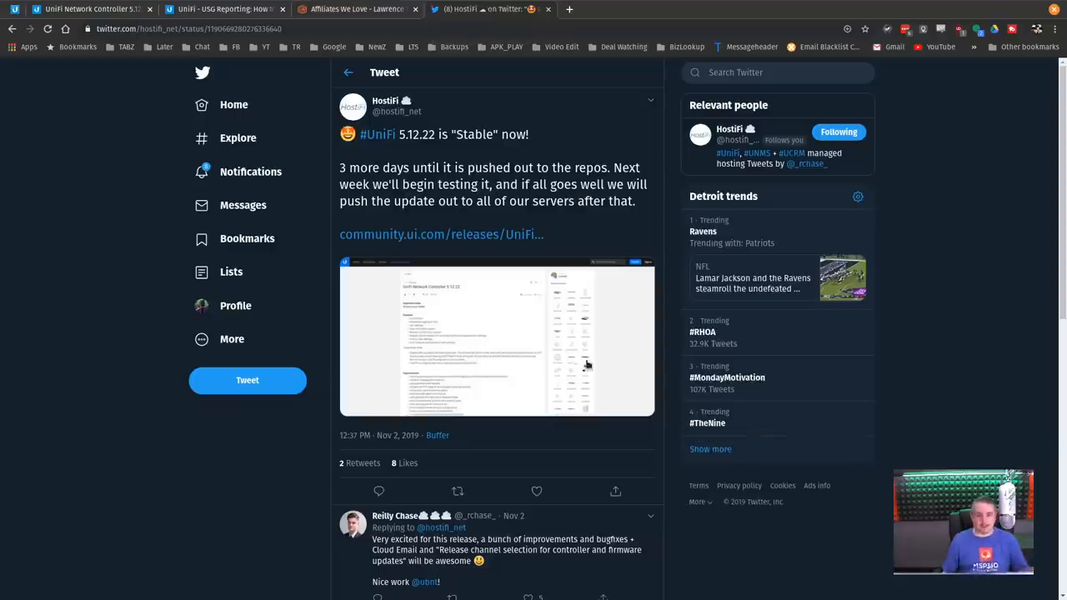
mouse_move(620, 267)
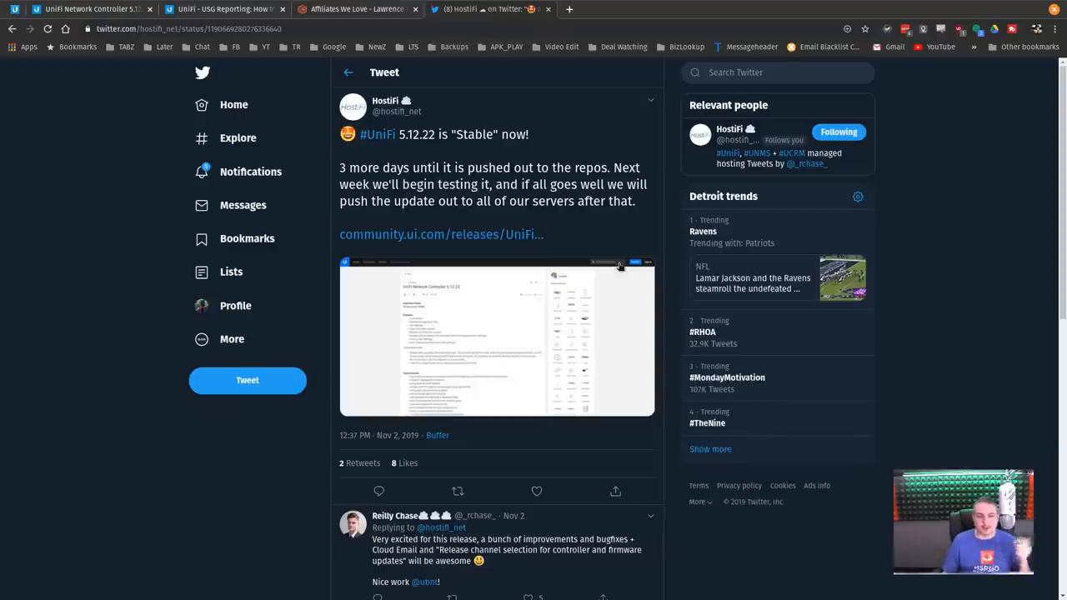
mouse_move(534, 161)
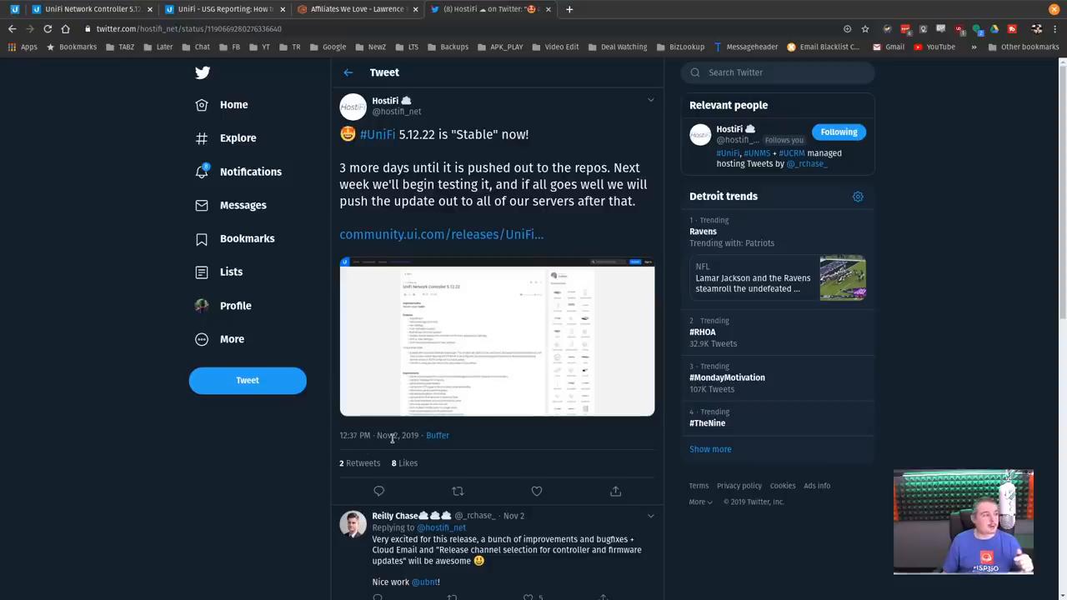
mouse_move(500, 207)
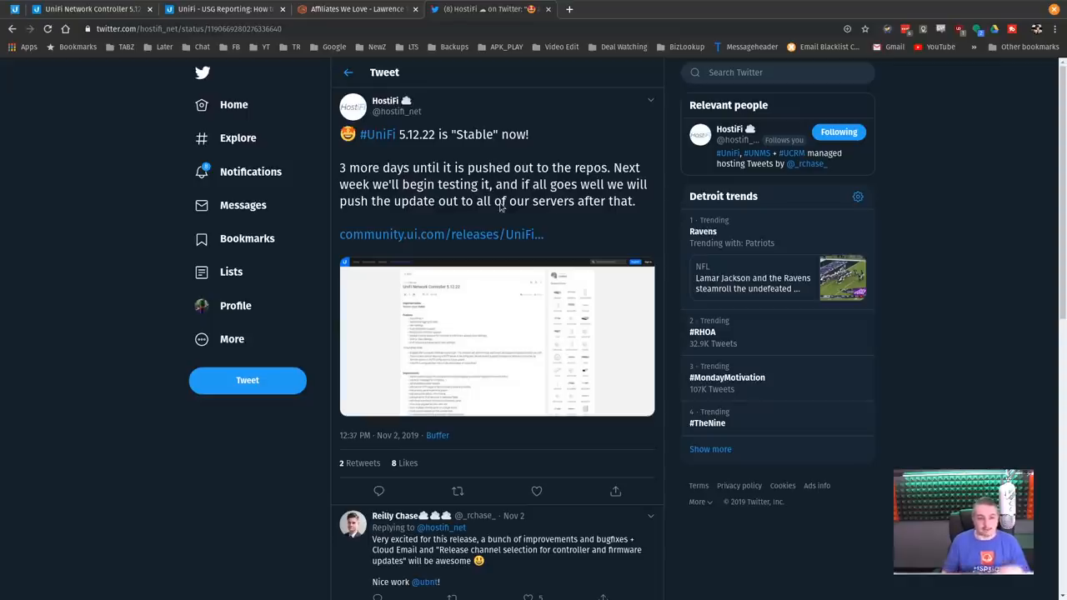
mouse_move(543, 177)
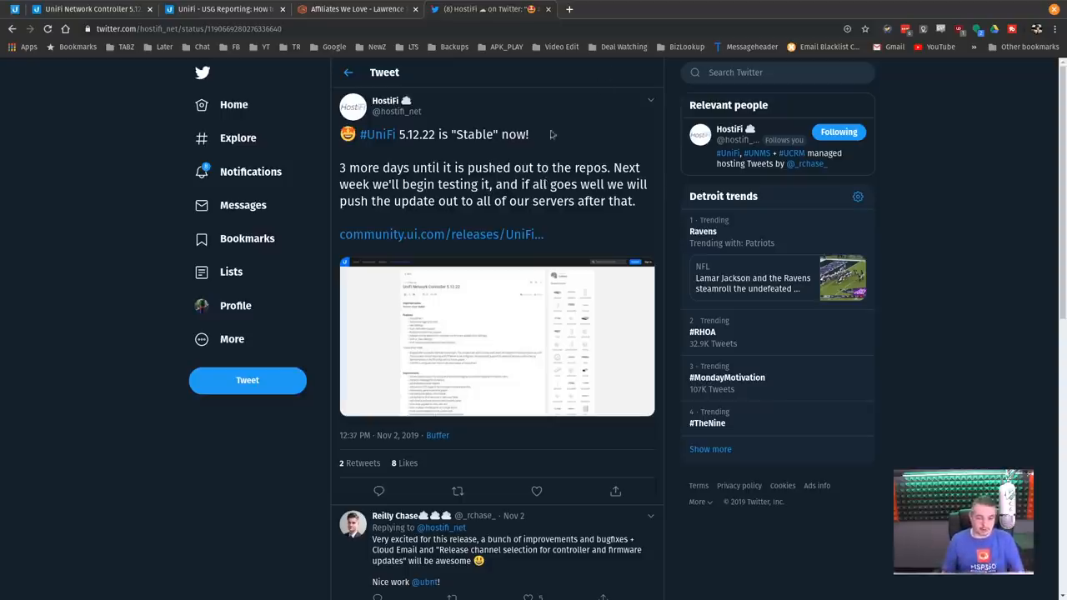
mouse_move(480, 244)
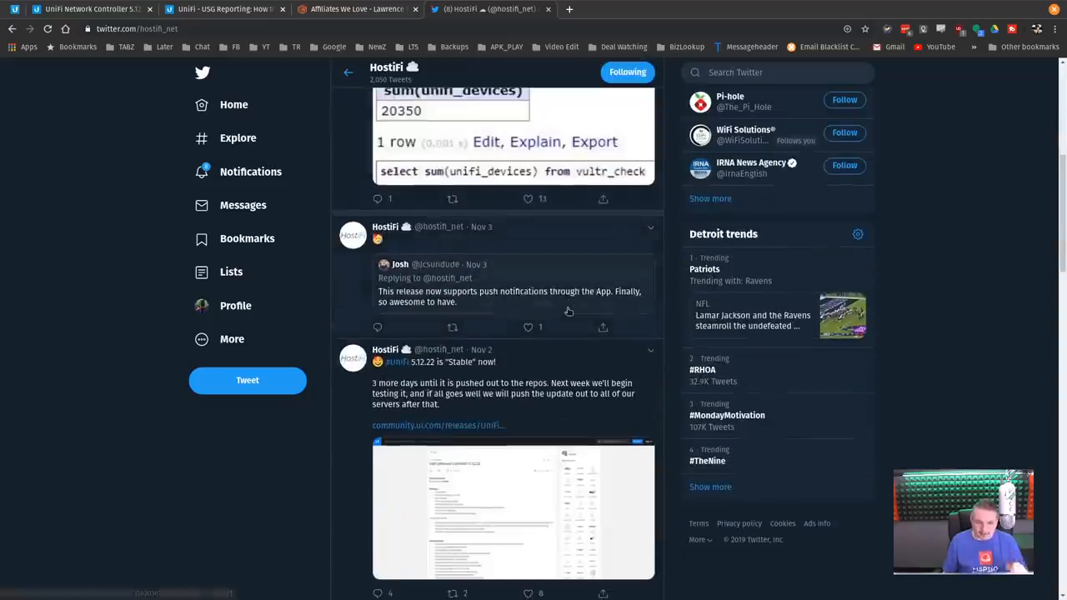
Step: Browse HostiFi's profile feed to the pinned 20,000-devices milestone tweet
scroll(down, 3)
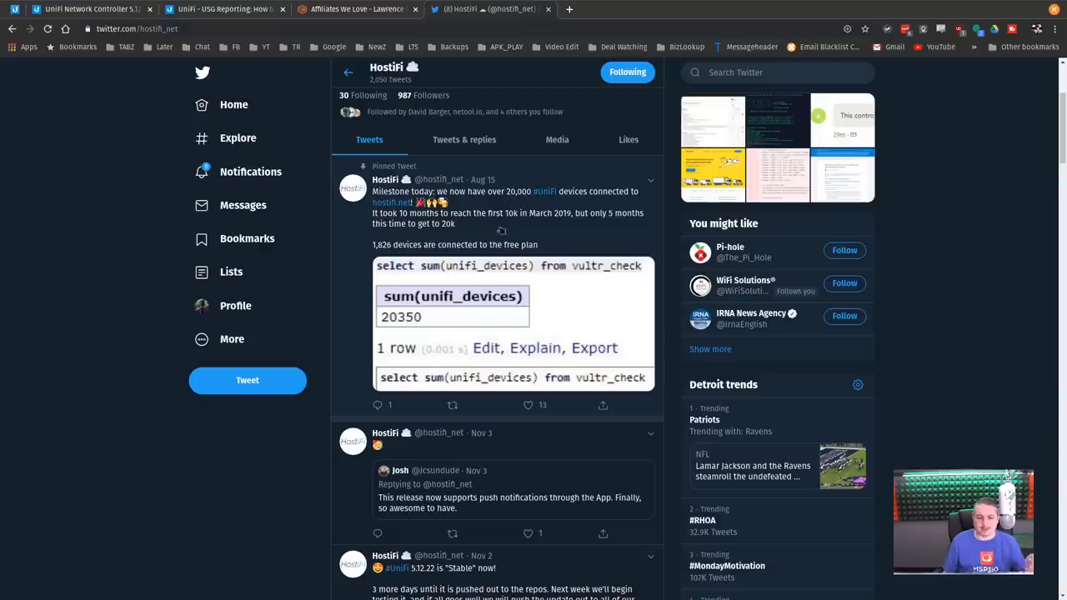
mouse_move(514, 227)
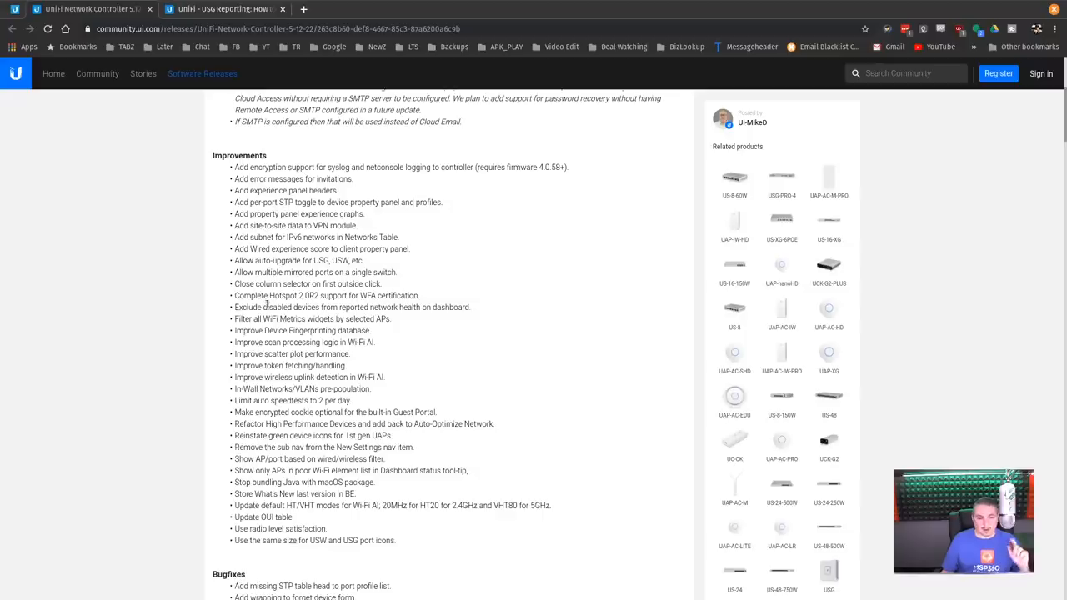
Step: Highlight the 'Improve Device Fingerprinting database' line and read the Improvements list
double_click(274, 330)
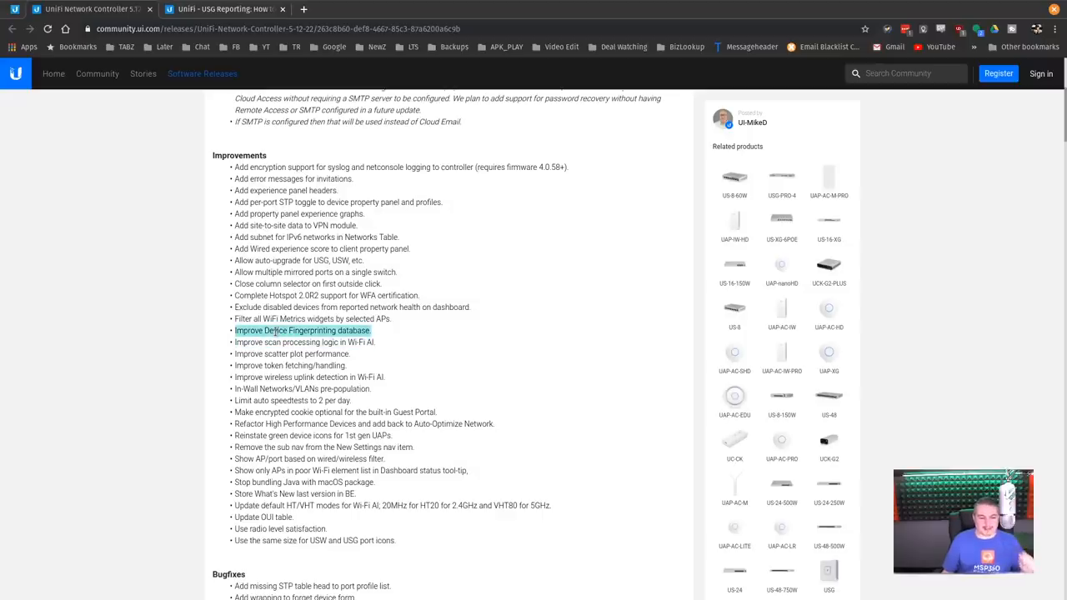
scroll(down, 3)
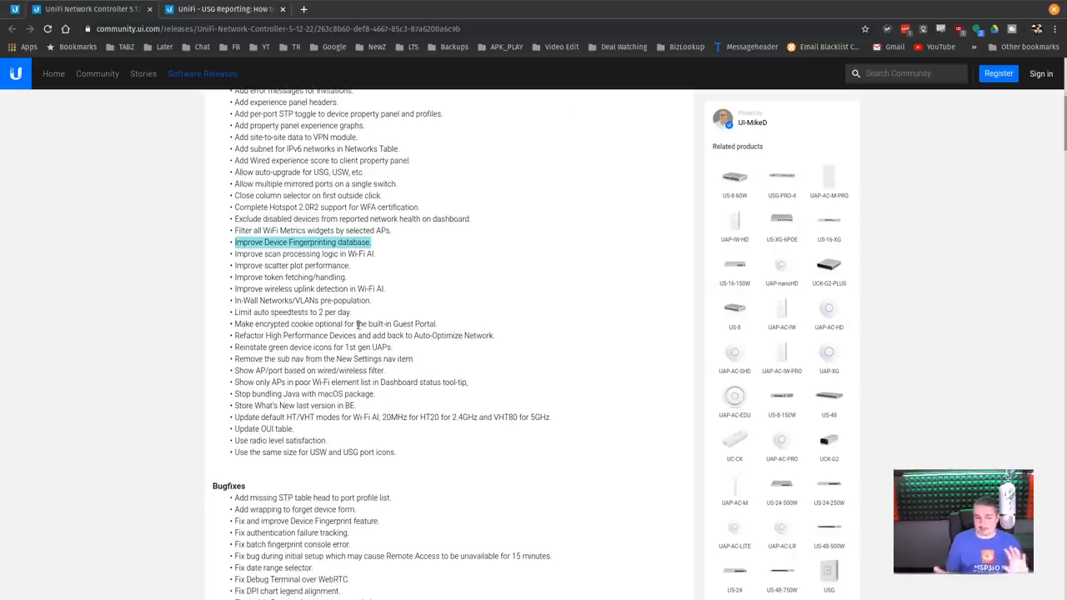
mouse_move(140, 44)
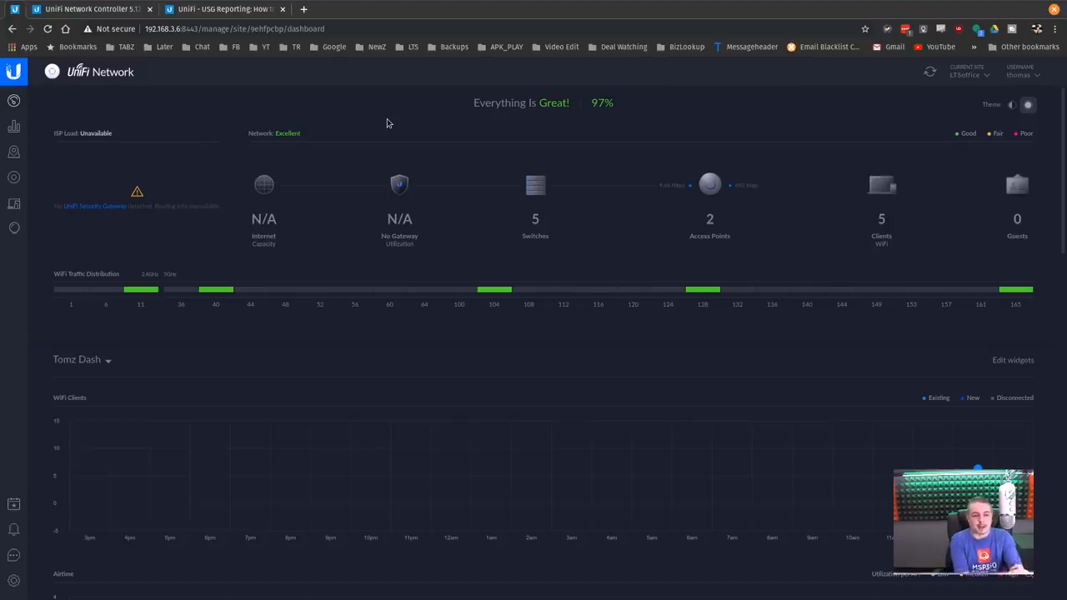
mouse_move(390, 120)
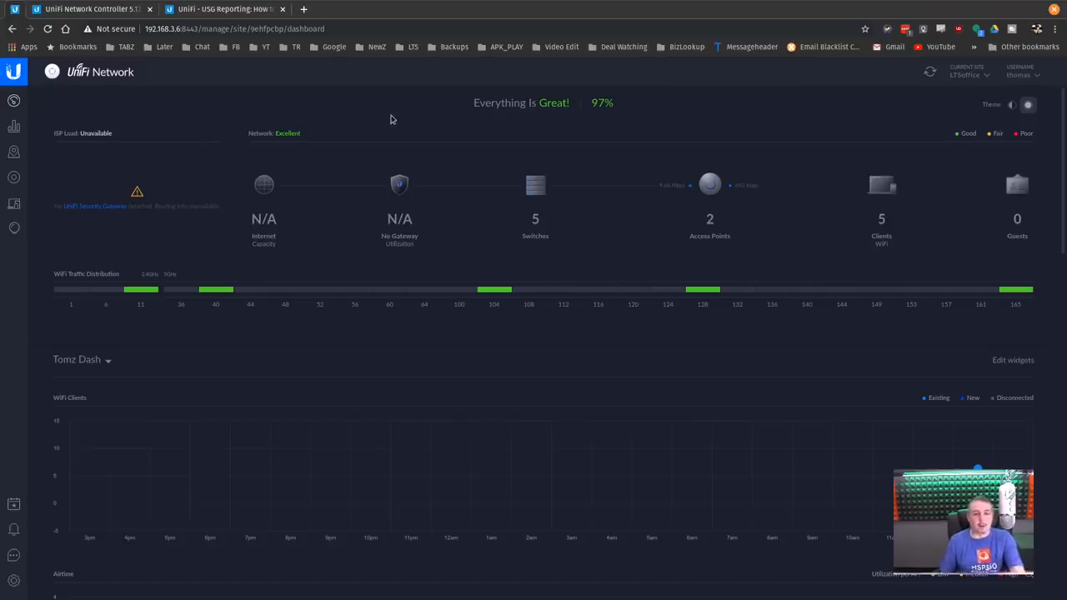
mouse_move(410, 167)
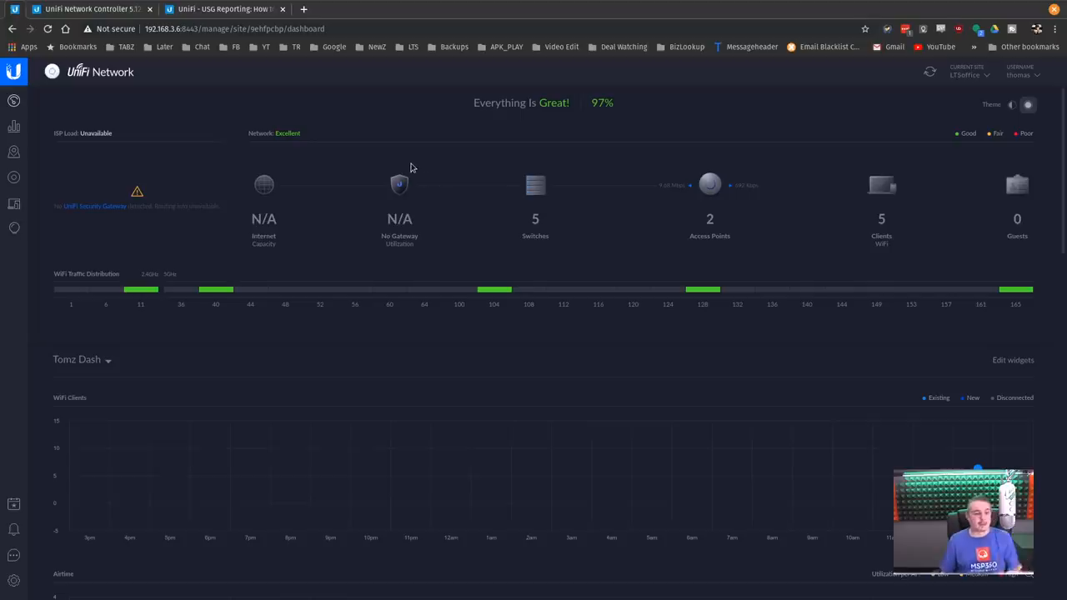
mouse_move(602, 104)
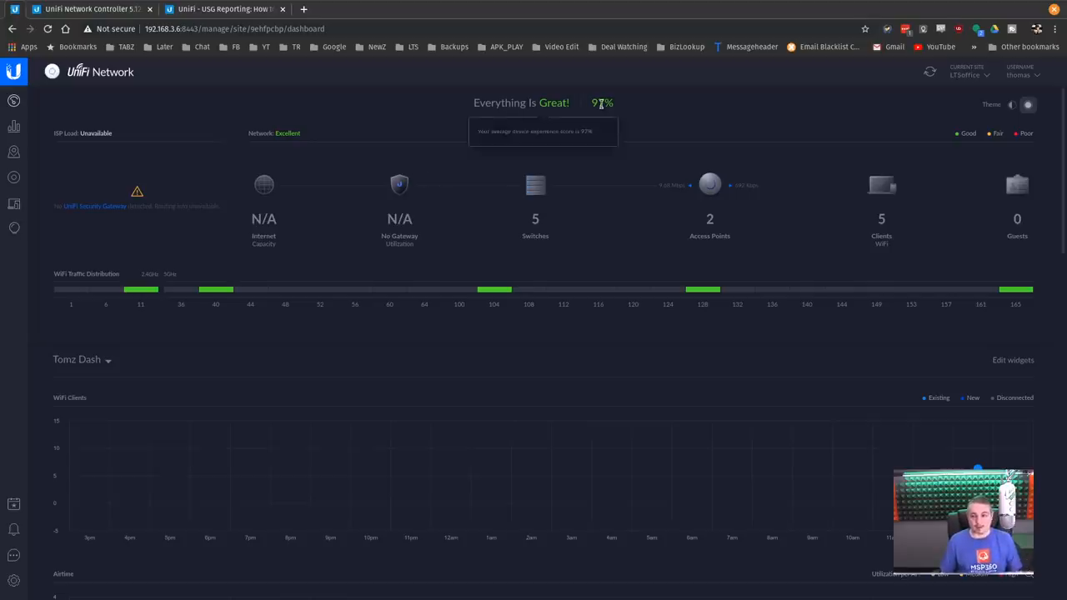
mouse_move(500, 244)
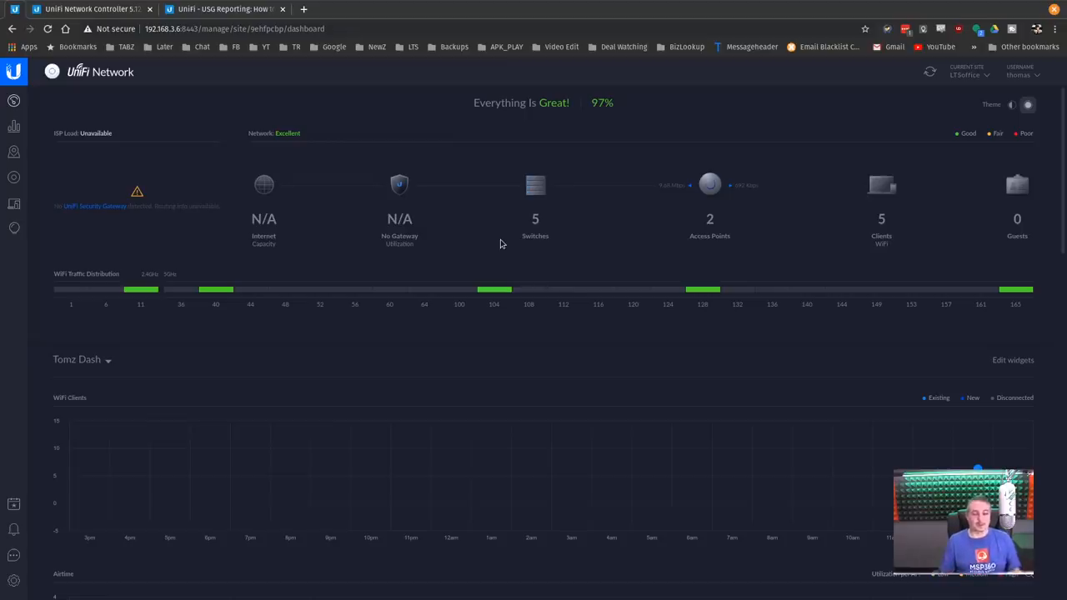
mouse_move(14, 130)
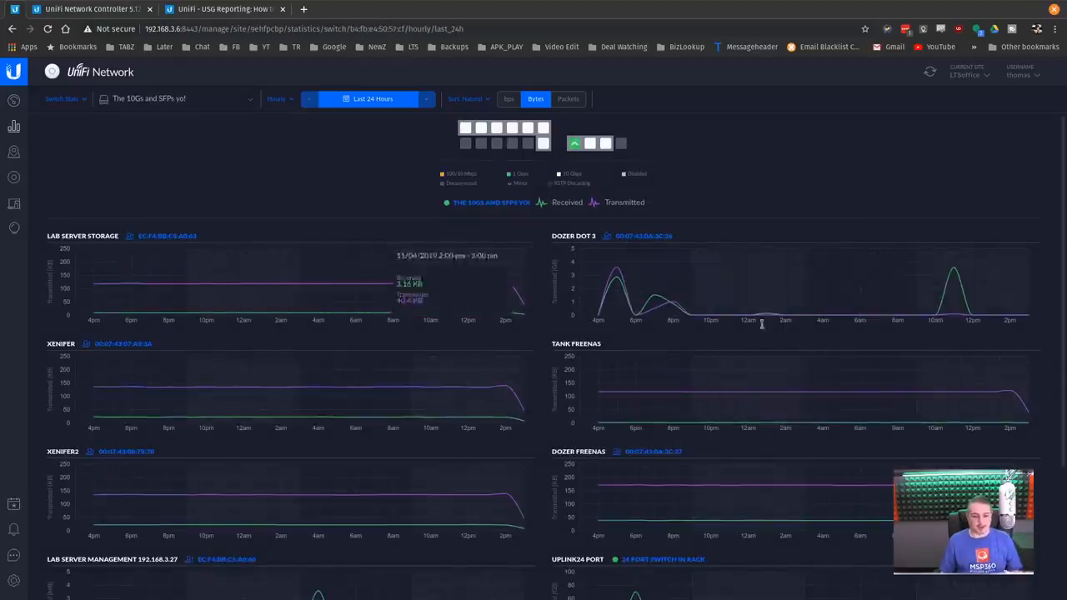
mouse_move(93, 200)
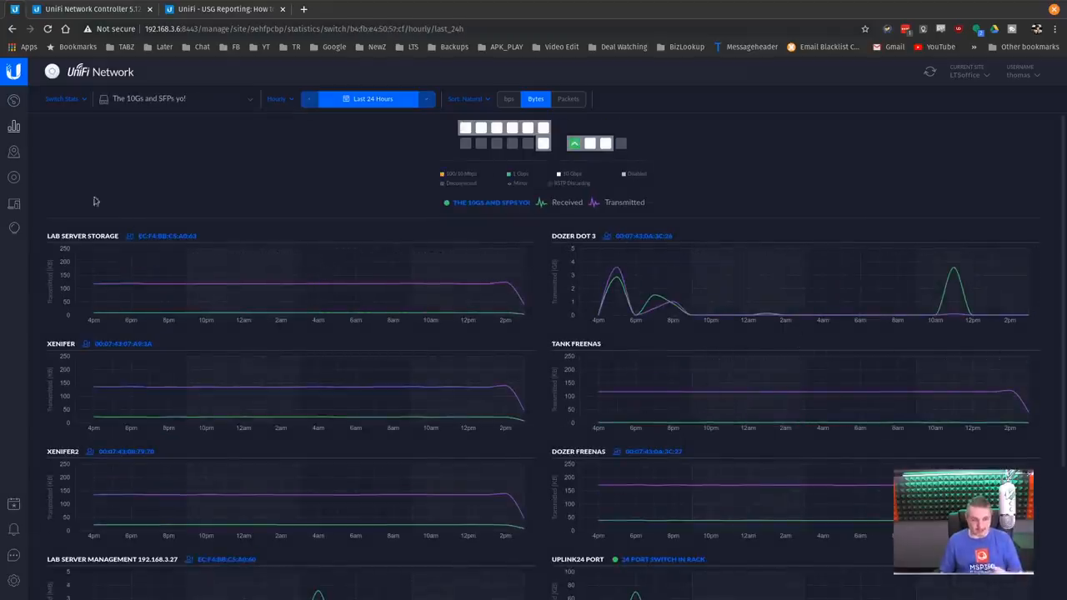
mouse_move(13, 152)
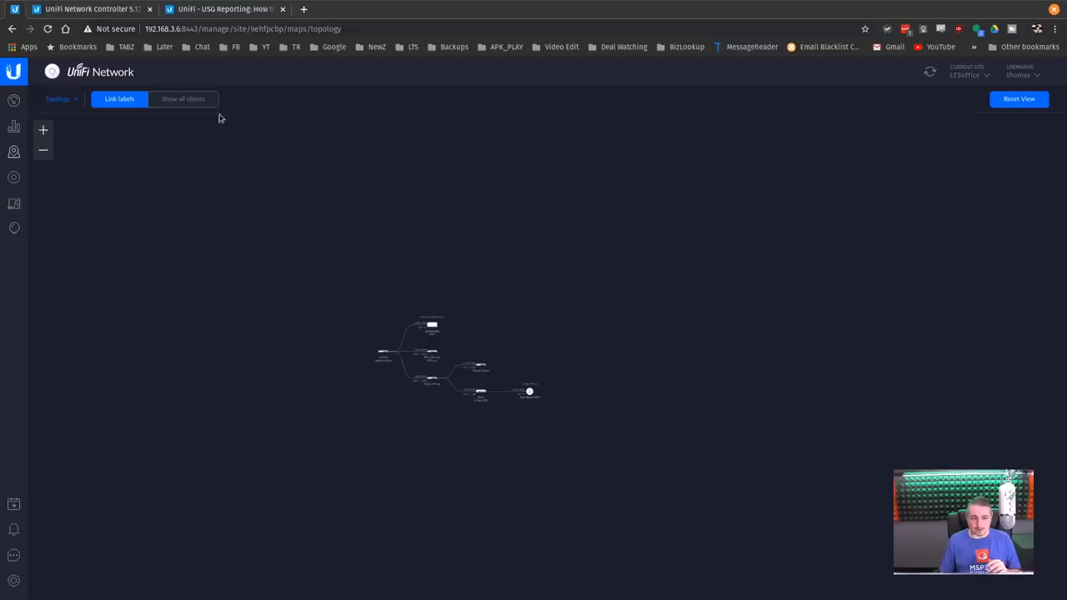
Step: Toggle 'Show all clients' on, off and on again, then look around the topology map
click(184, 98)
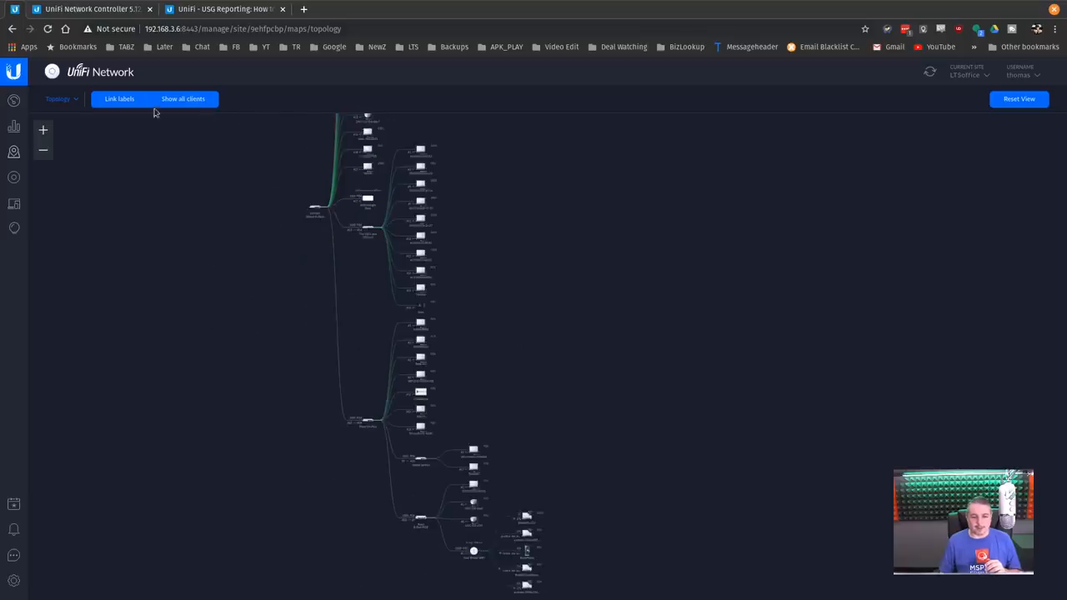
click(183, 98)
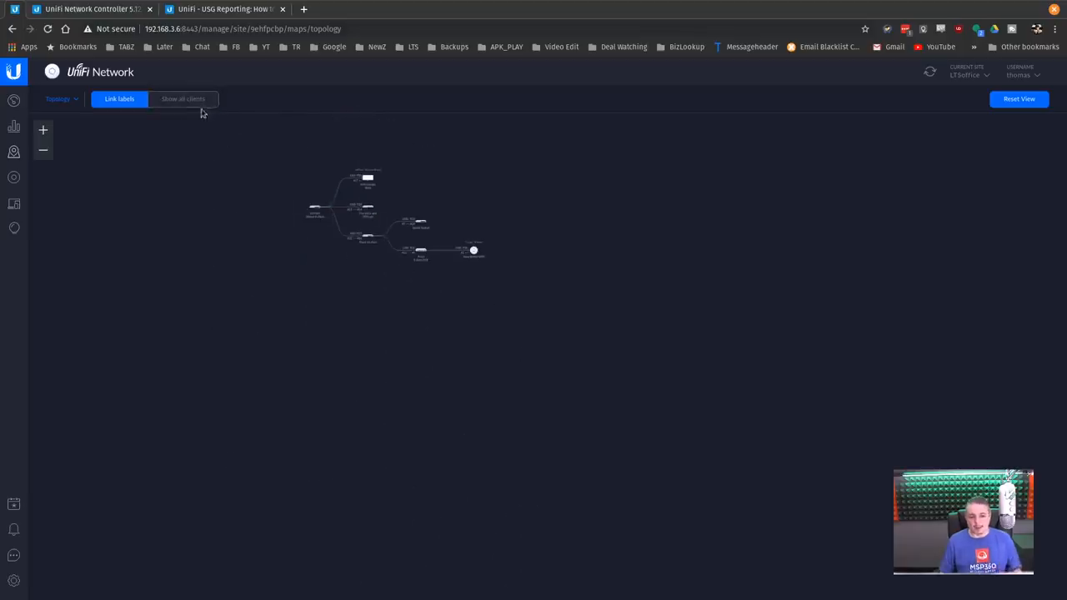
click(184, 98)
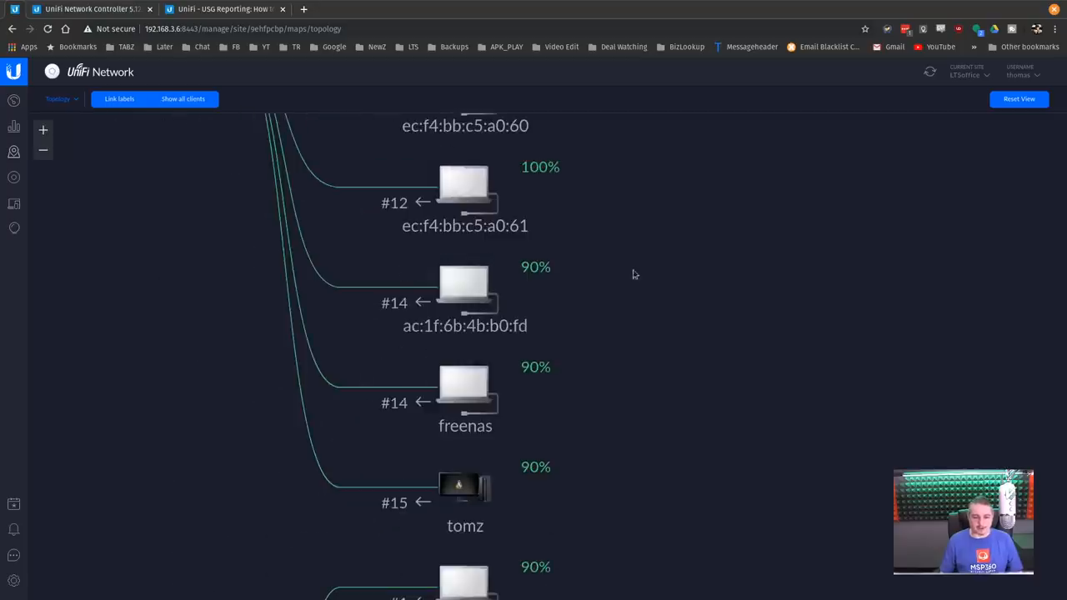
scroll(down, 3)
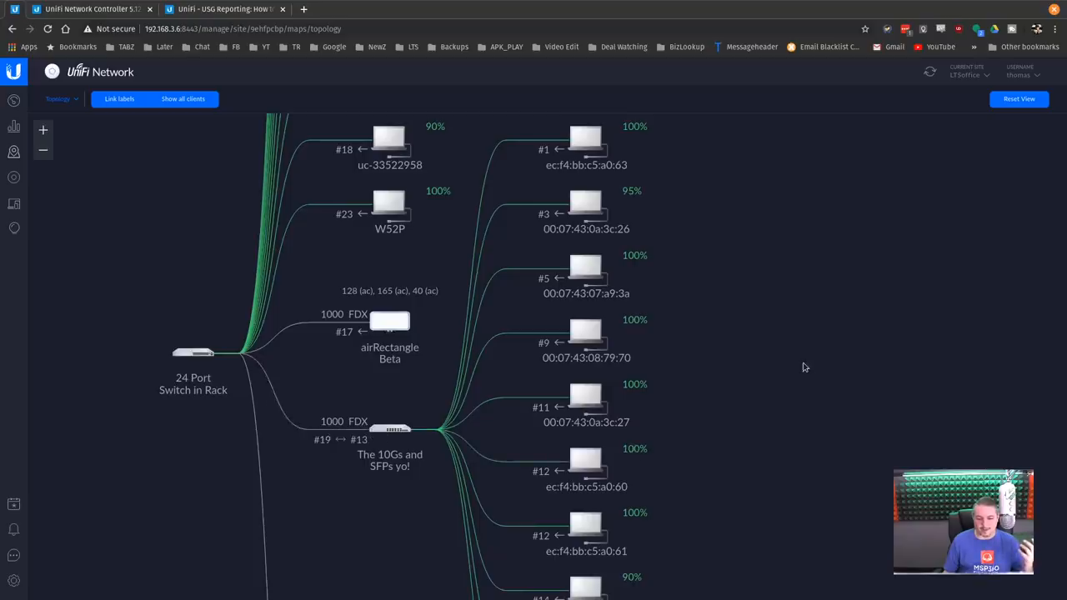
scroll(down, 3)
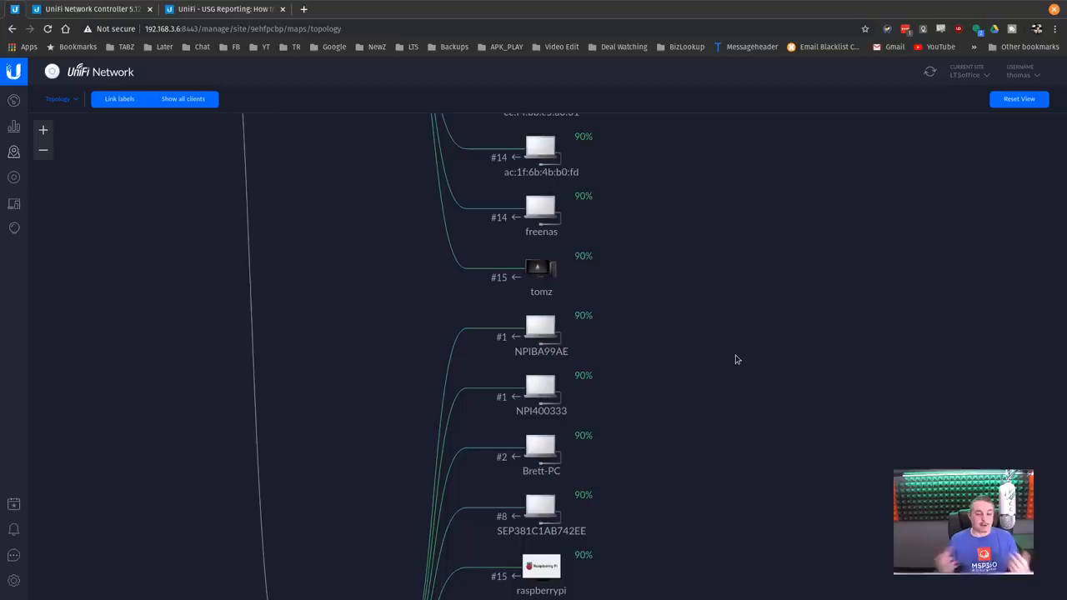
scroll(down, 3)
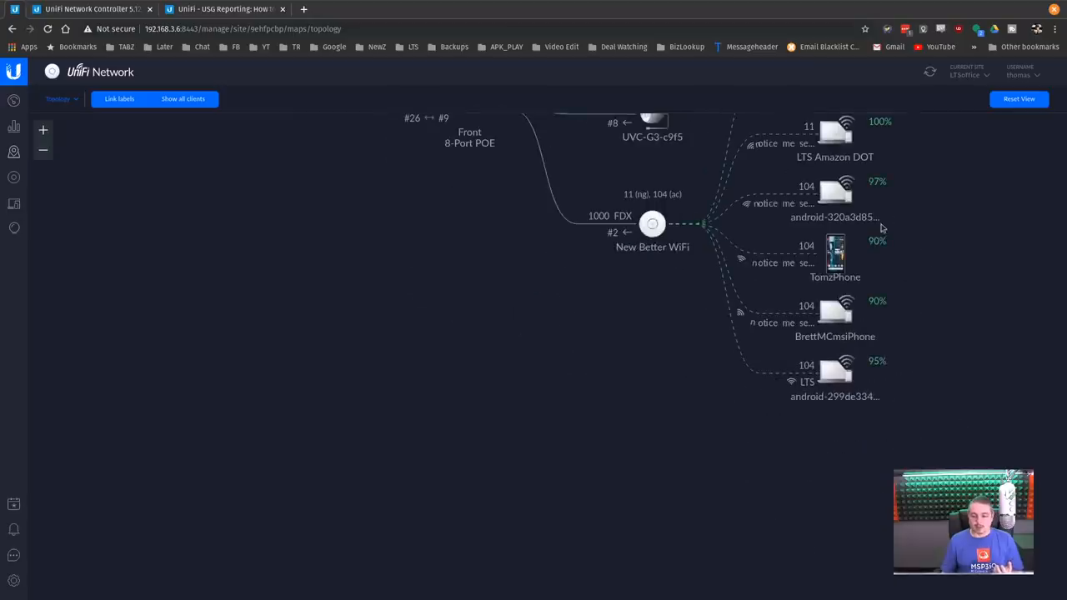
mouse_move(975, 360)
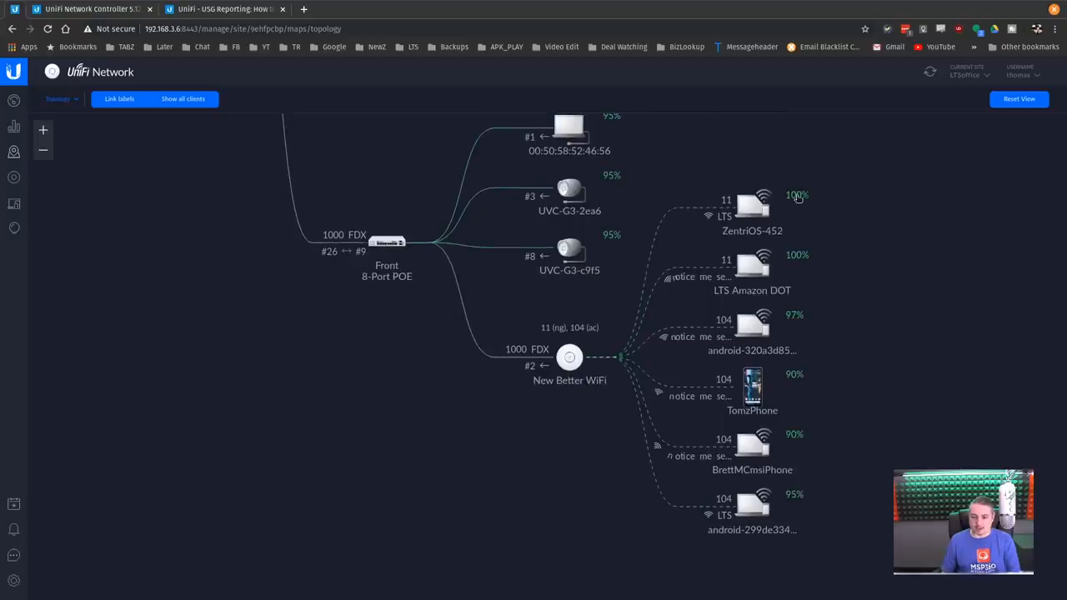
mouse_move(797, 210)
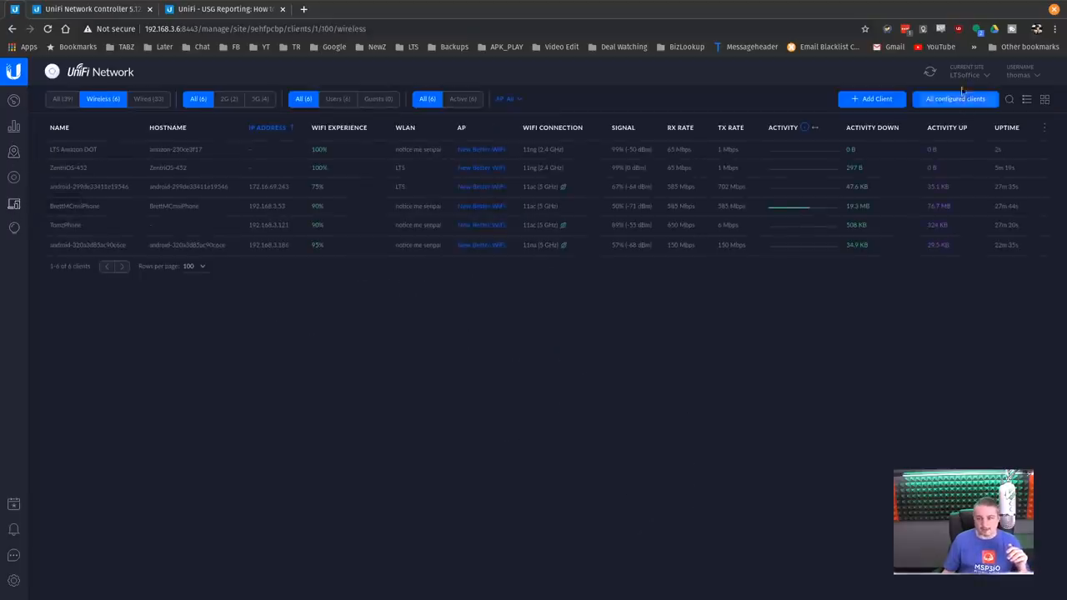
Step: Switch the client list to All and search it for 'tom'
click(63, 99)
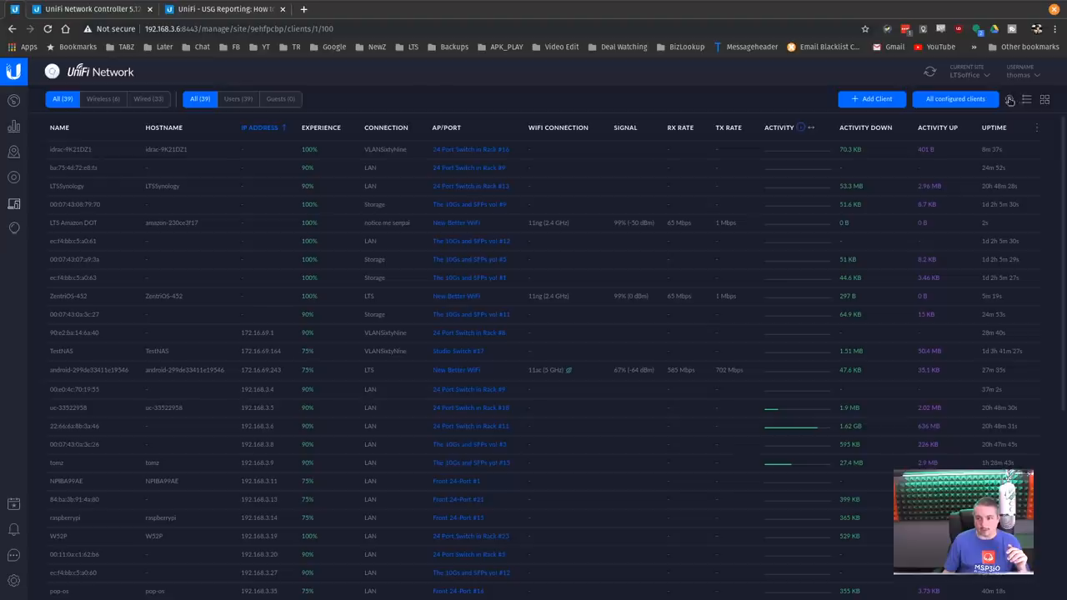
text(tom)
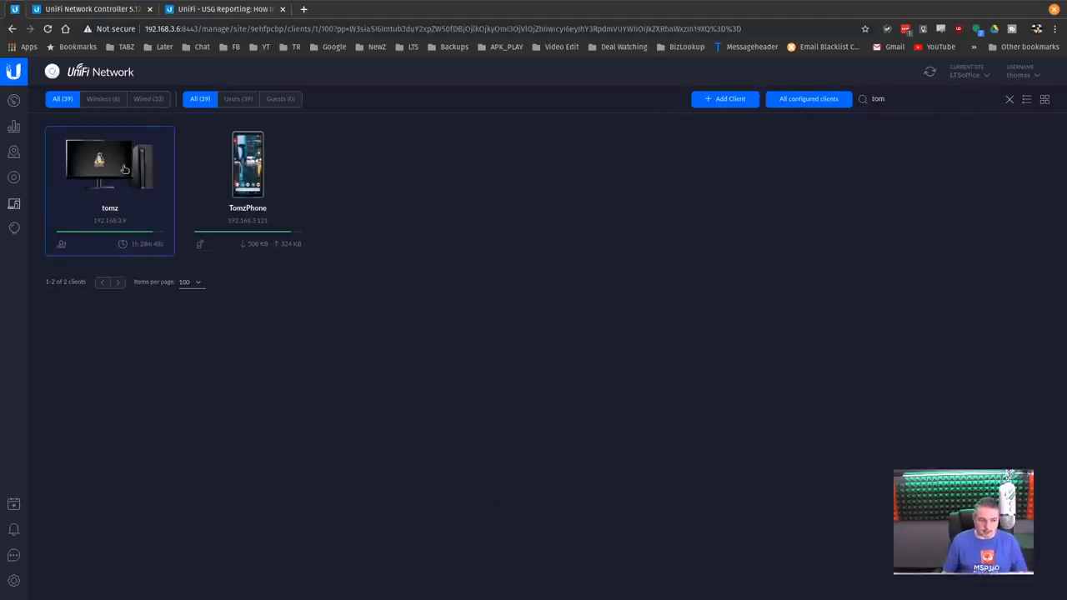
Step: Reset tomz's custom Device Fingerprint image and start choosing a new device icon
click(110, 165)
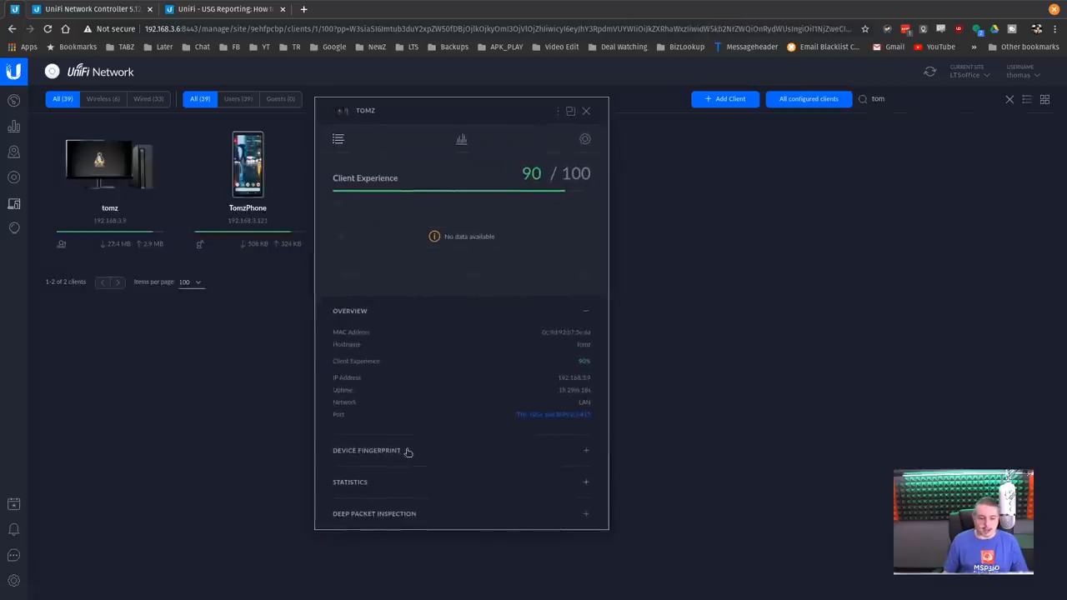
click(366, 451)
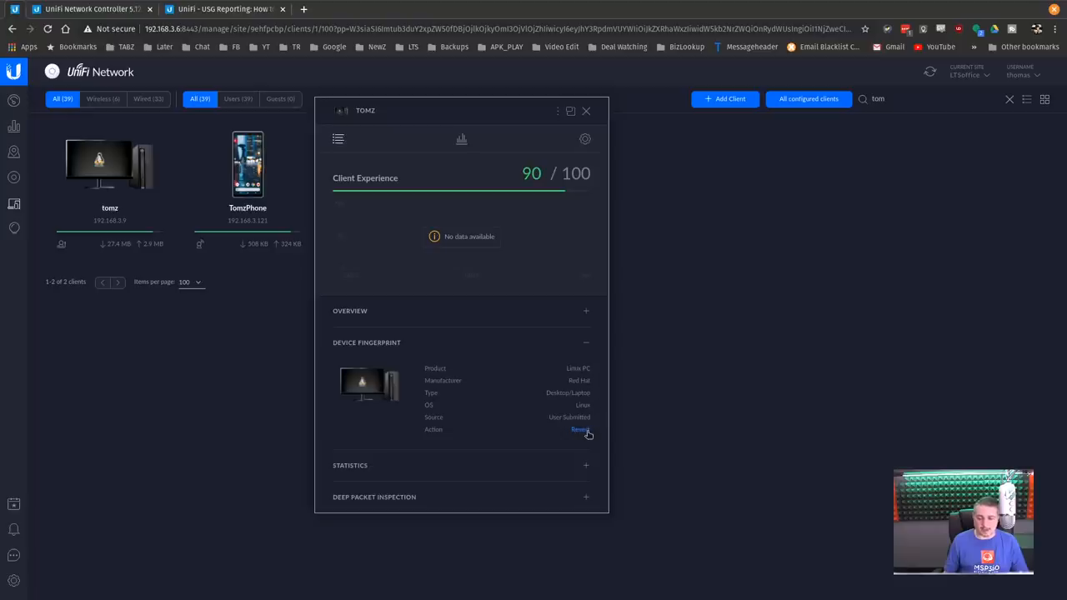
click(580, 430)
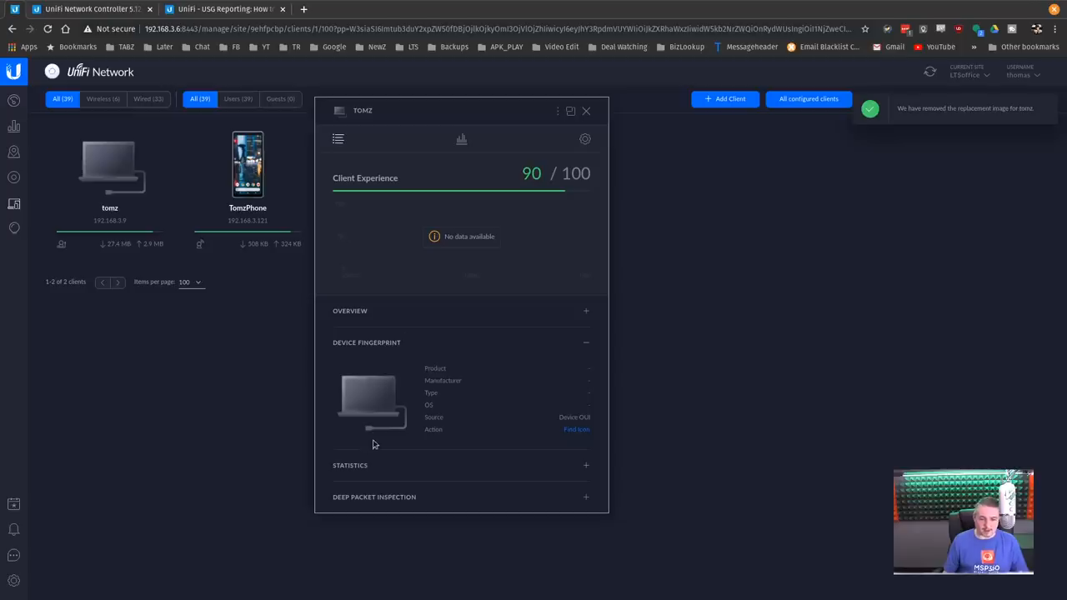
click(577, 430)
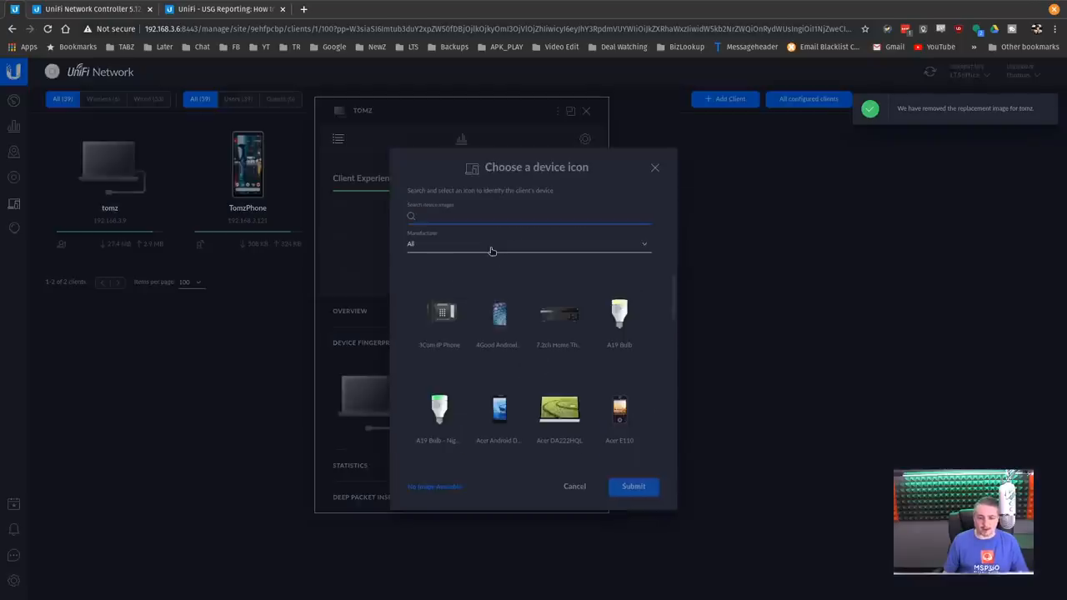
Step: Search the icon chooser for 'linux', pick Linux PC and submit it for tomz
text(linux)
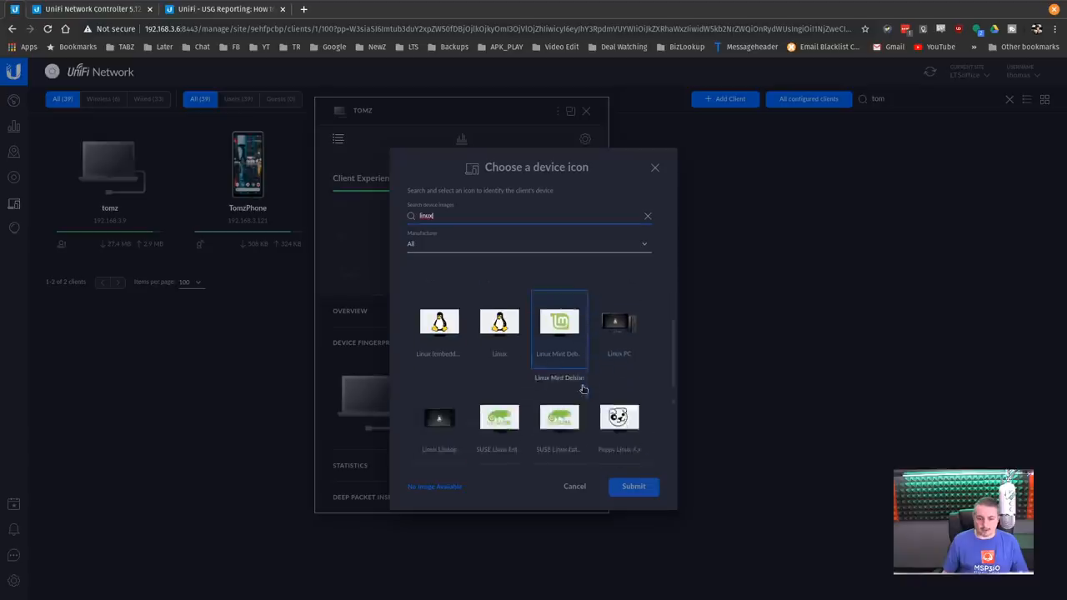
scroll(down, 3)
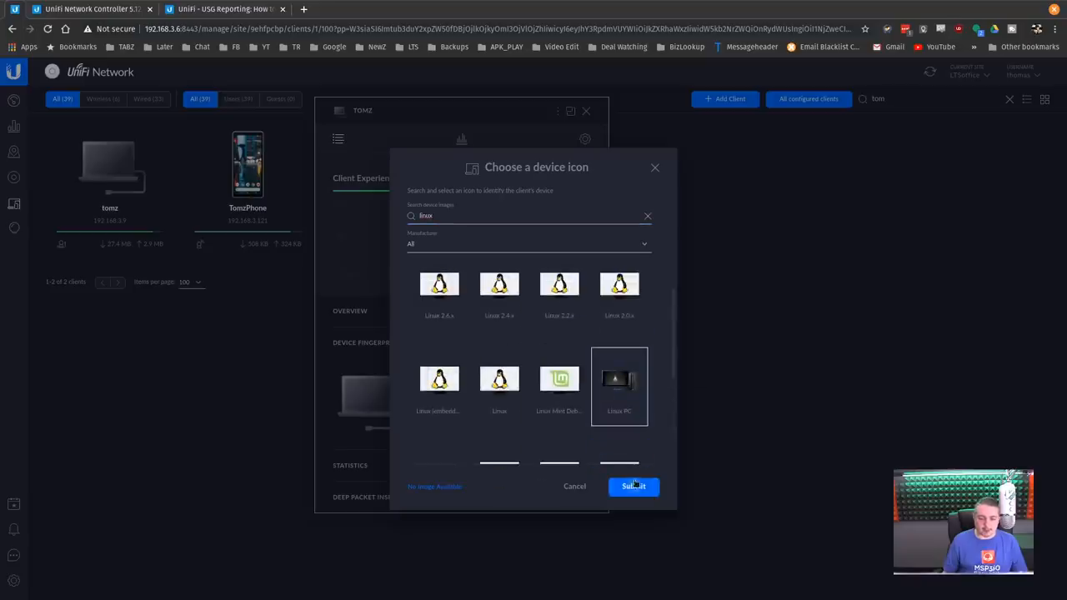
click(633, 487)
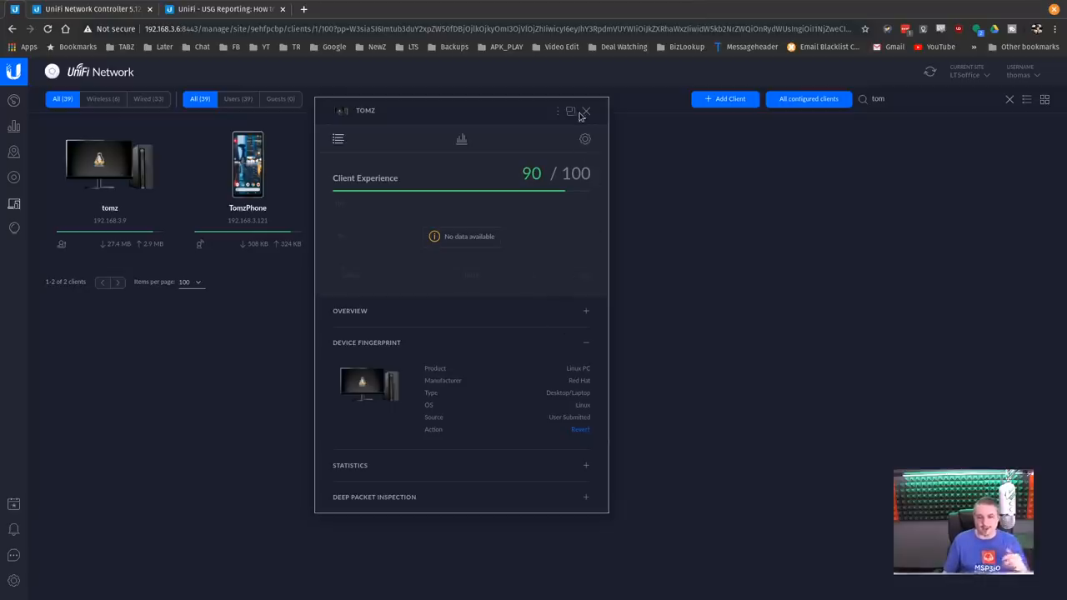
Step: Close the tomz client details and view TomzPhone's details instead
click(587, 110)
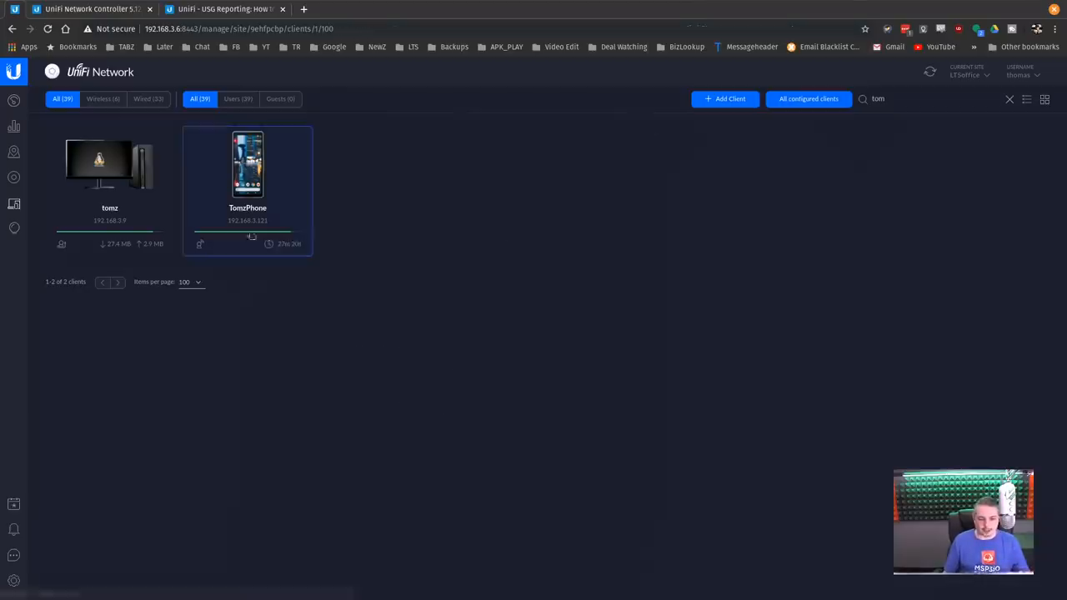
click(247, 165)
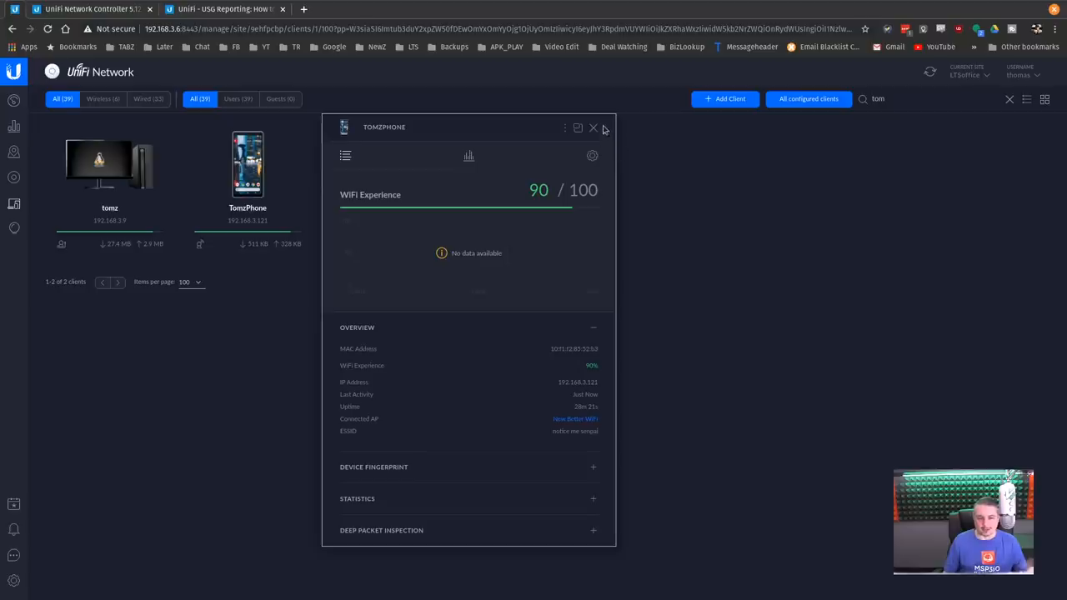
Step: Filter the client list to wired clients only, clear the name search and show the detailed table
click(104, 98)
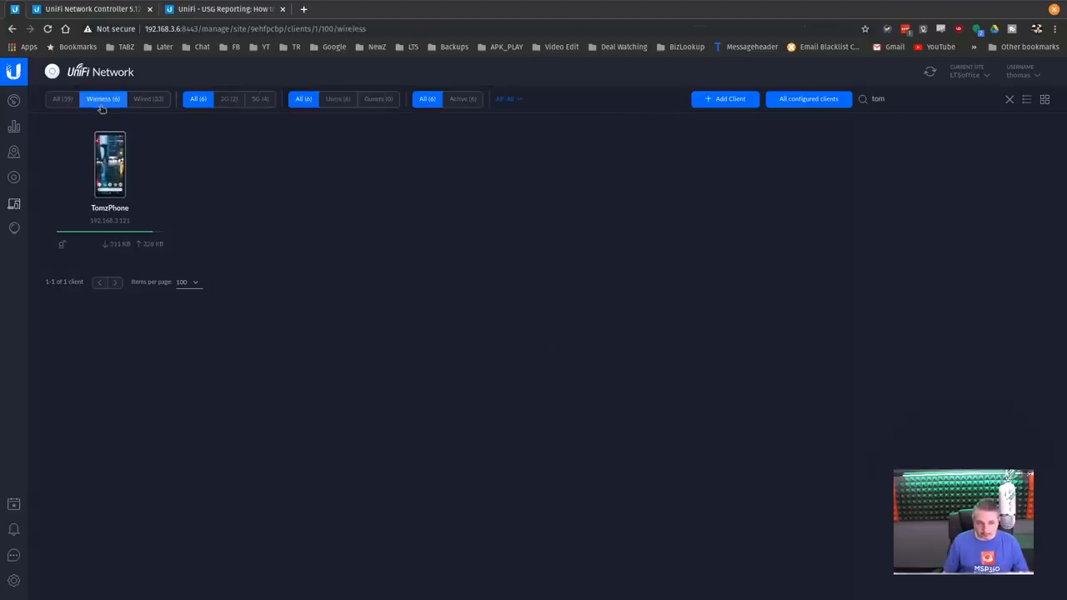
click(146, 98)
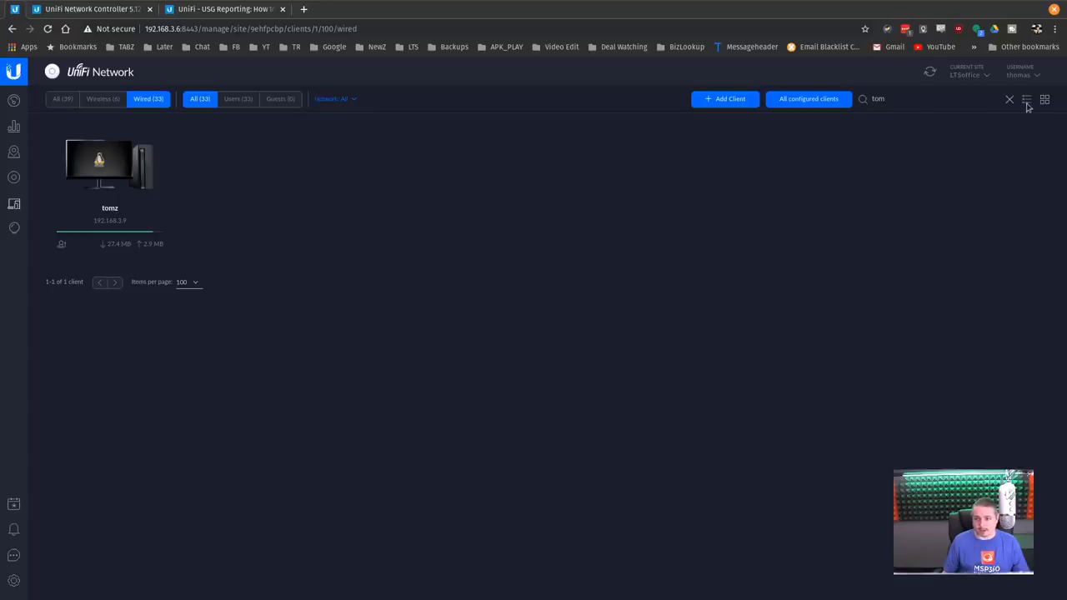
click(1010, 100)
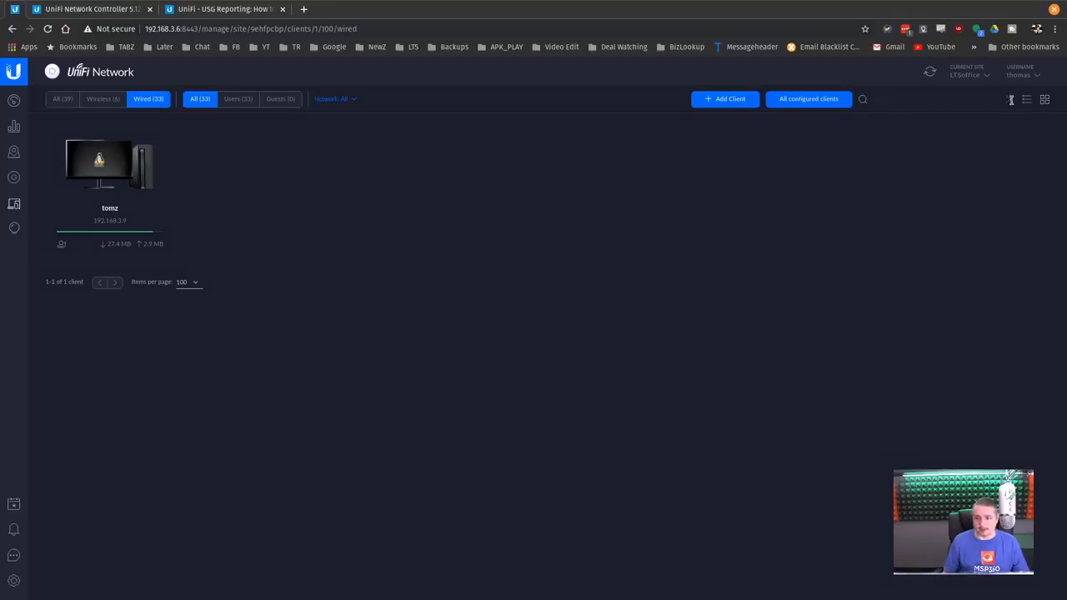
click(1027, 100)
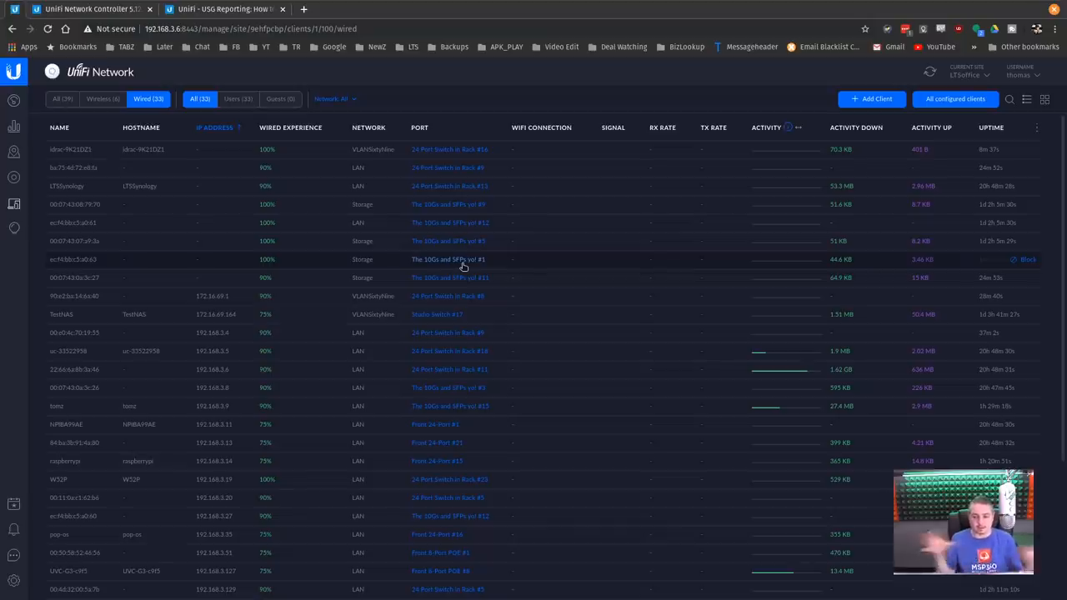
mouse_move(732, 270)
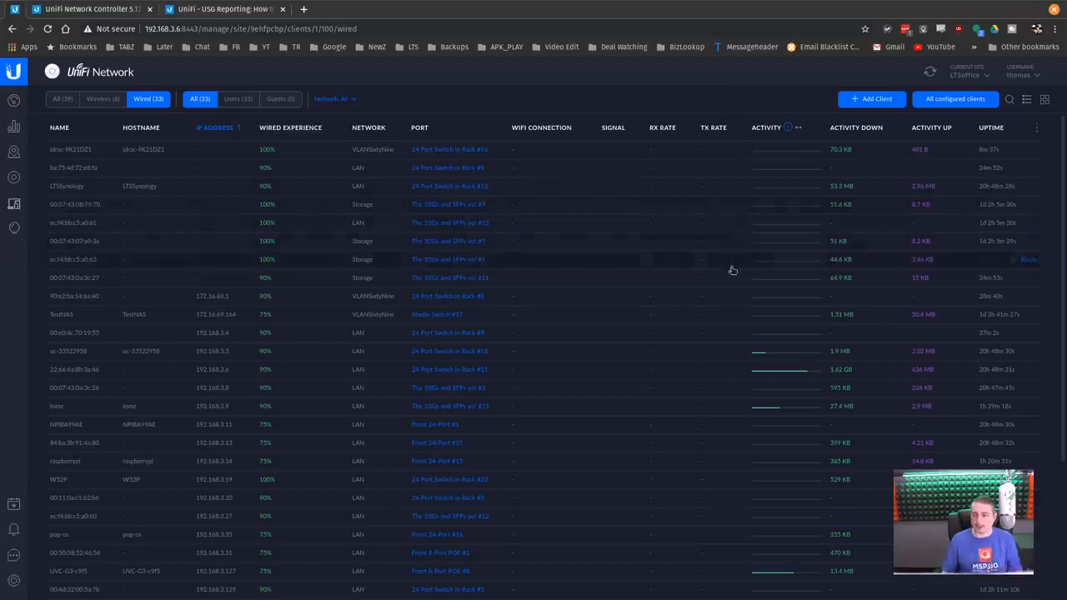
scroll(down, 3)
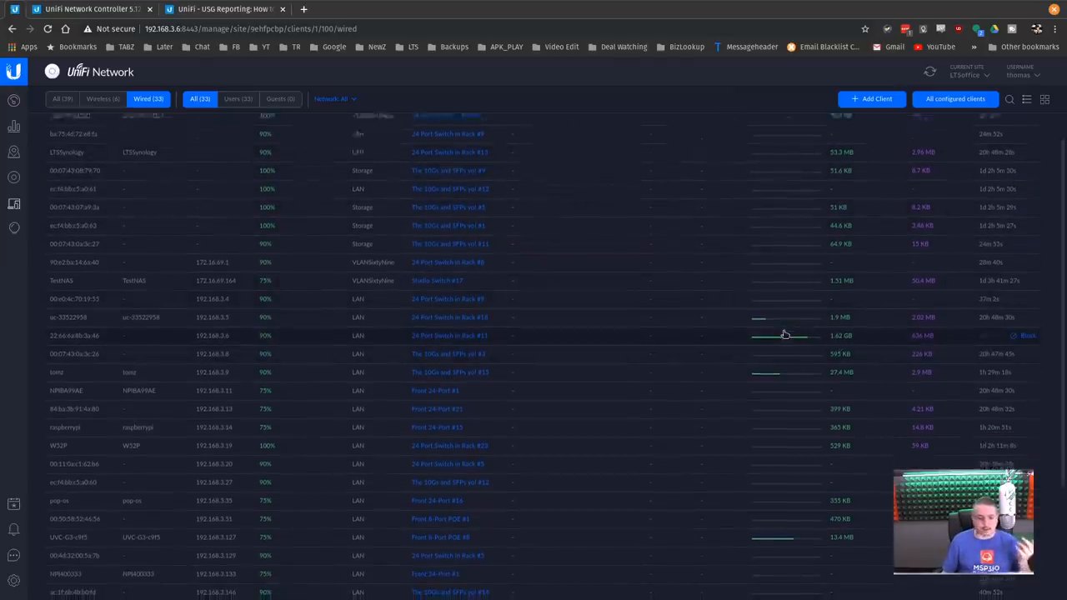
scroll(down, 3)
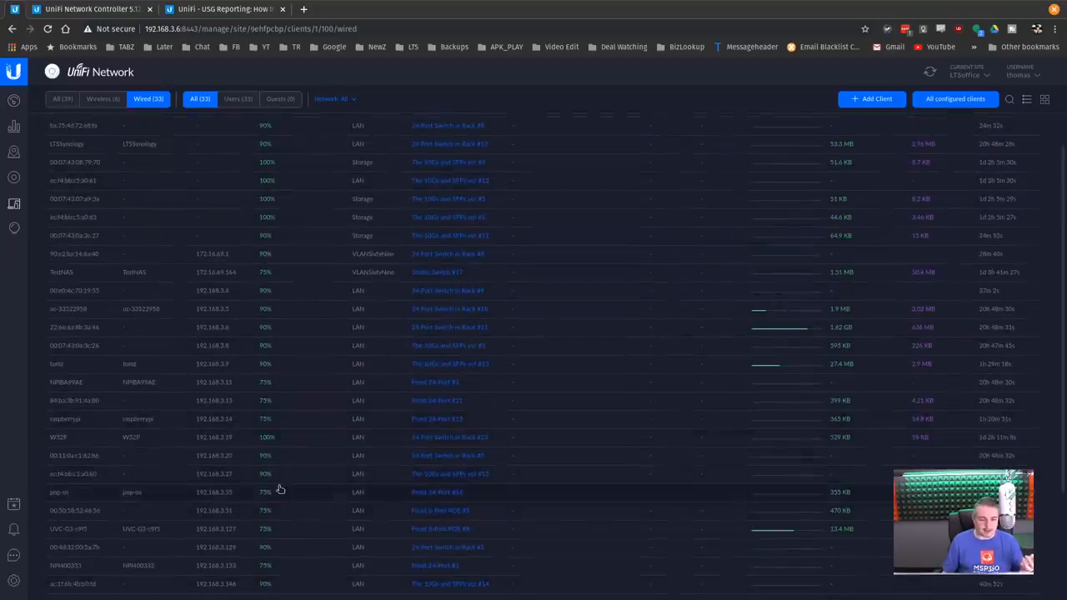
scroll(down, 3)
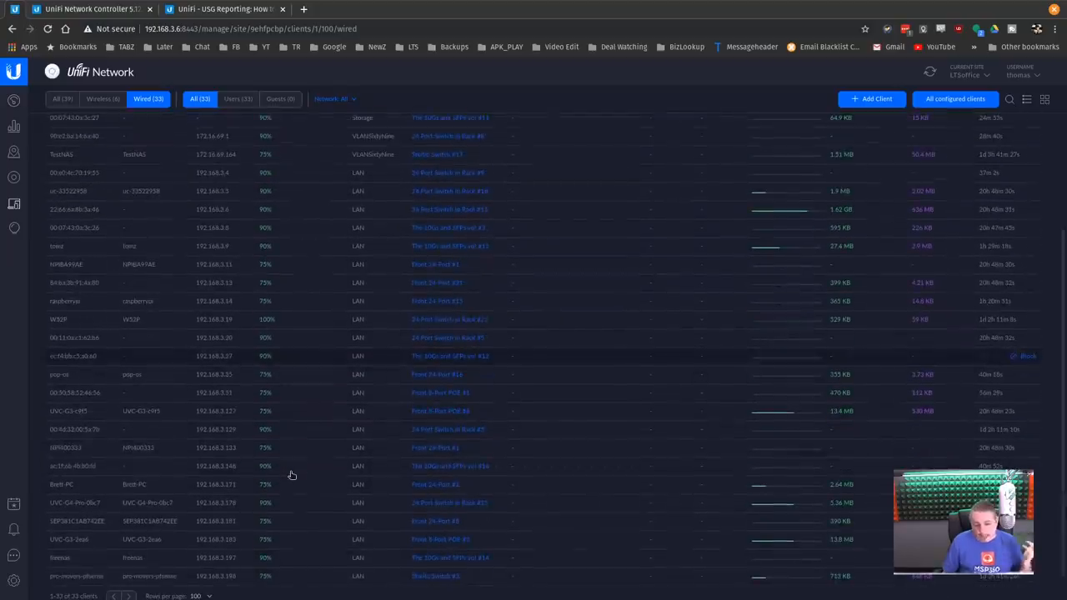
scroll(down, 3)
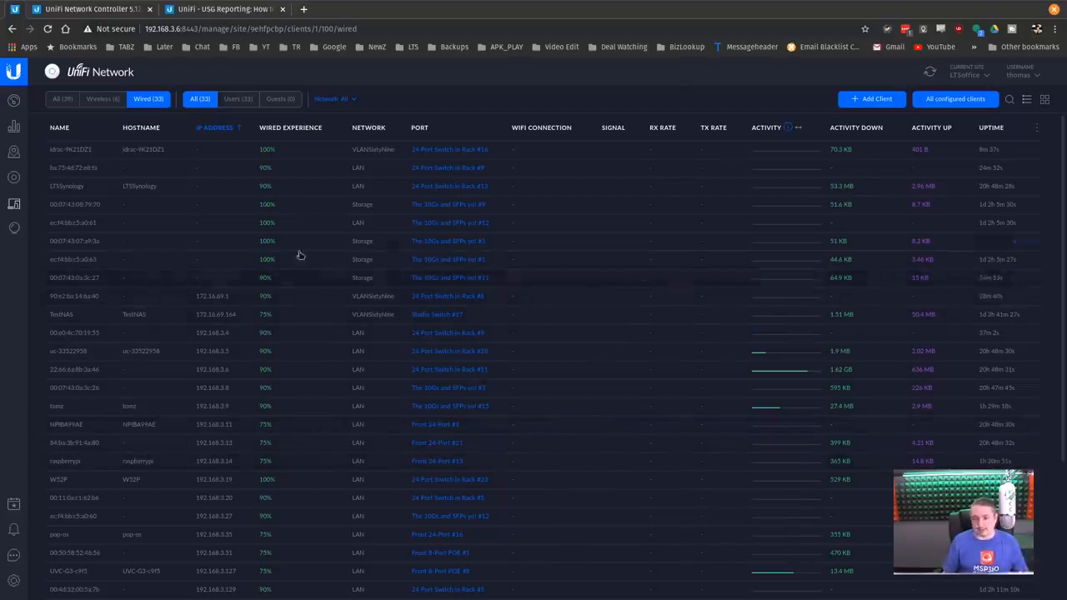
mouse_move(27, 152)
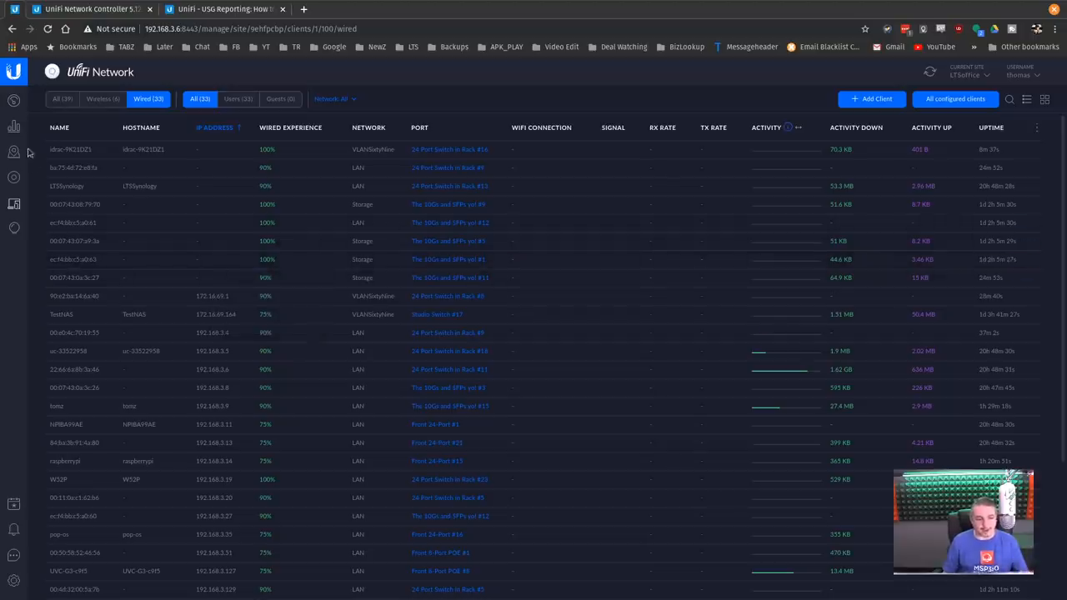
mouse_move(13, 226)
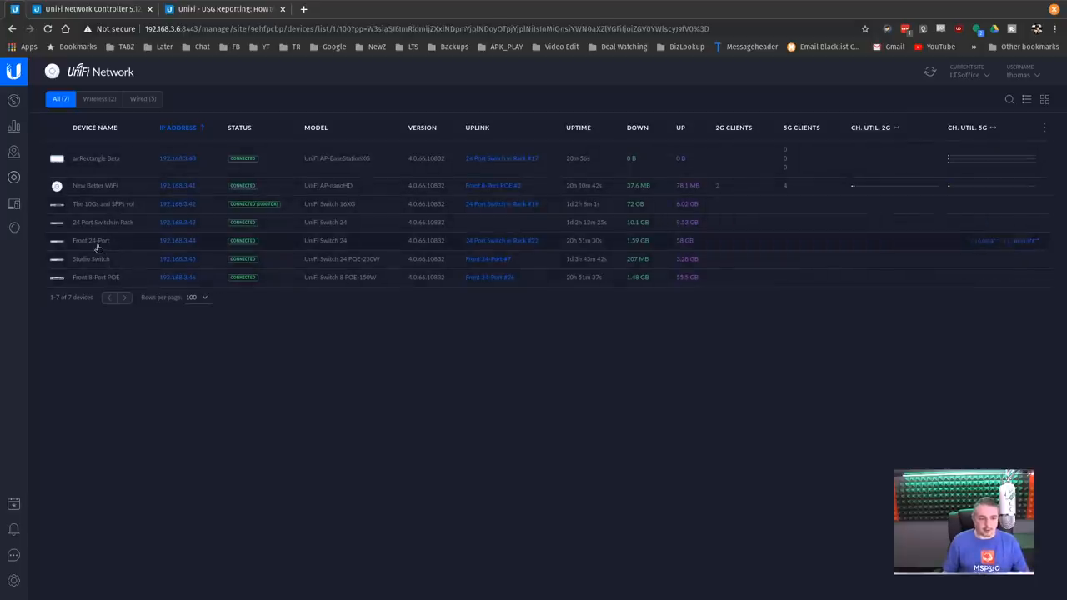
Step: View the Front 24-Port switch's port profile overrides and discard them without changes
click(90, 240)
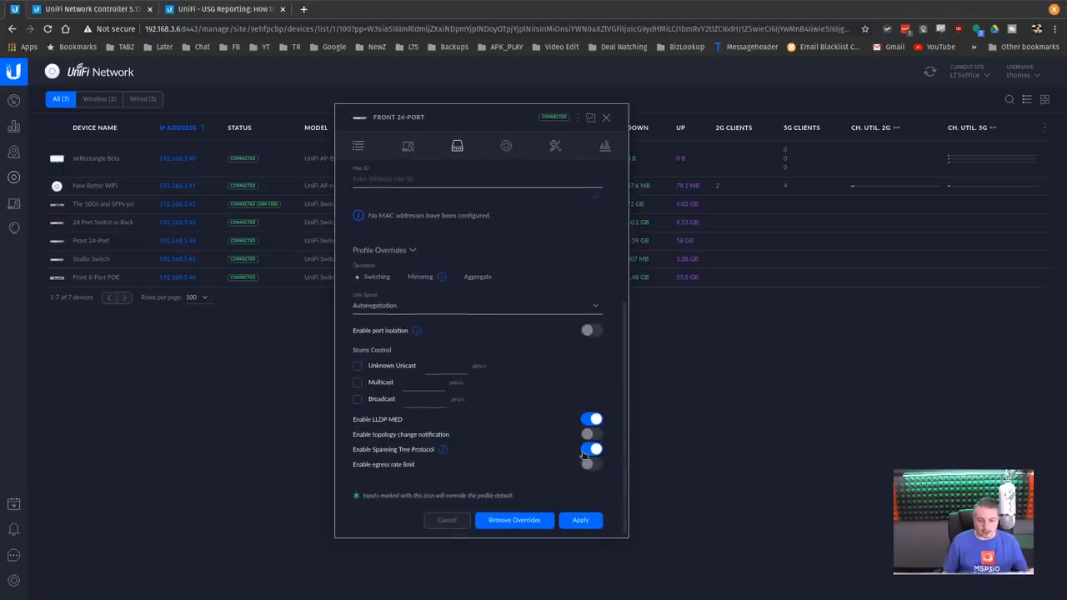
click(592, 450)
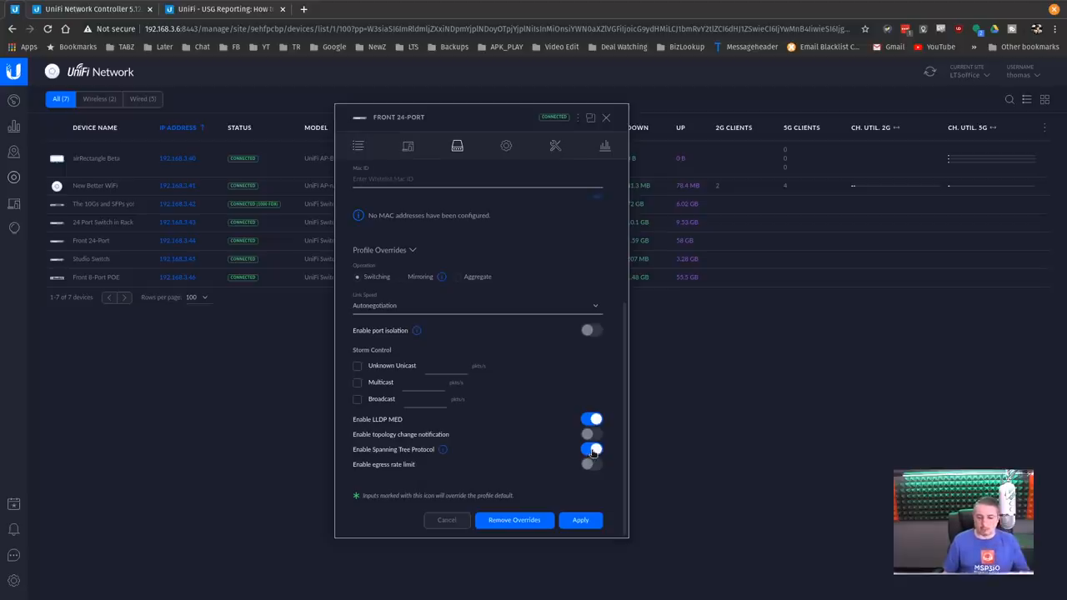
click(591, 451)
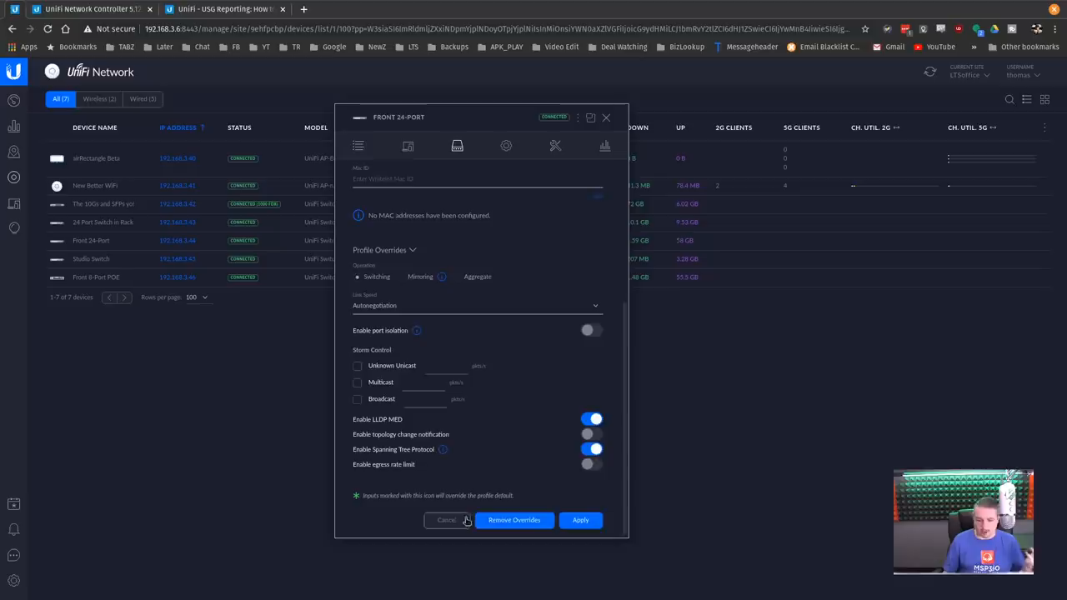
Step: Return to the device overview and go to the controller settings
scroll(down, 3)
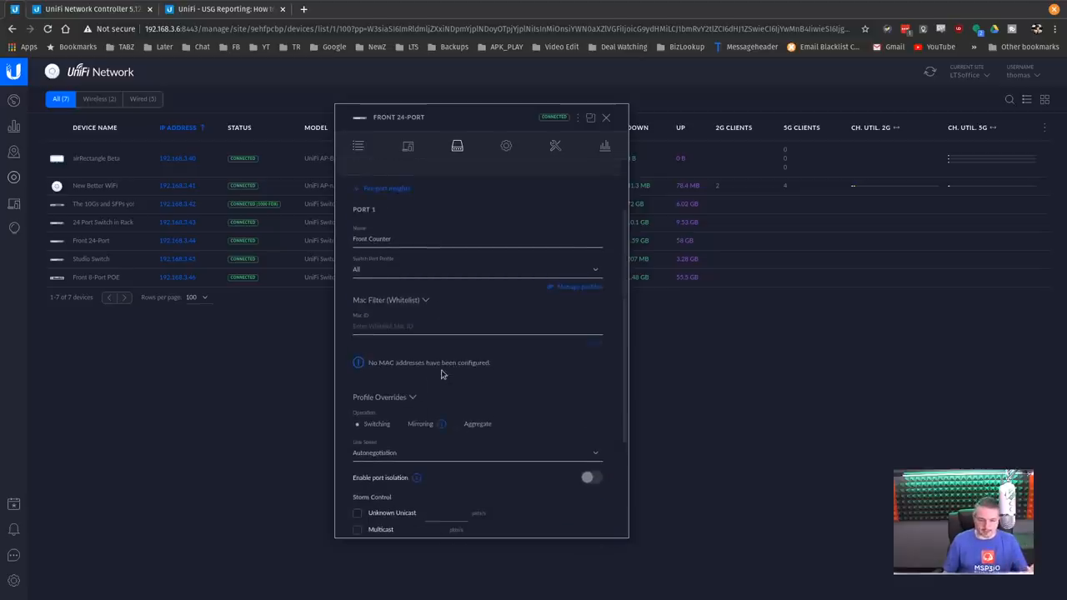
mouse_move(393, 371)
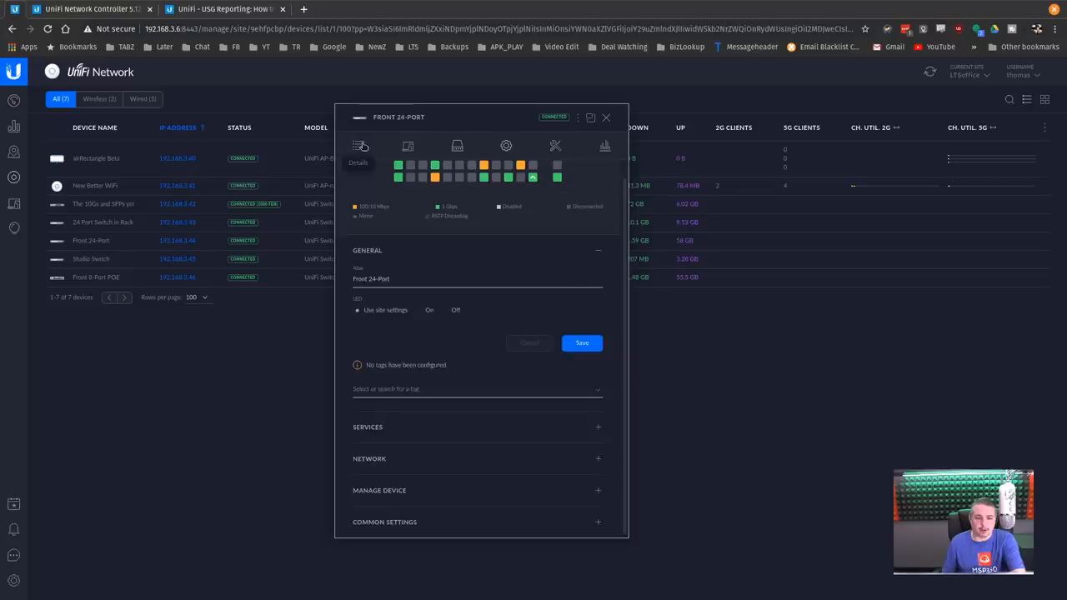
click(607, 117)
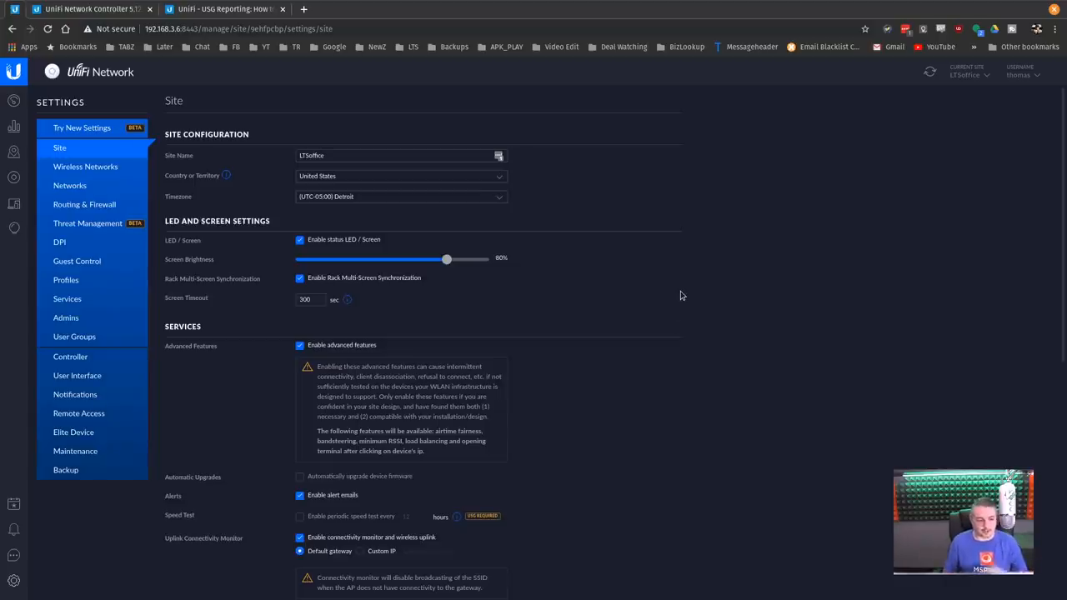
mouse_move(576, 341)
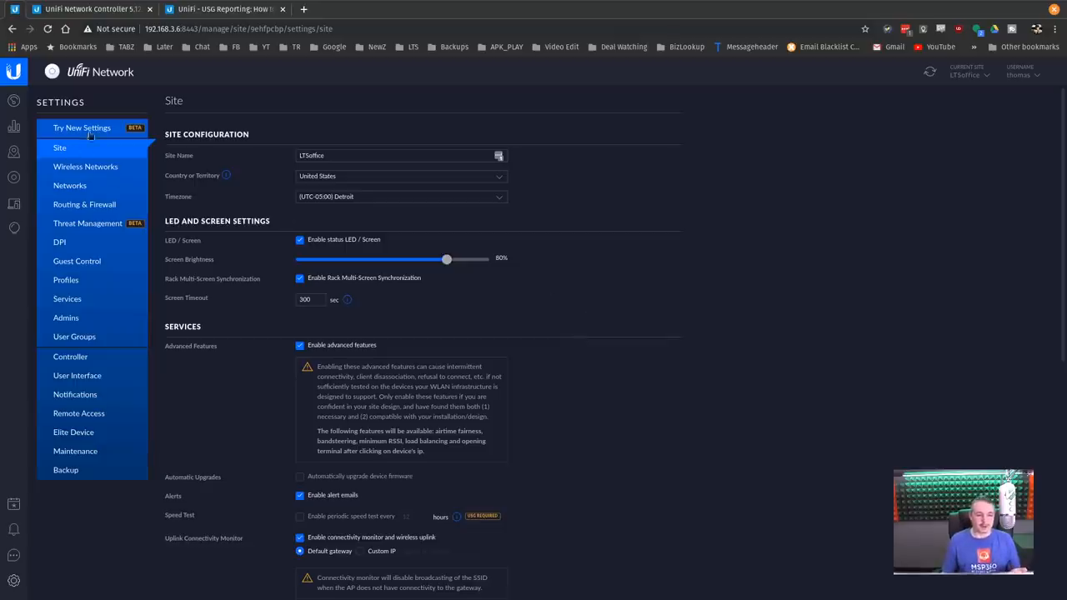
mouse_move(104, 127)
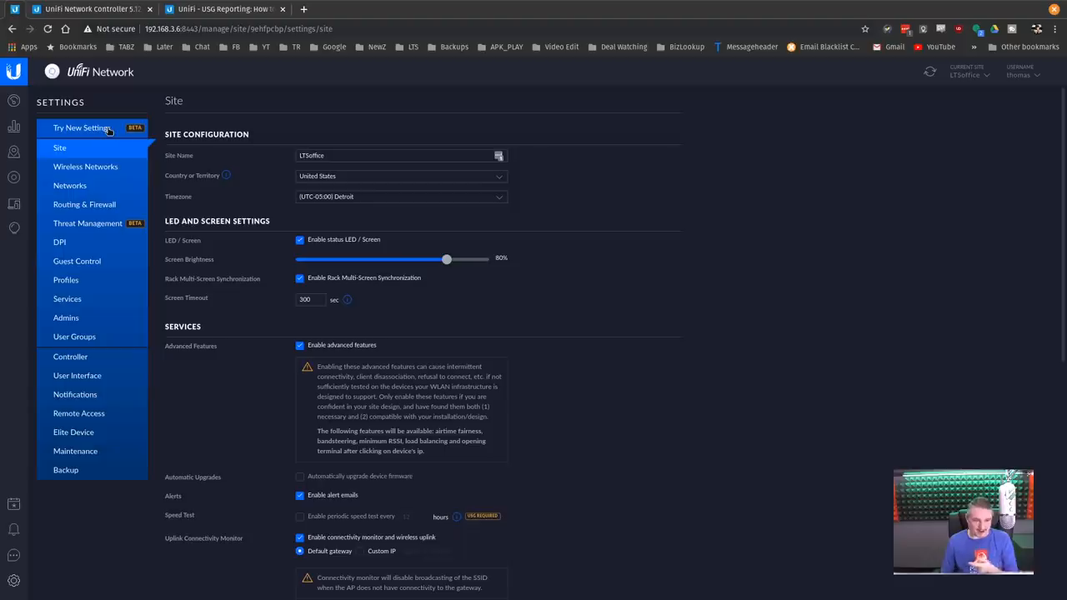
Step: Switch the Site settings page to the new settings layout
click(82, 127)
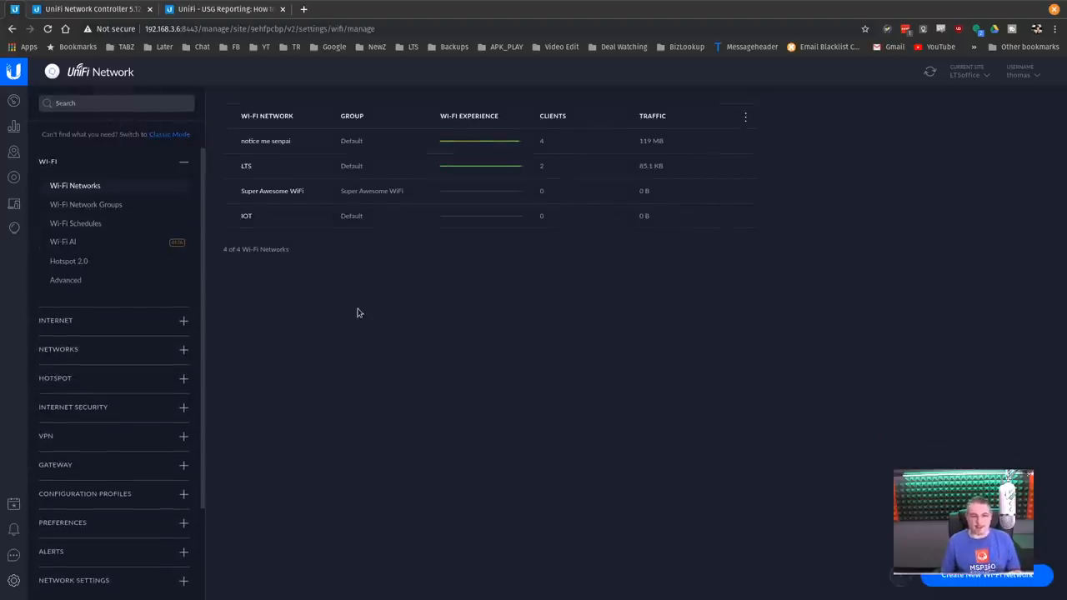
mouse_move(370, 287)
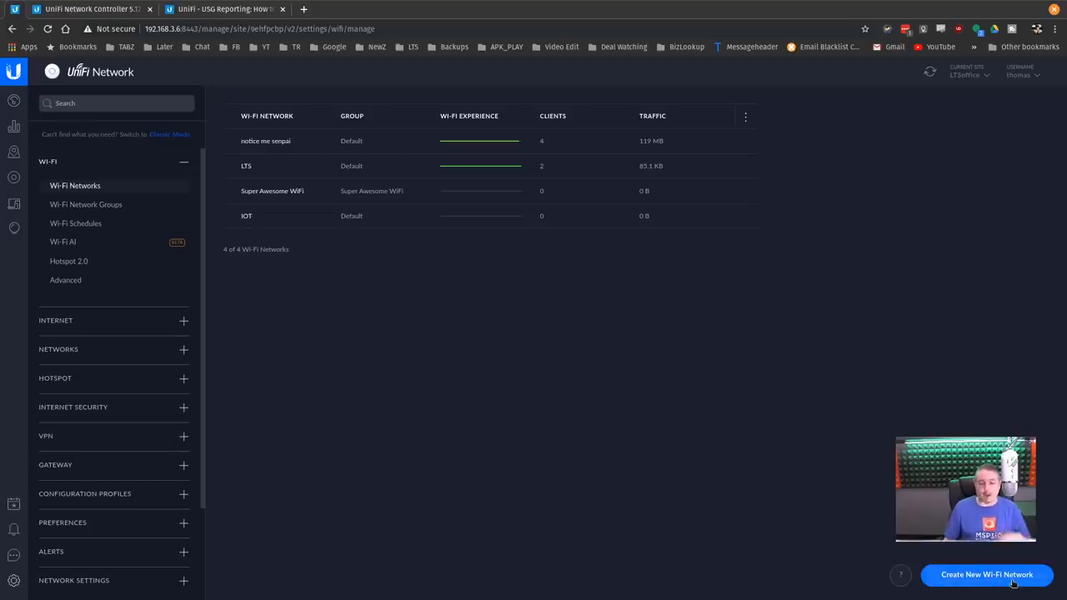
Step: Preview the advanced Wi-Fi network creation form and close it back to the Wi-Fi list
click(987, 574)
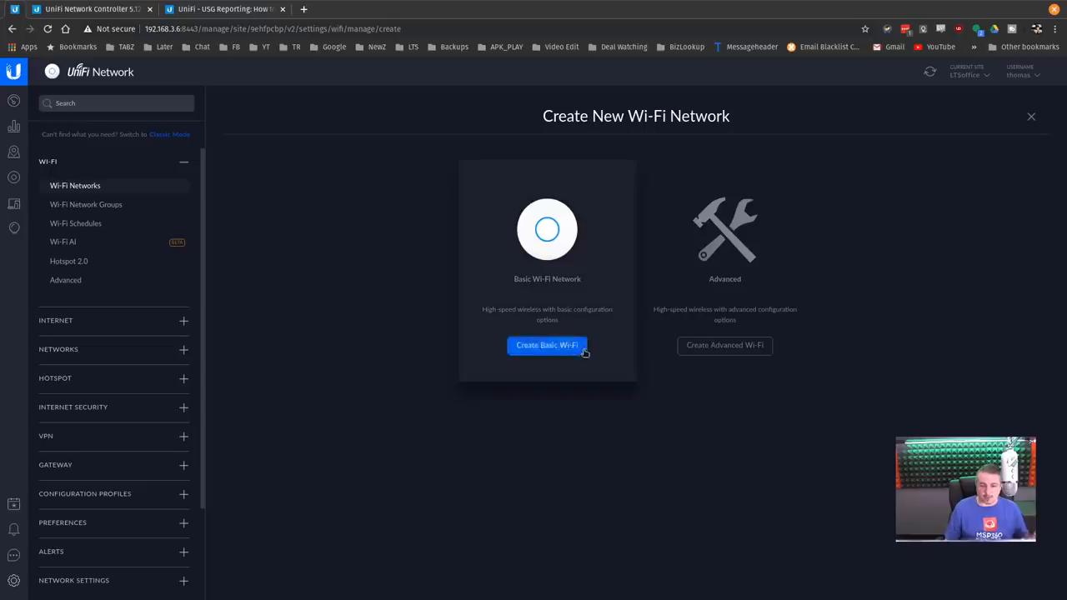
click(723, 345)
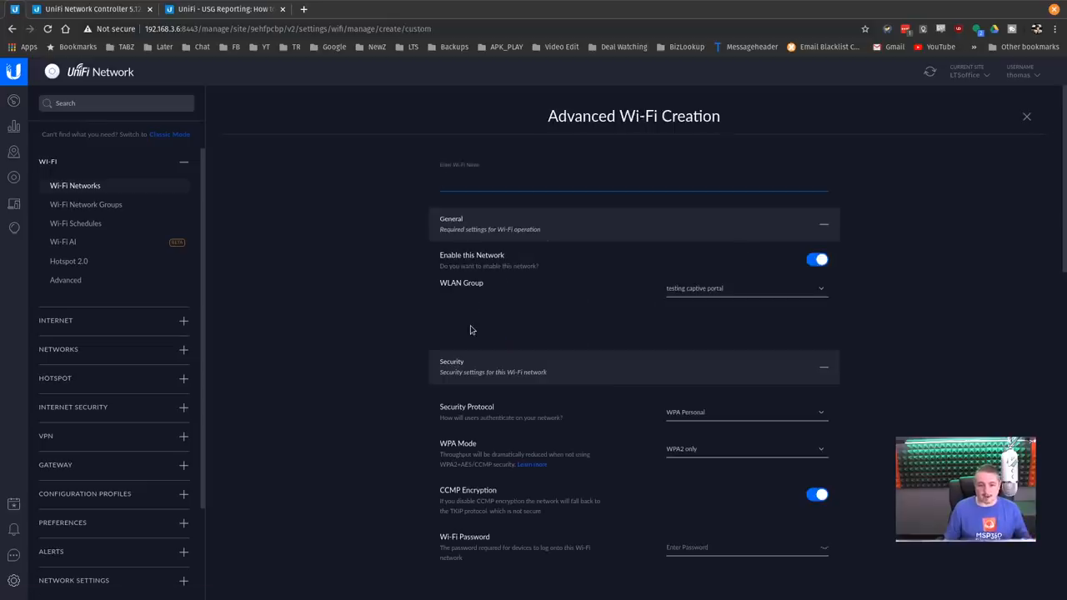
scroll(down, 3)
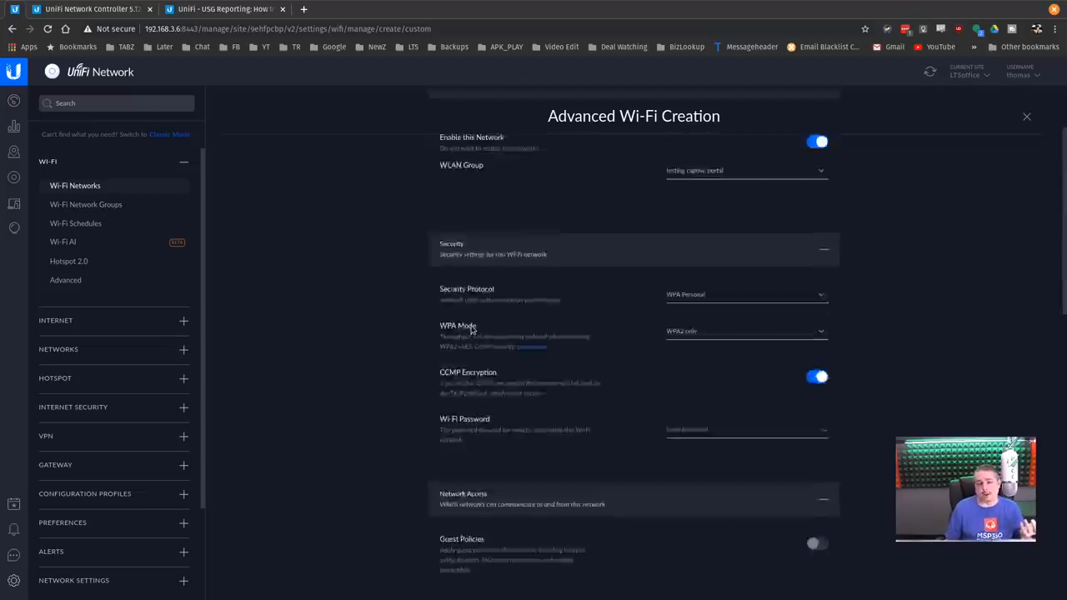
click(1028, 116)
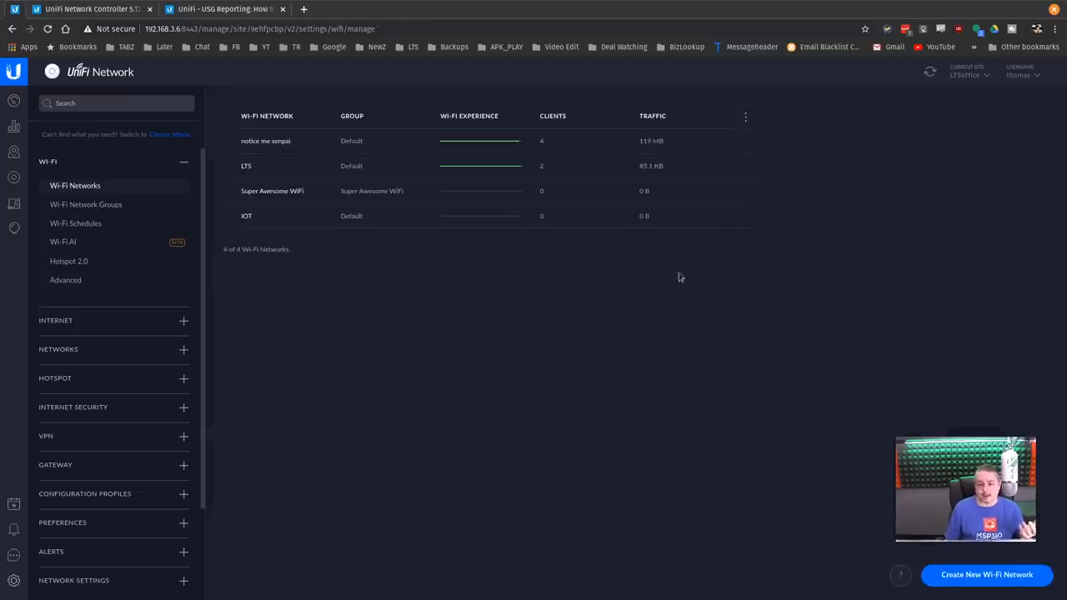
click(987, 574)
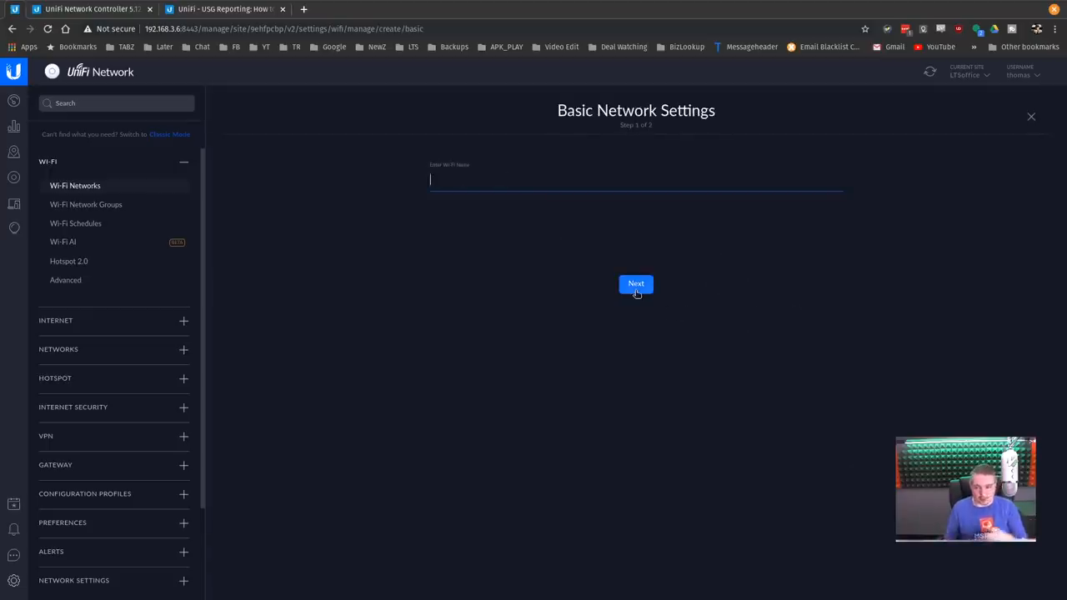
click(1031, 116)
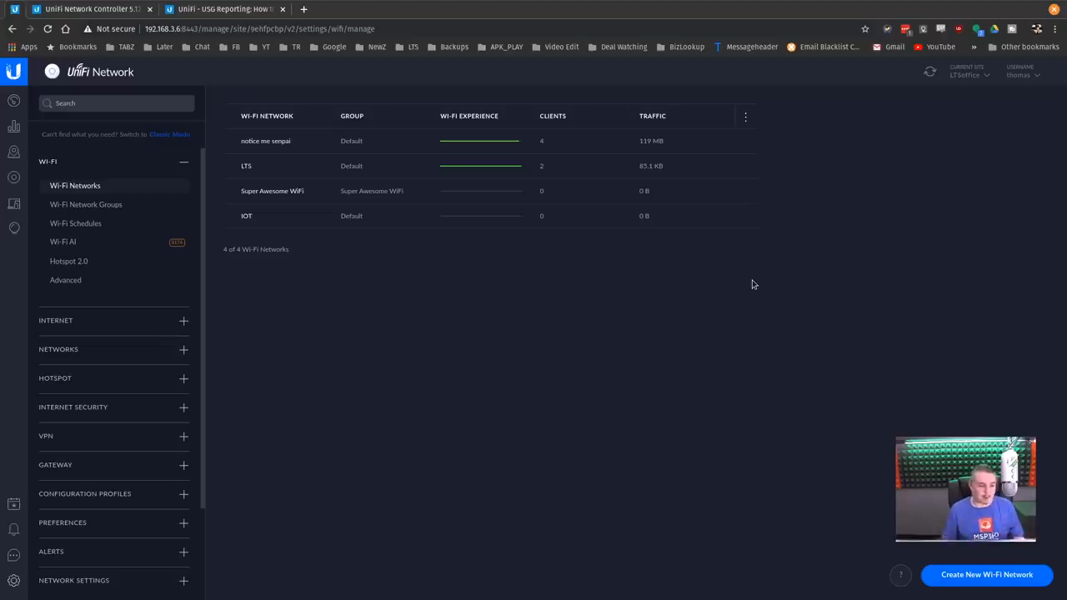
mouse_move(127, 210)
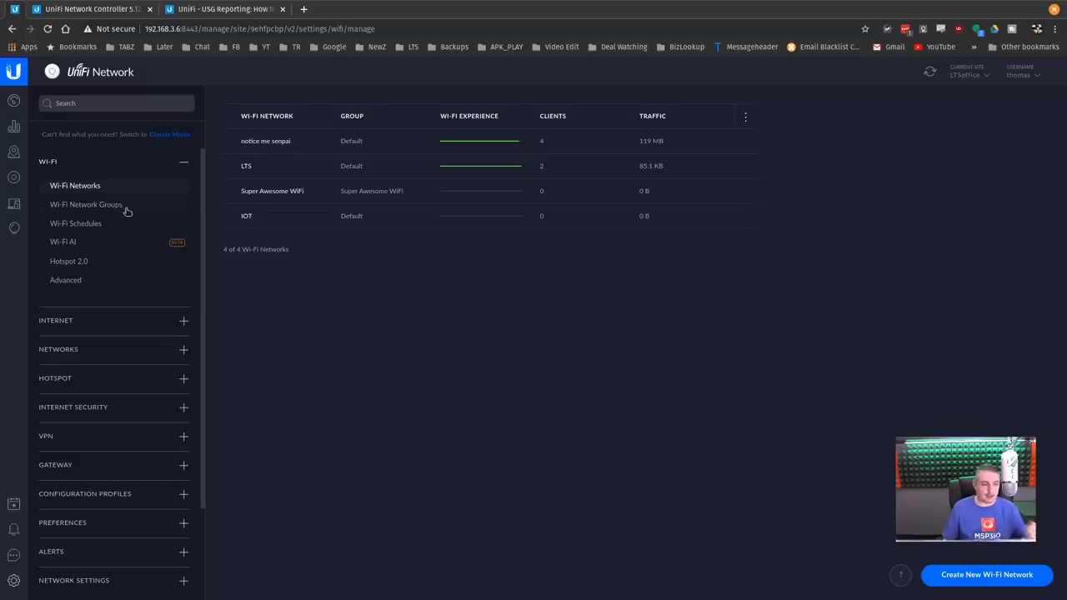
mouse_move(100, 228)
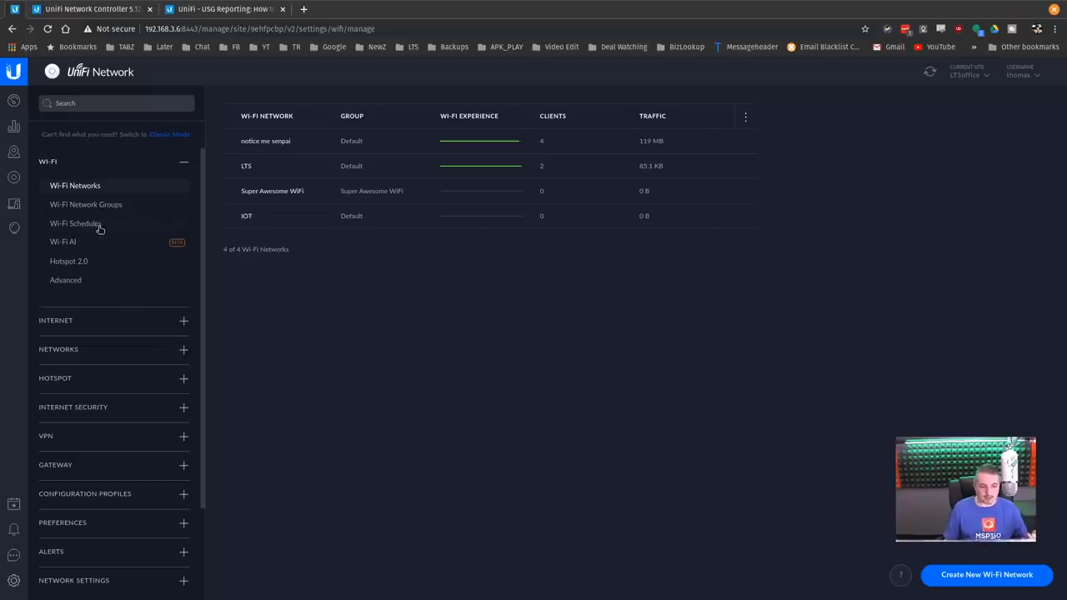
Step: Draft a Wi-Fi schedule service outage for the LTS network, then cancel it
click(75, 223)
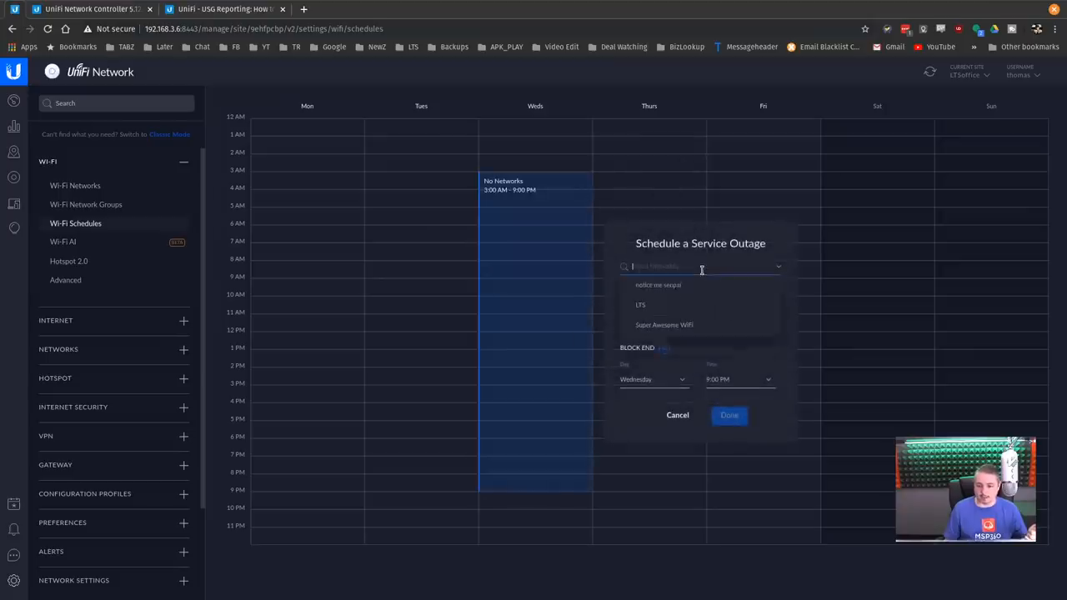
click(640, 303)
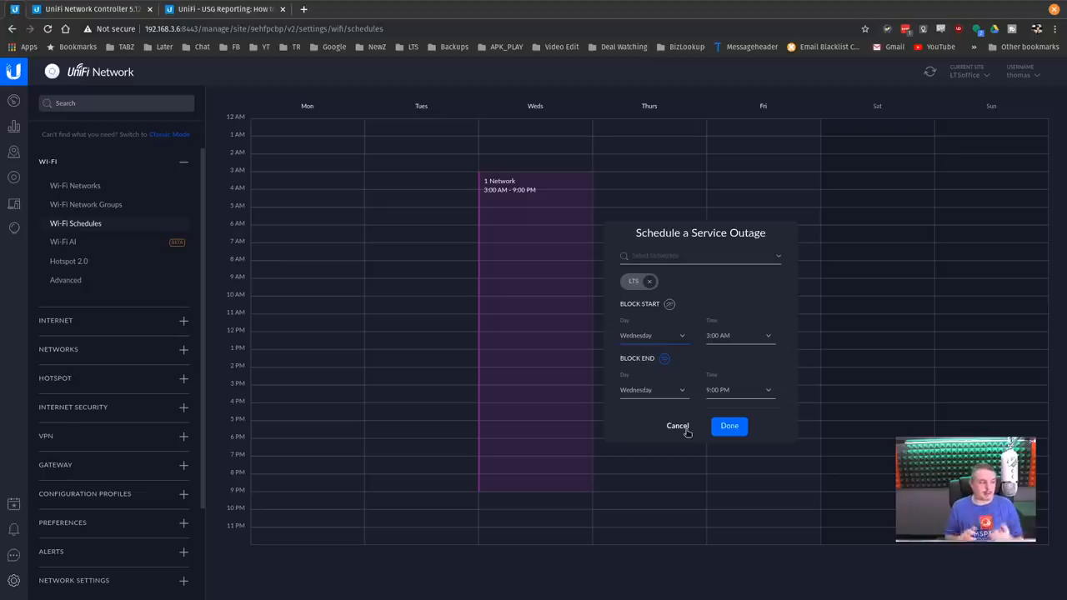
mouse_move(687, 444)
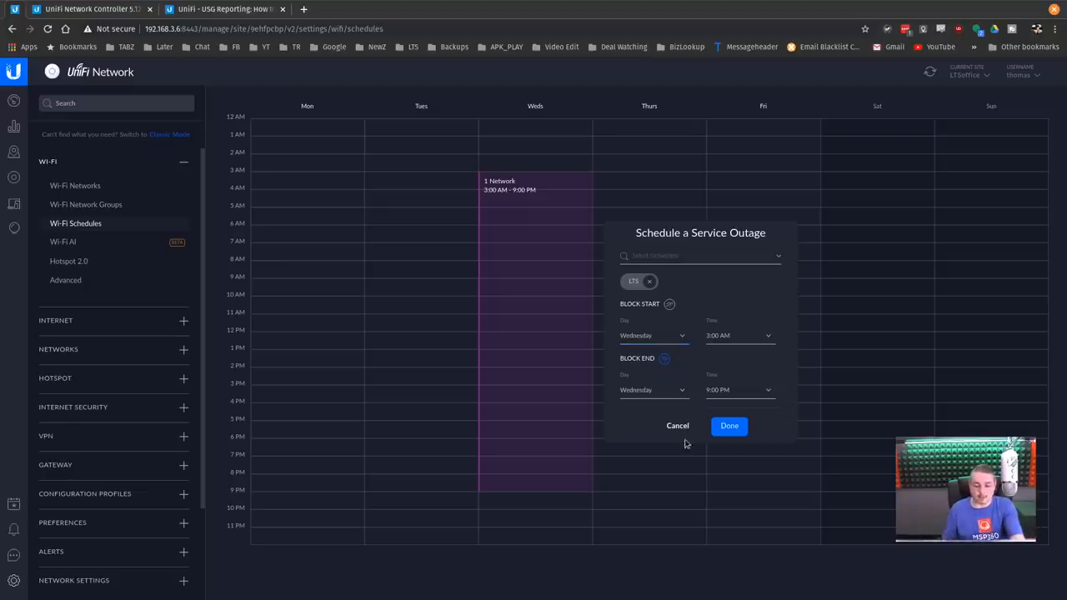
click(677, 426)
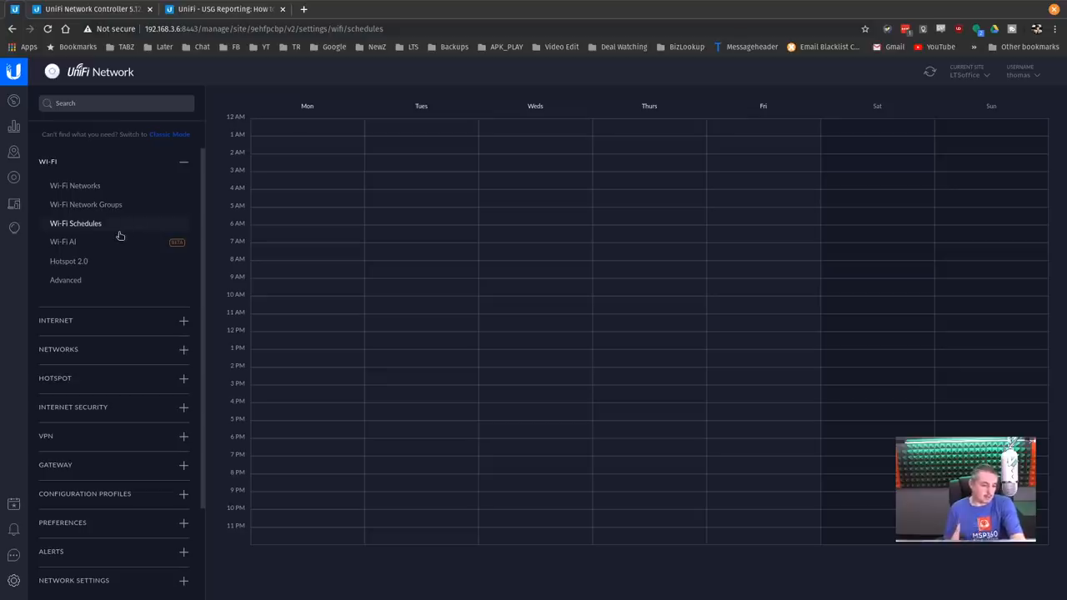
mouse_move(133, 203)
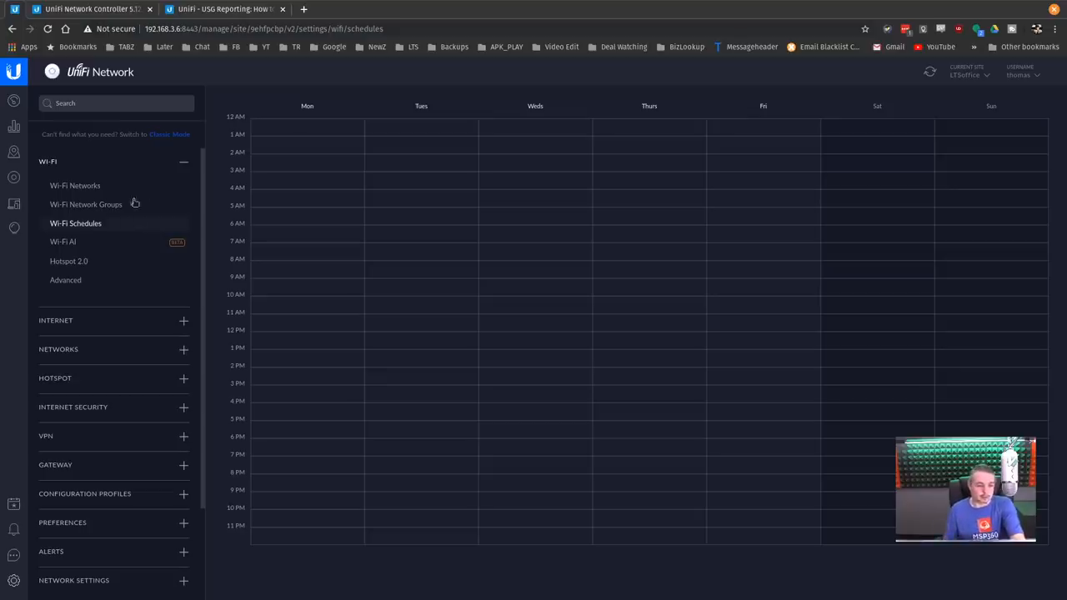
mouse_move(90, 241)
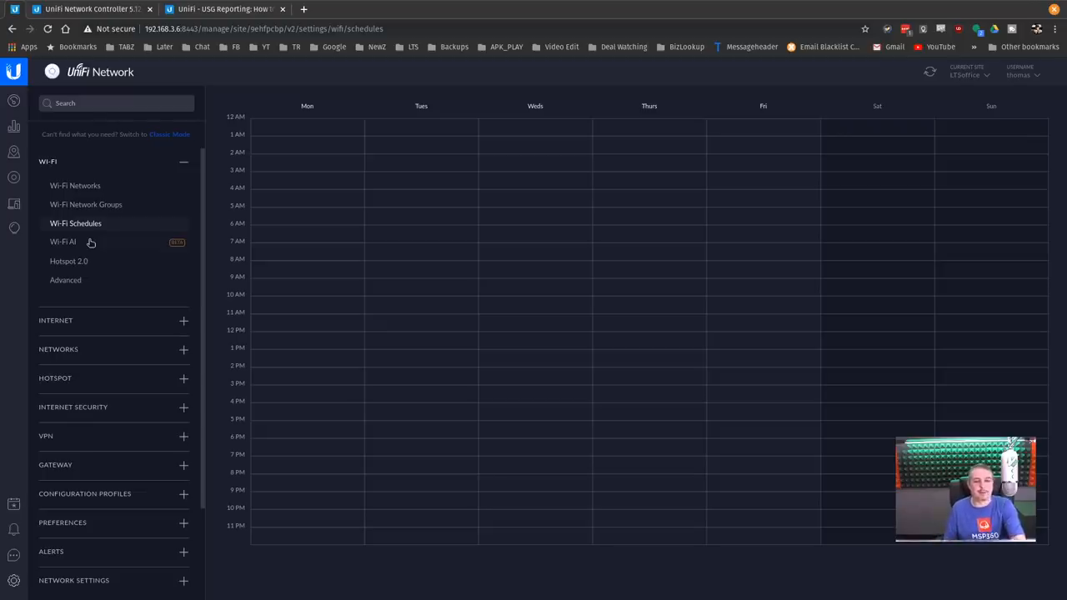
Step: Review the Wi-Fi AI scan schedule, last 30 scans chart and optimization logs
click(64, 241)
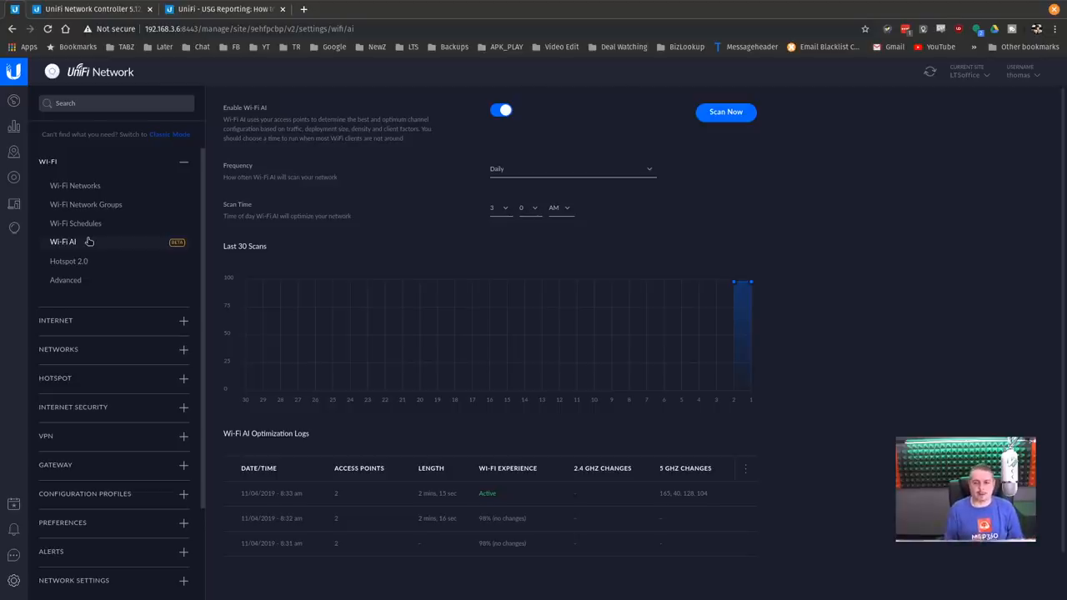
mouse_move(601, 243)
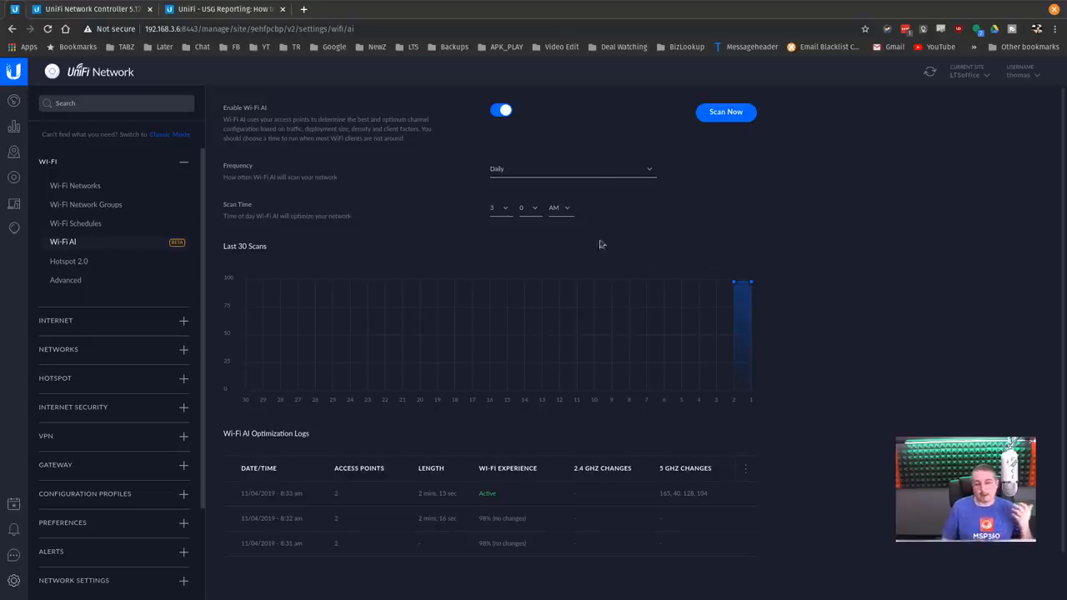
mouse_move(740, 287)
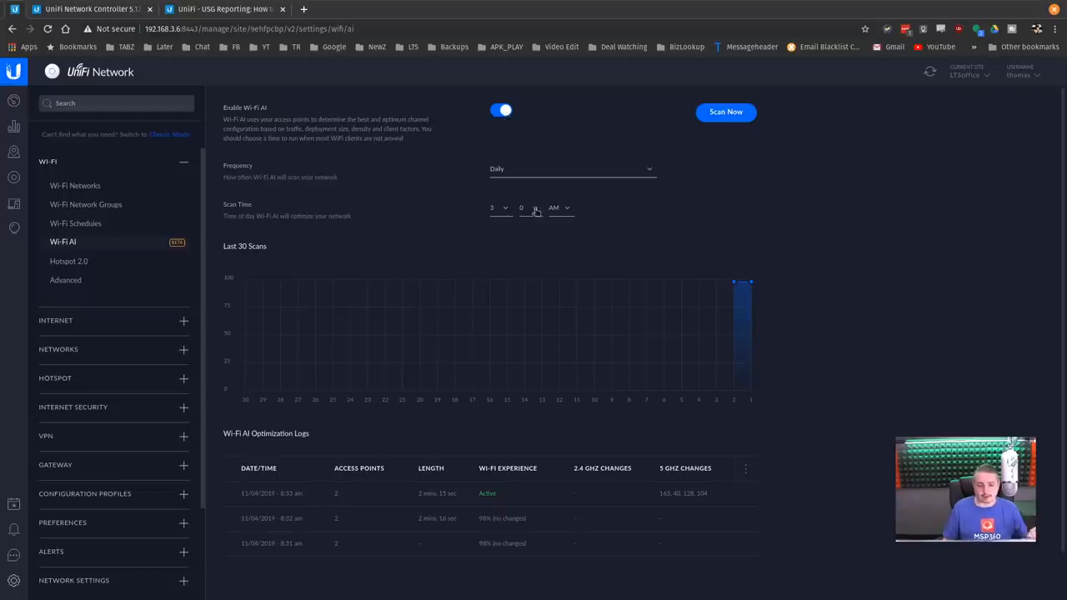
click(573, 169)
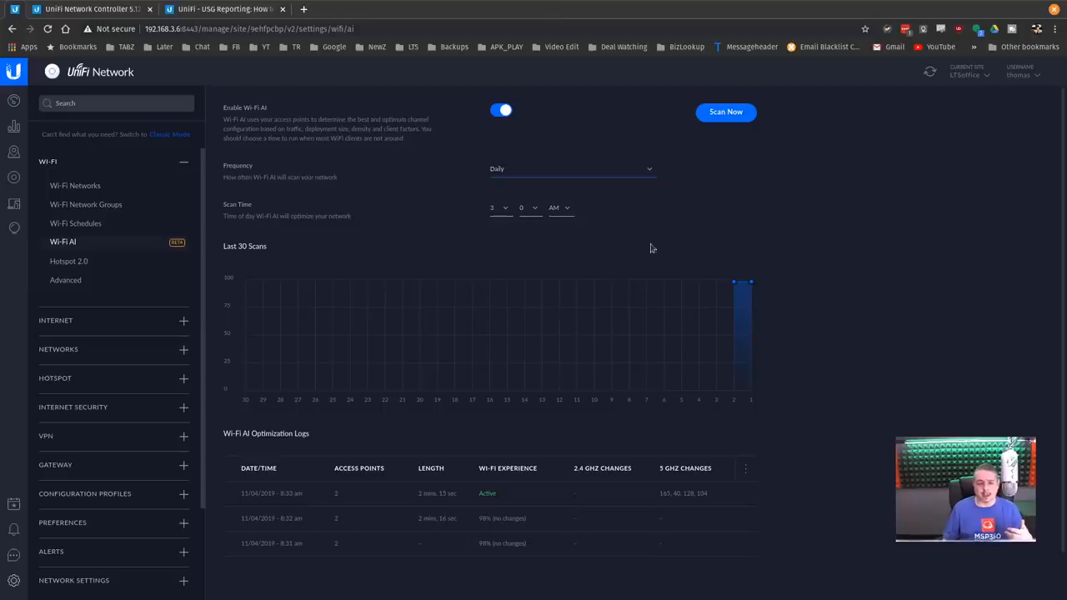
mouse_move(308, 220)
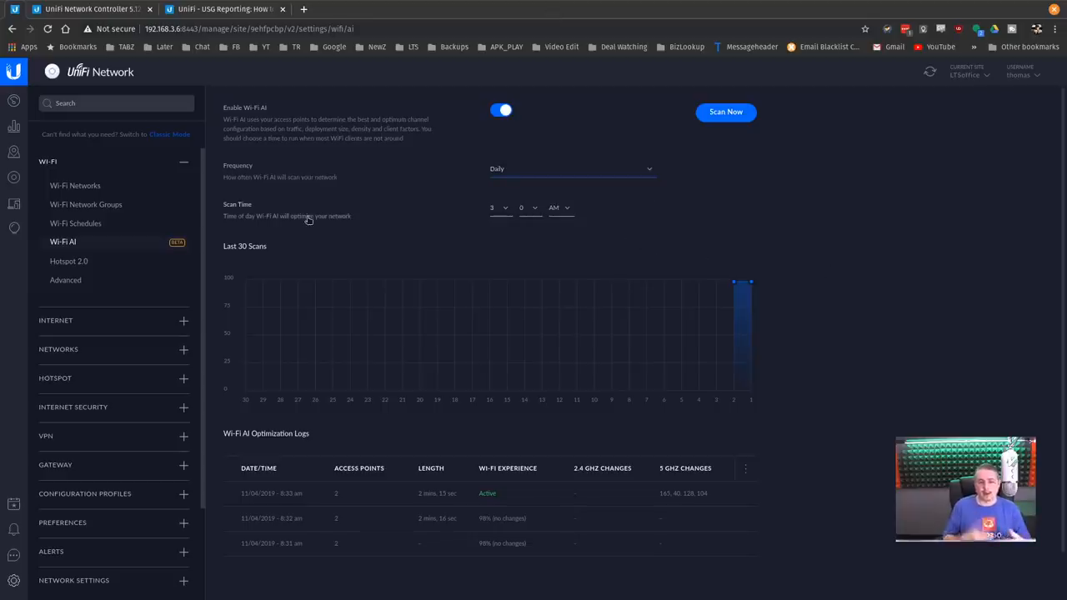
scroll(down, 3)
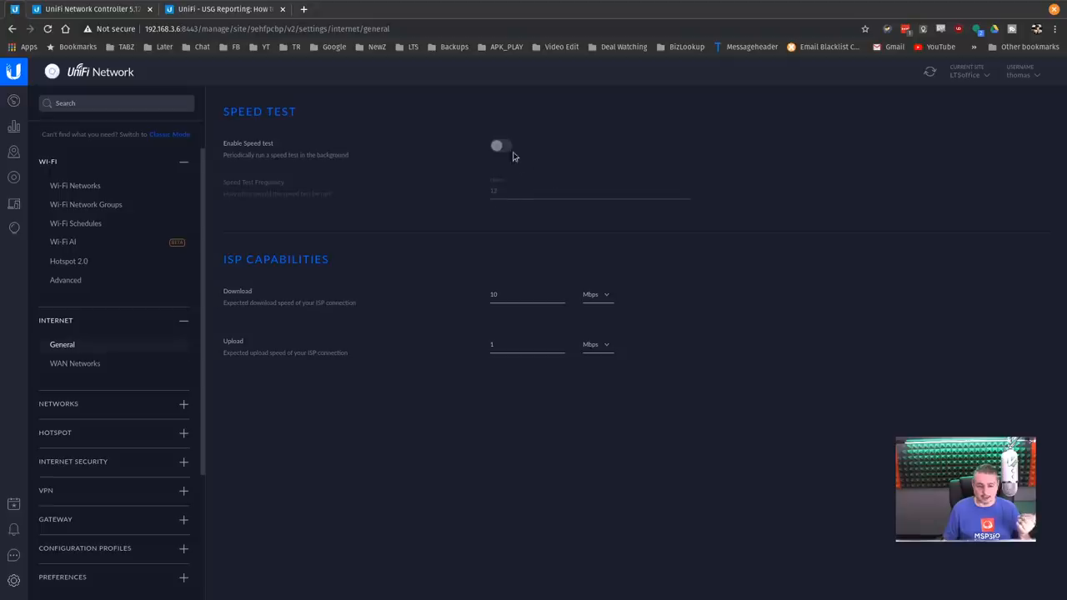
mouse_move(303, 387)
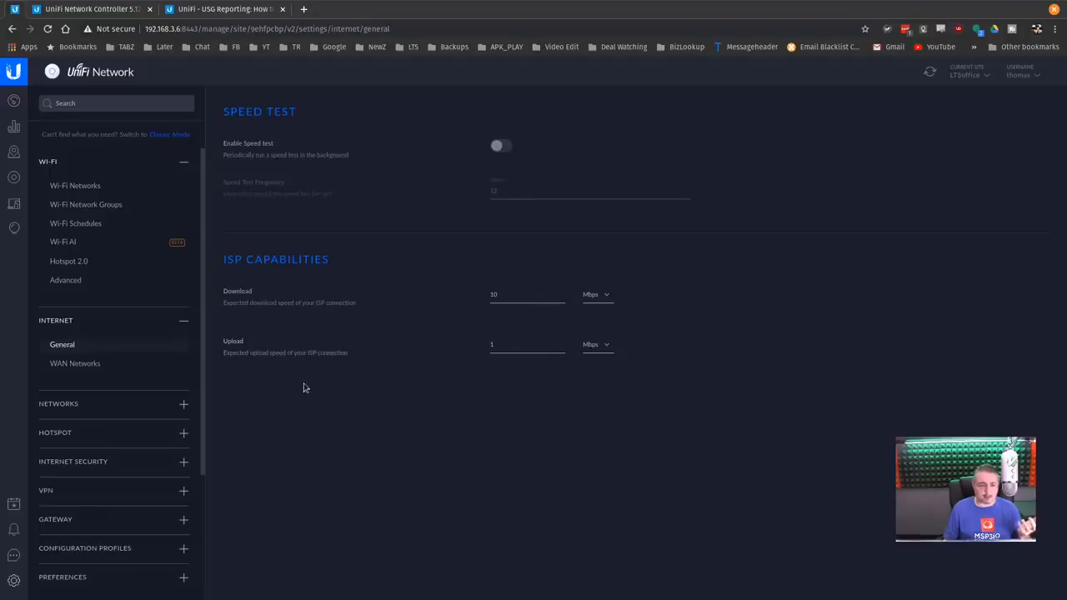
mouse_move(134, 374)
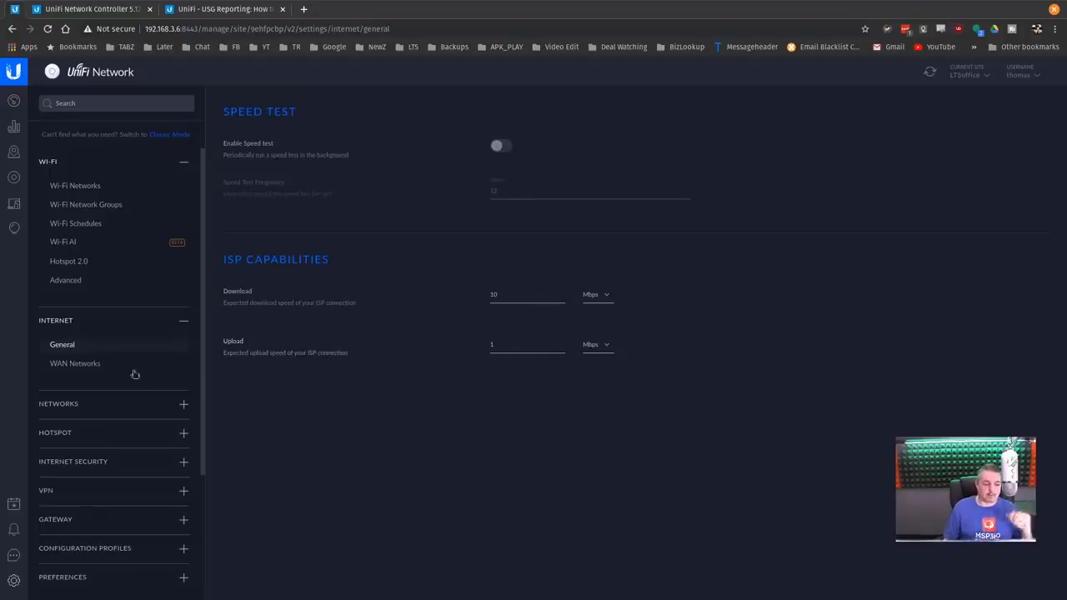
Step: Show the empty WAN Networks table under the Internet settings
click(75, 364)
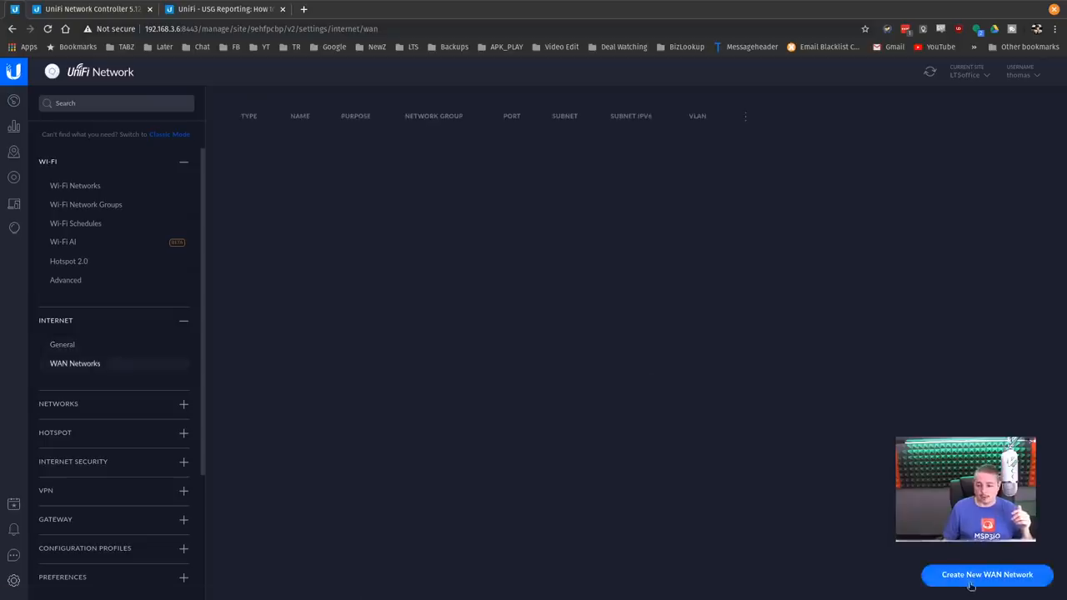
click(987, 573)
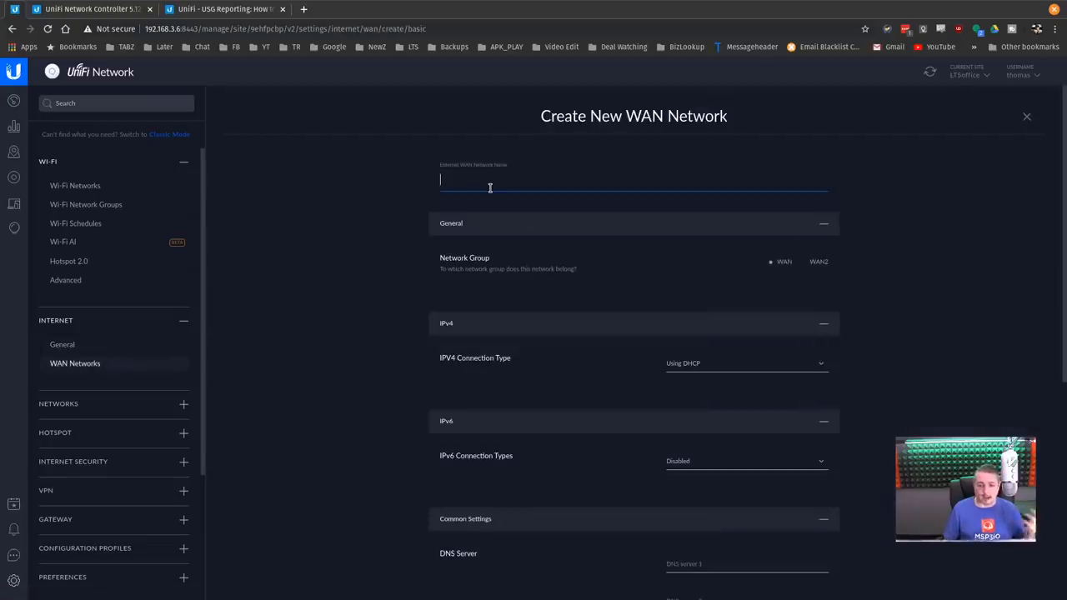
mouse_move(620, 310)
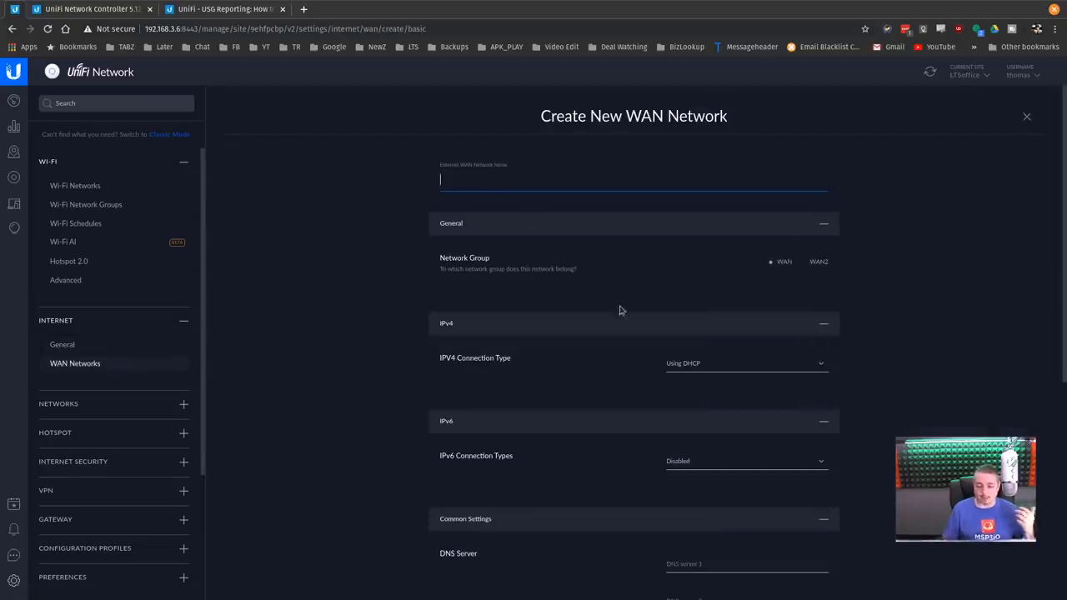
click(742, 363)
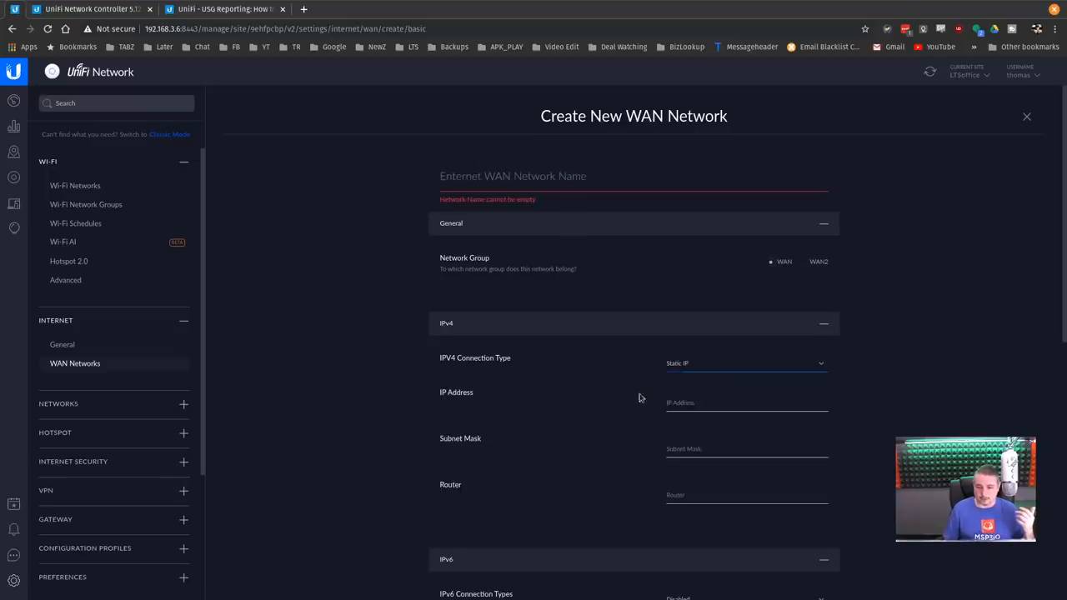
click(747, 449)
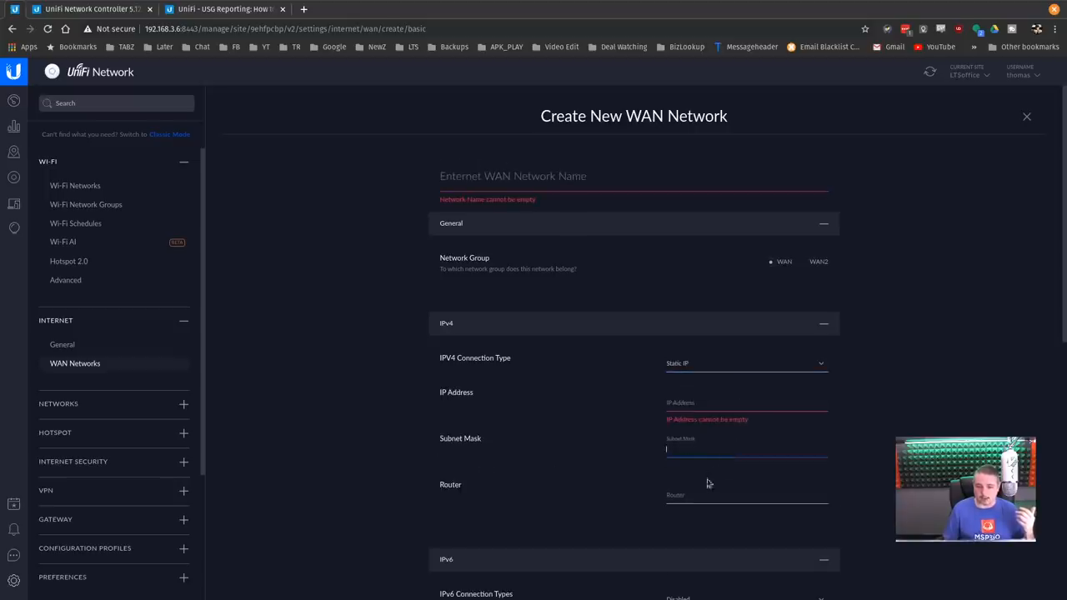
scroll(down, 3)
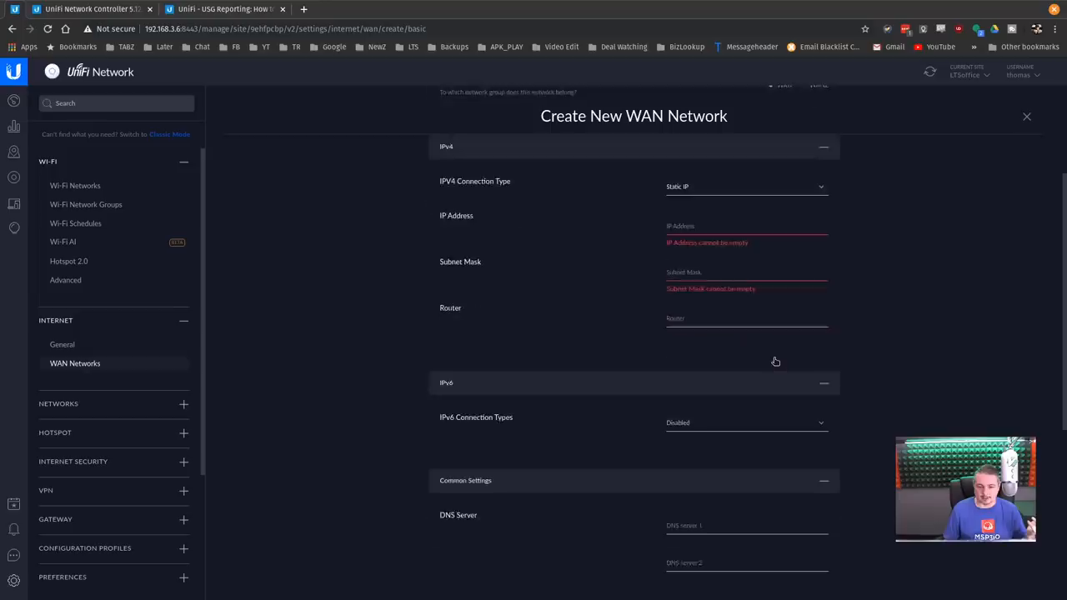
scroll(down, 3)
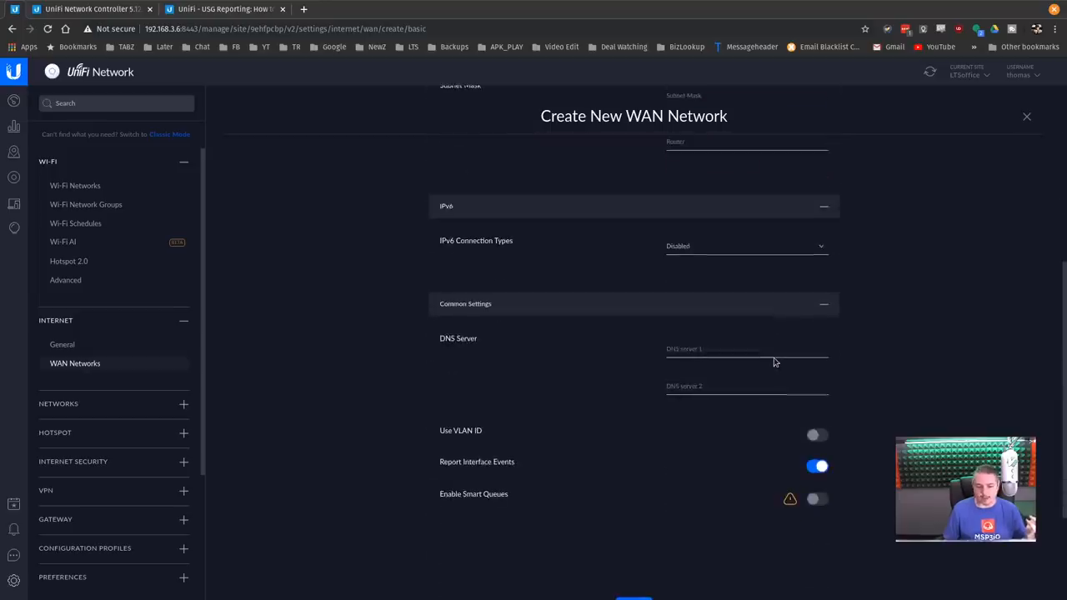
scroll(down, 3)
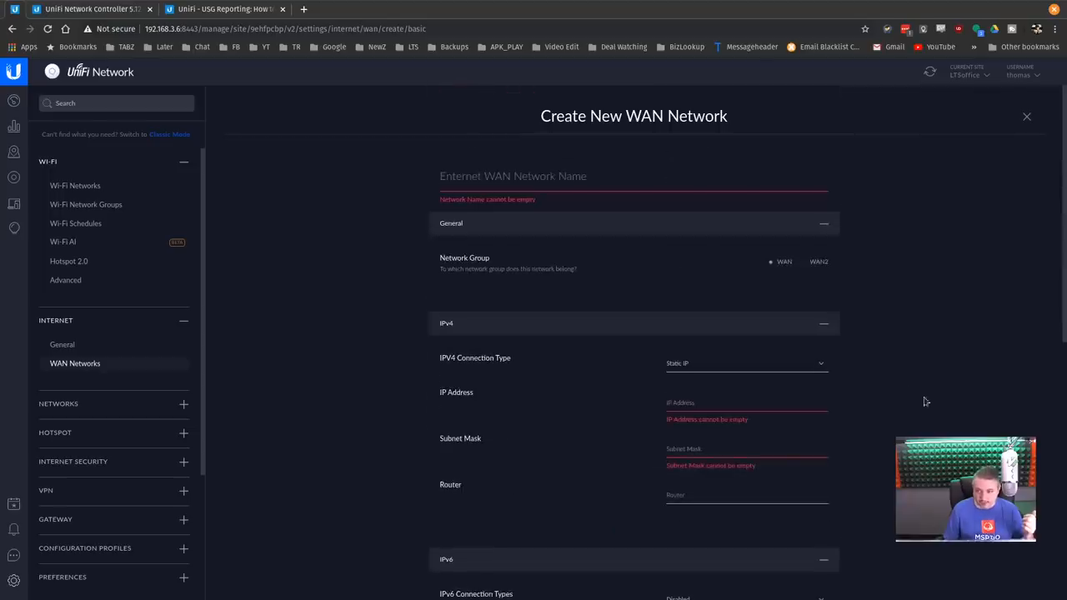
click(75, 364)
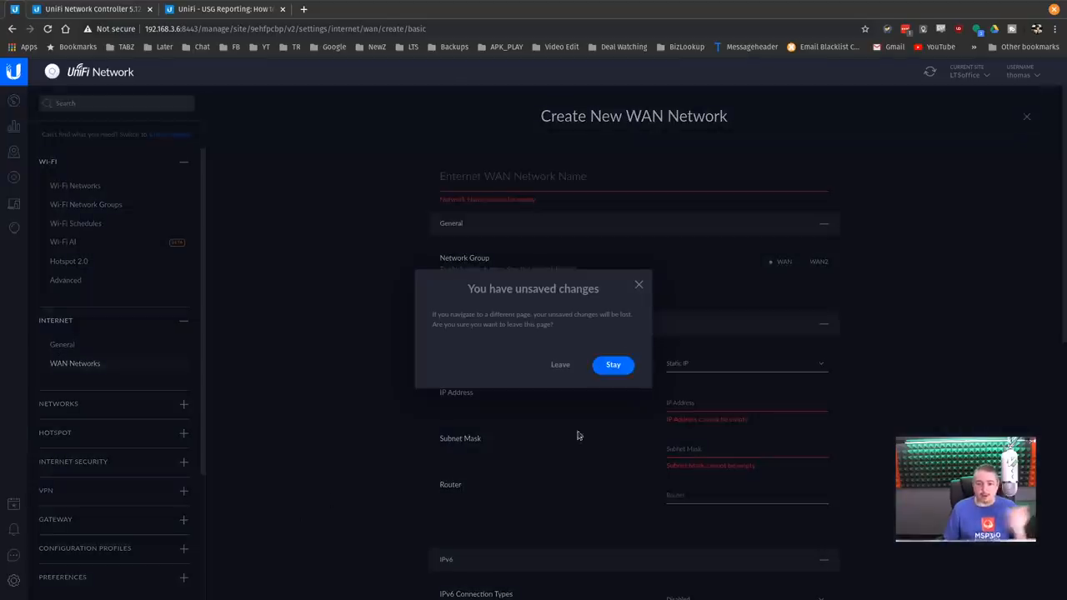
click(561, 363)
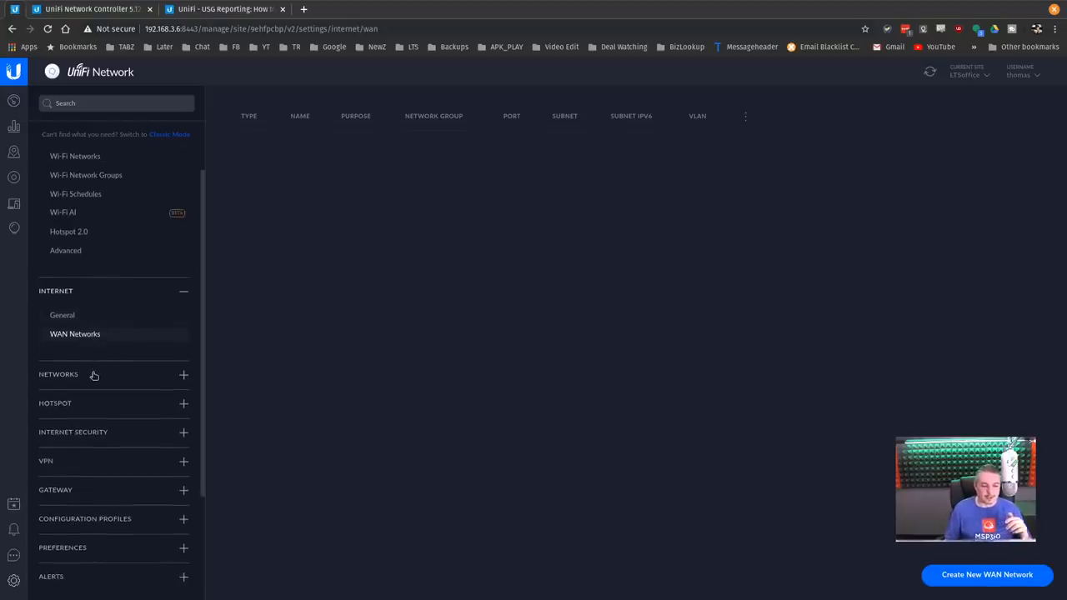
Step: Start a standard local network setup from the Local Networks list
click(58, 373)
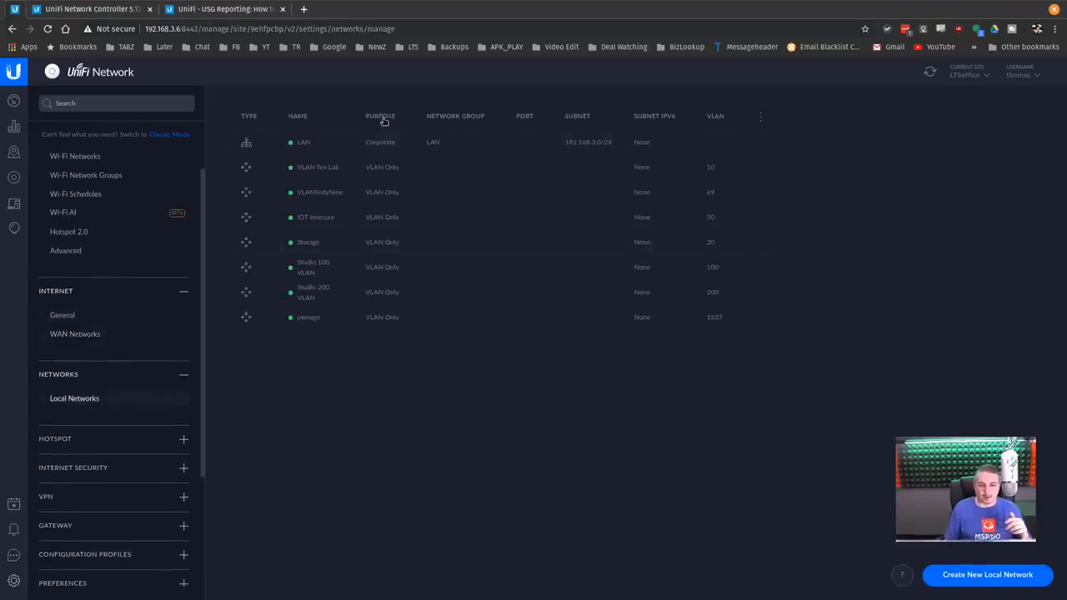
click(987, 574)
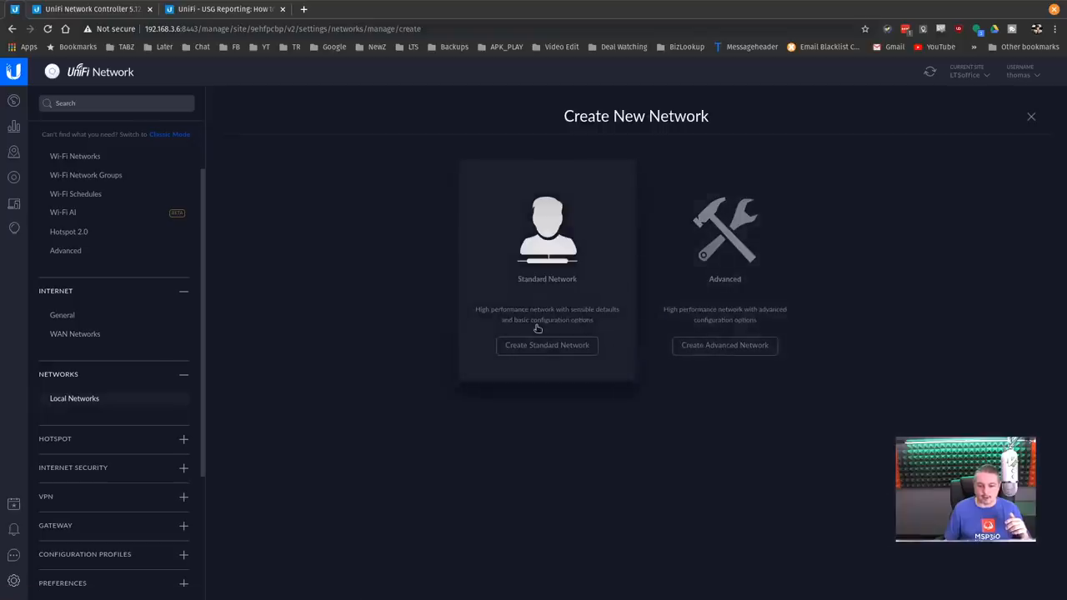
mouse_move(517, 280)
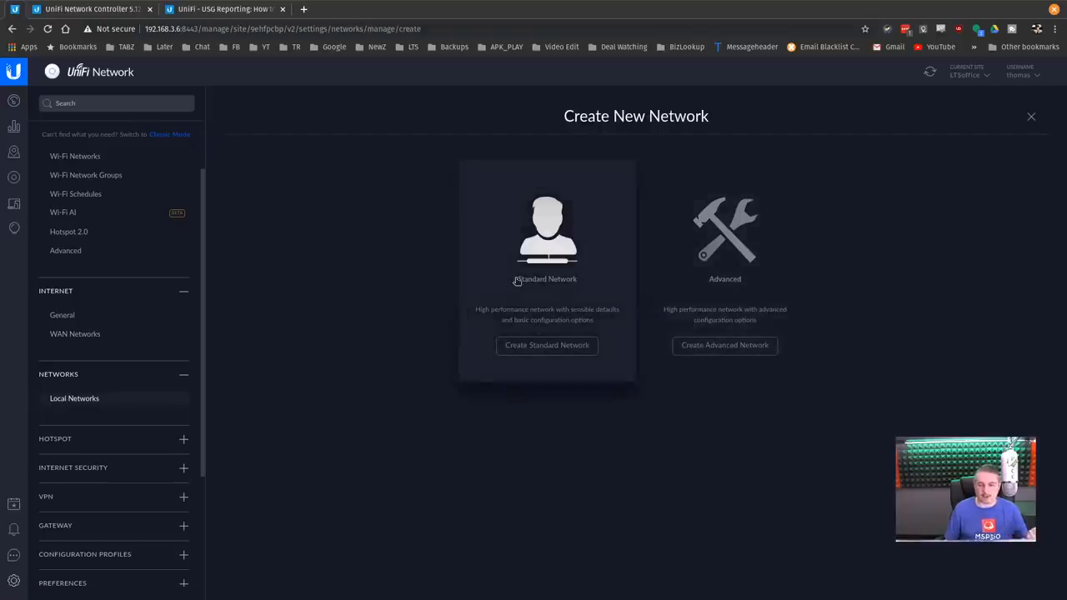
click(547, 345)
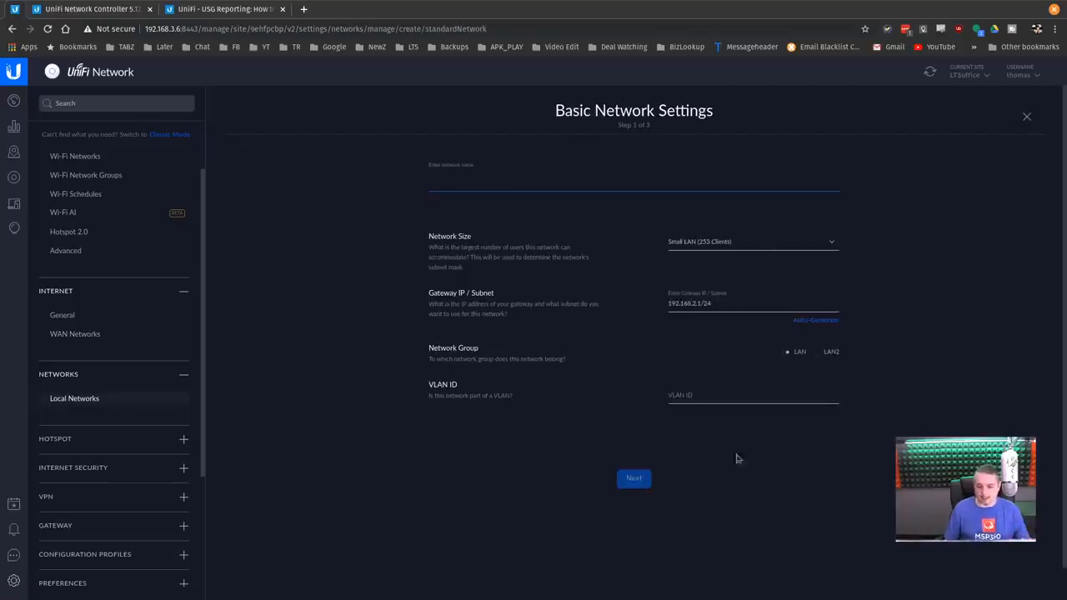
Step: Check the Network Size options, keep the small LAN size, and close the form unsaved
click(751, 241)
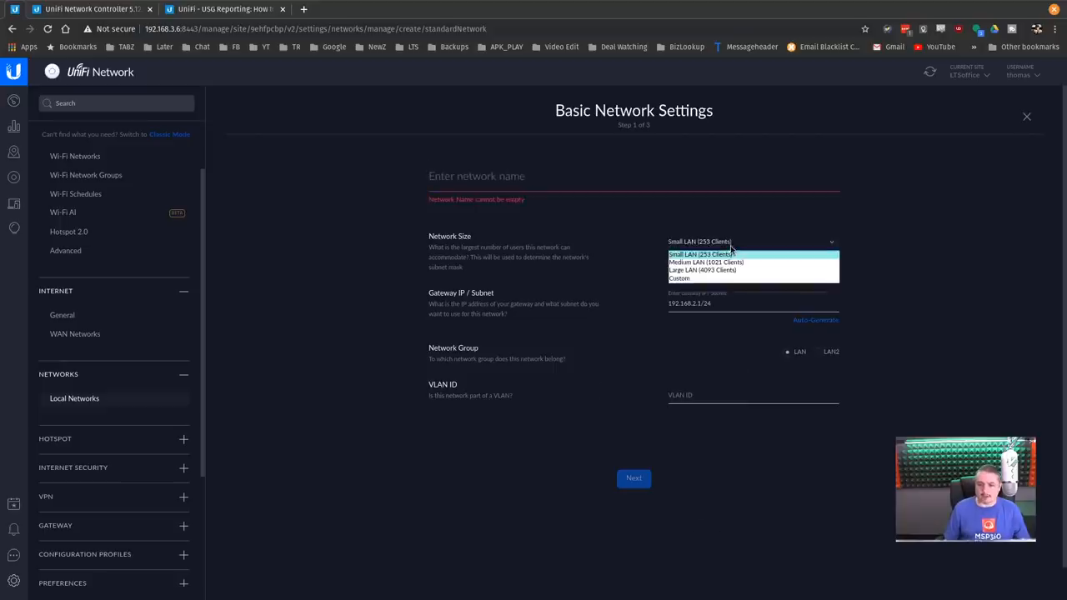
mouse_move(681, 279)
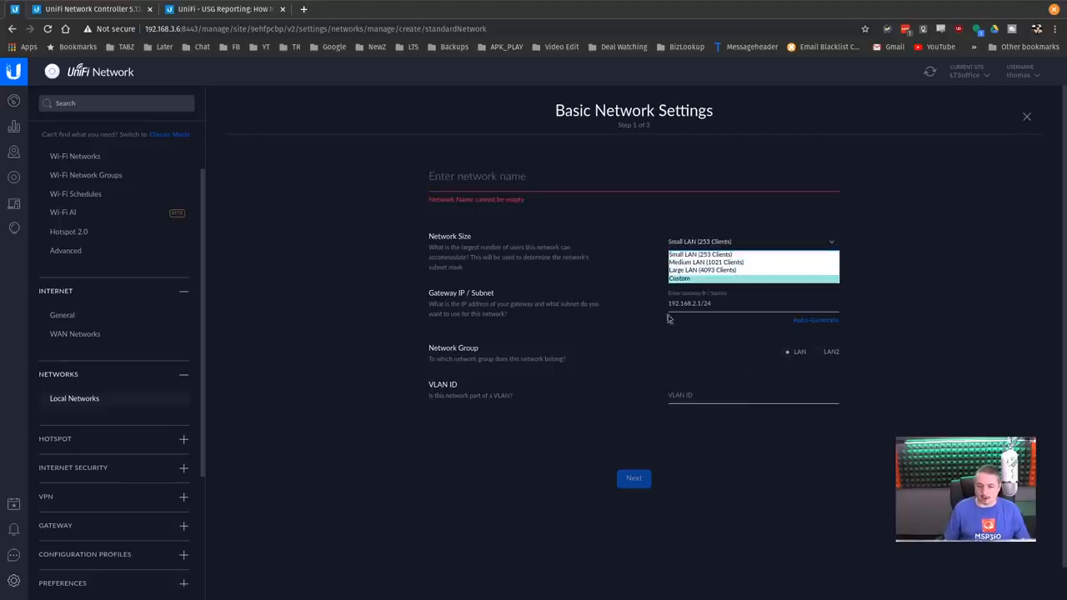
click(701, 253)
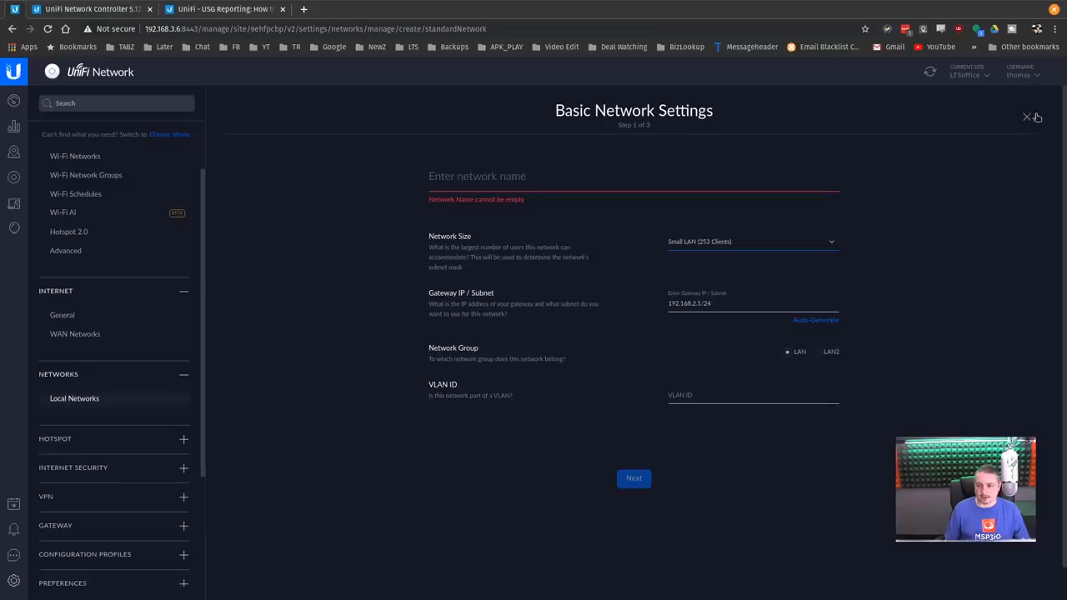
click(1028, 117)
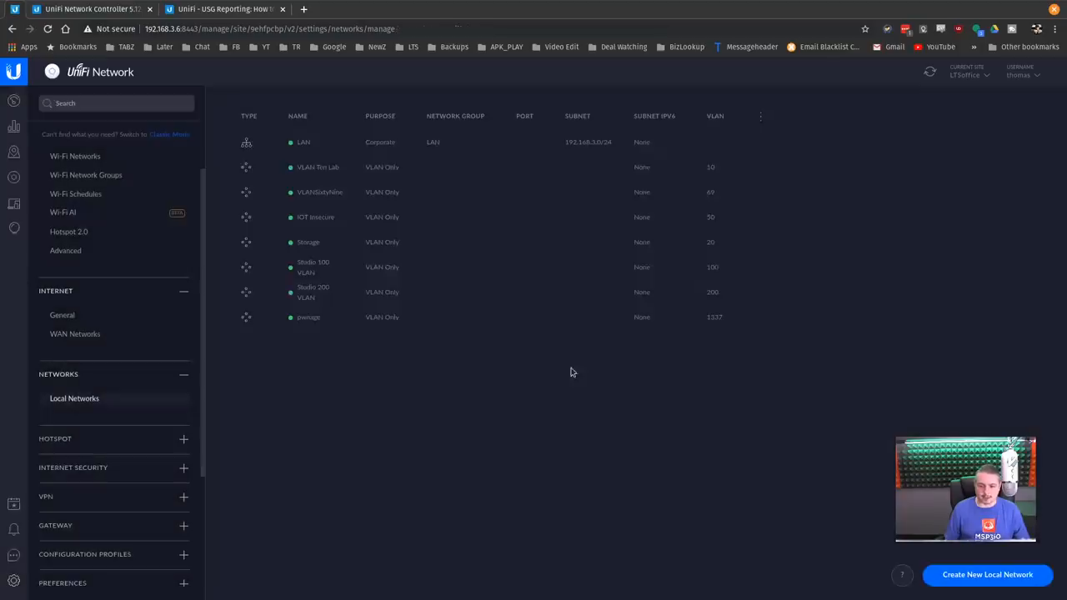
click(987, 573)
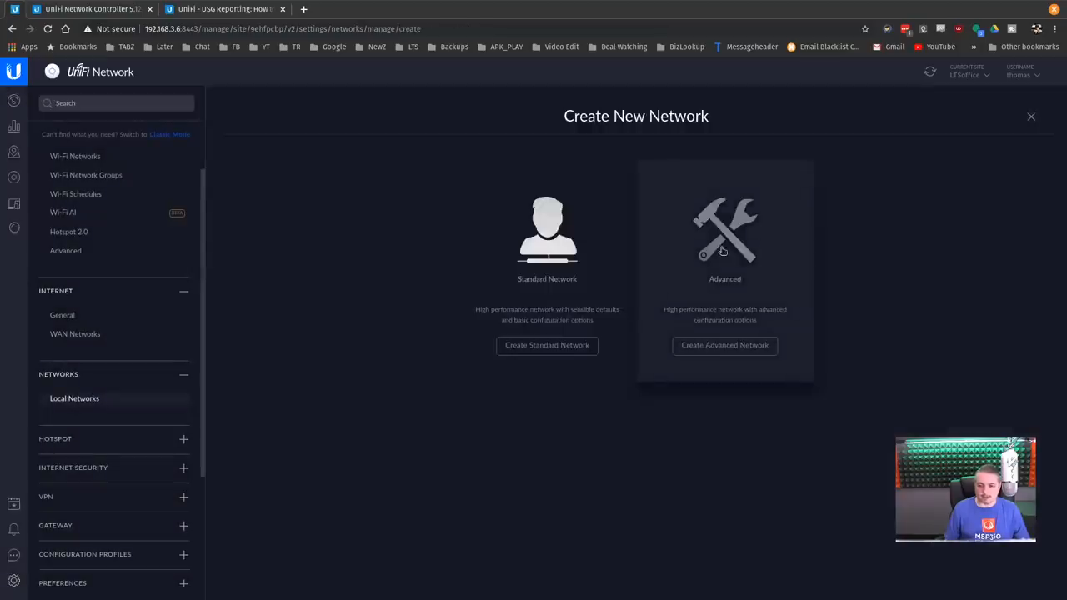
click(723, 345)
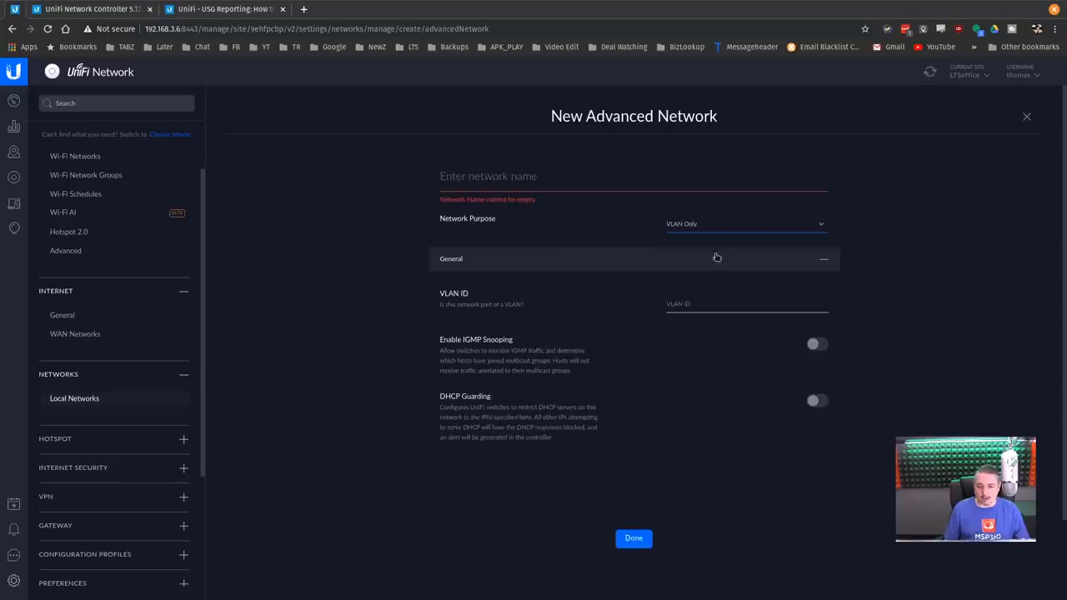
mouse_move(704, 317)
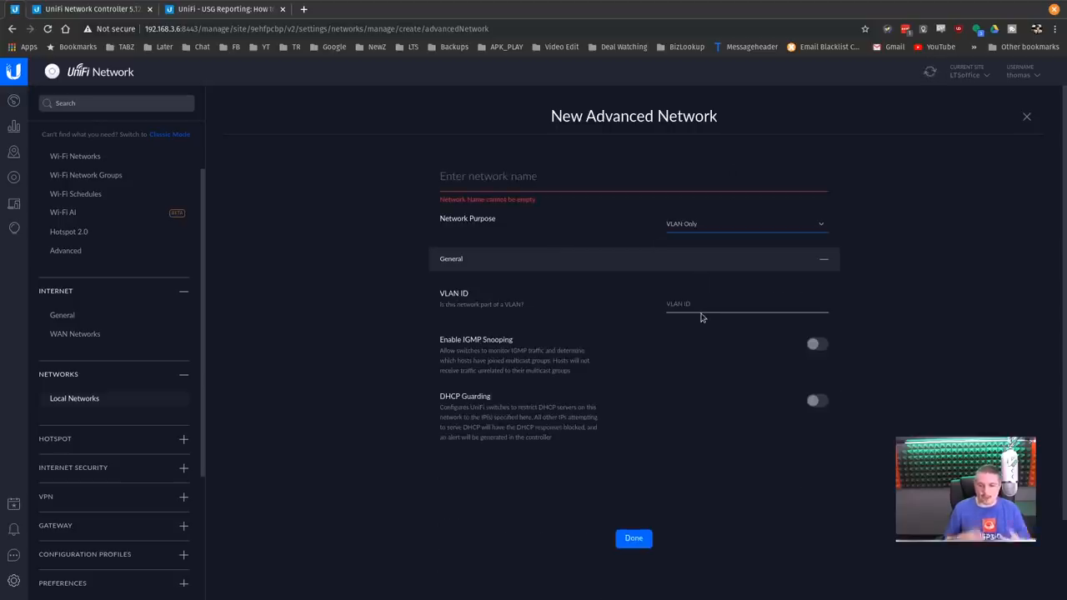
mouse_move(620, 570)
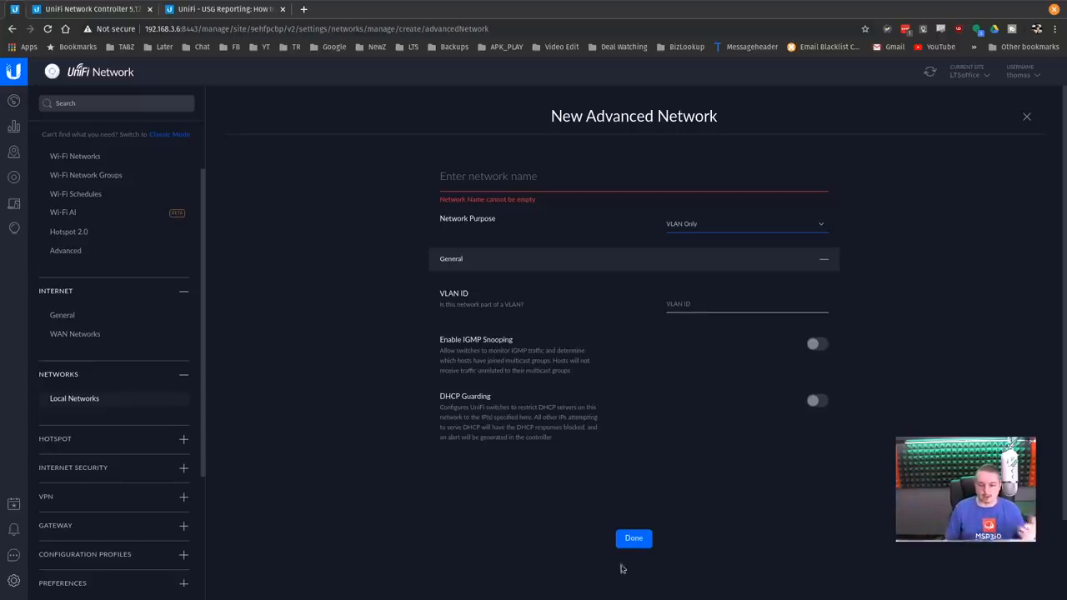
click(634, 177)
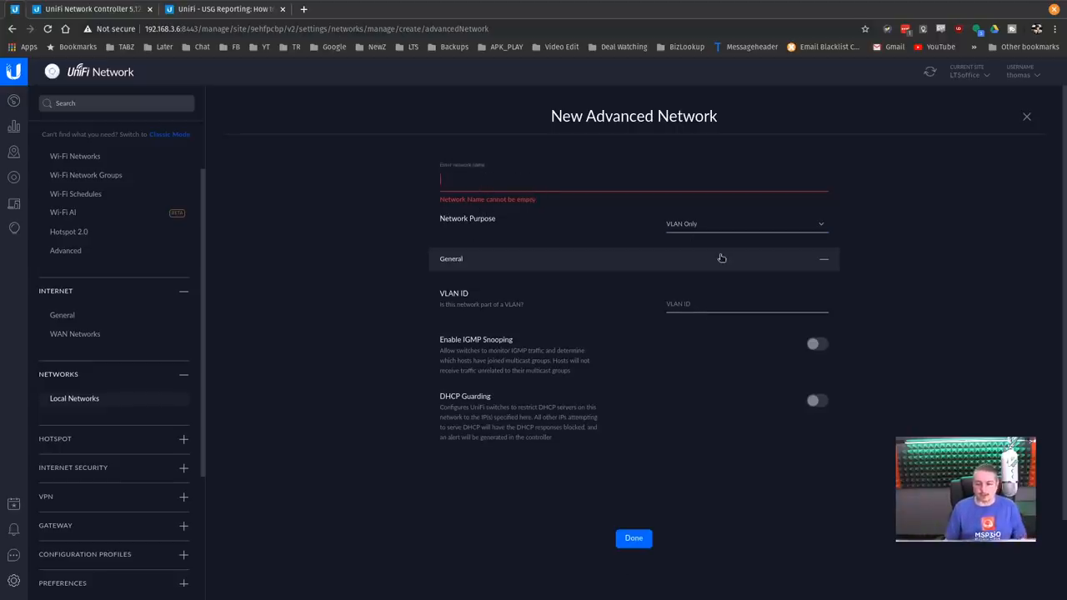
text(XX)
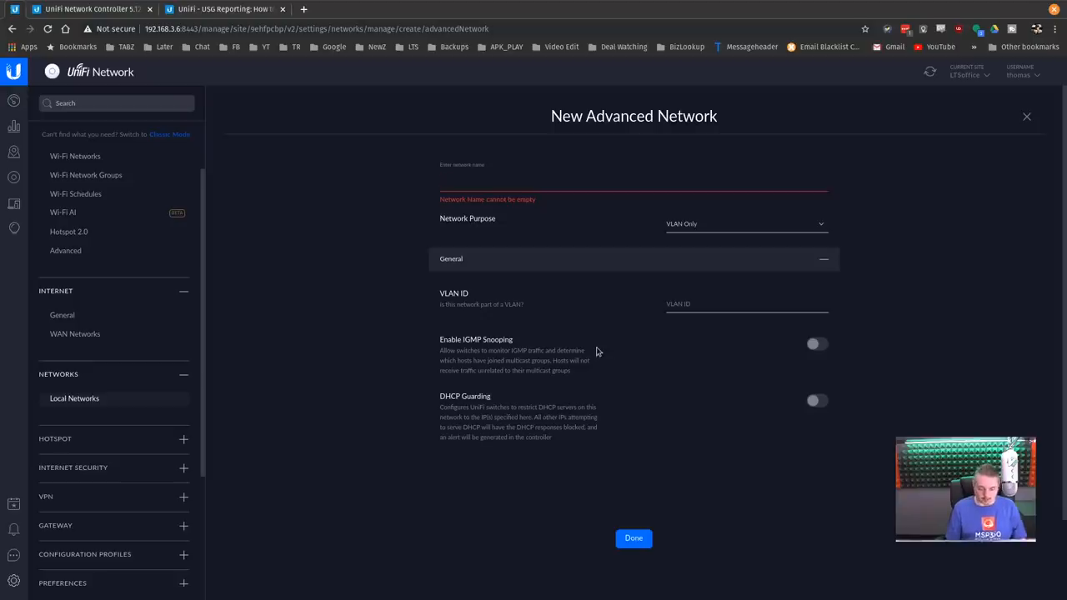
text(test vla)
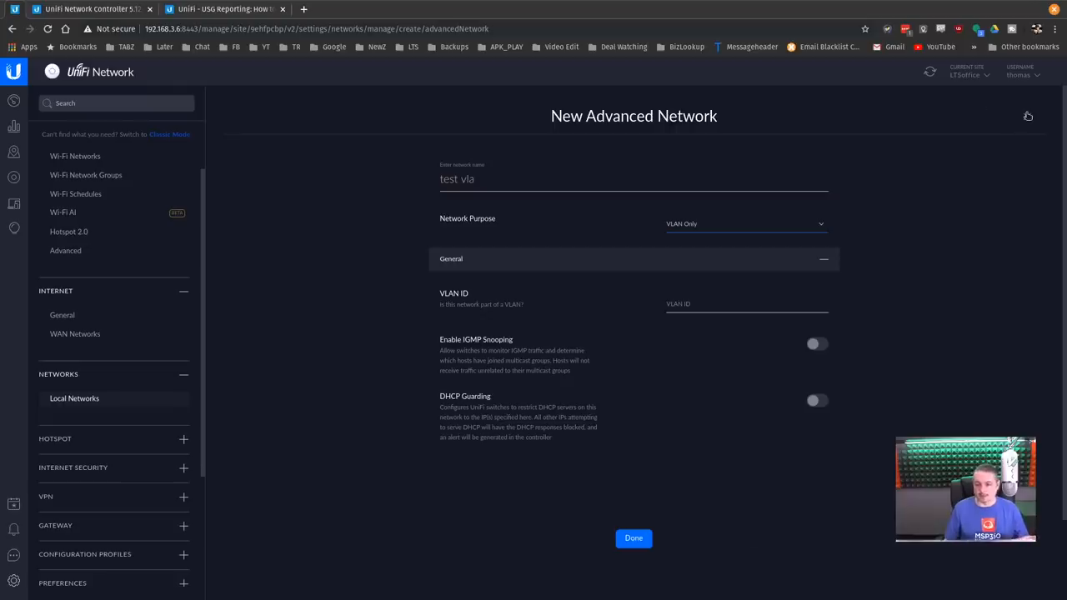
click(742, 304)
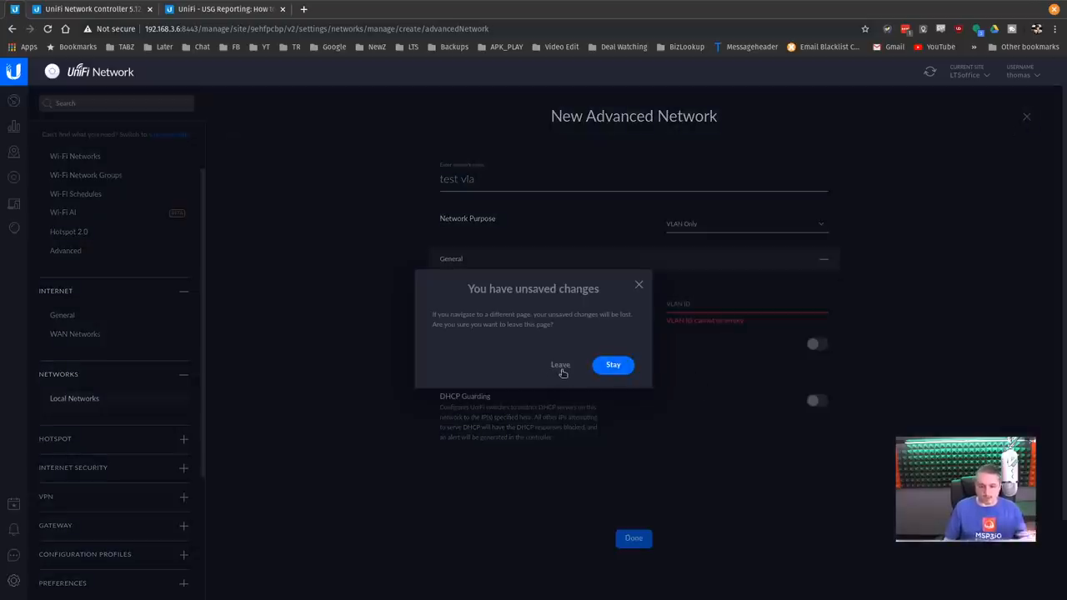
click(560, 364)
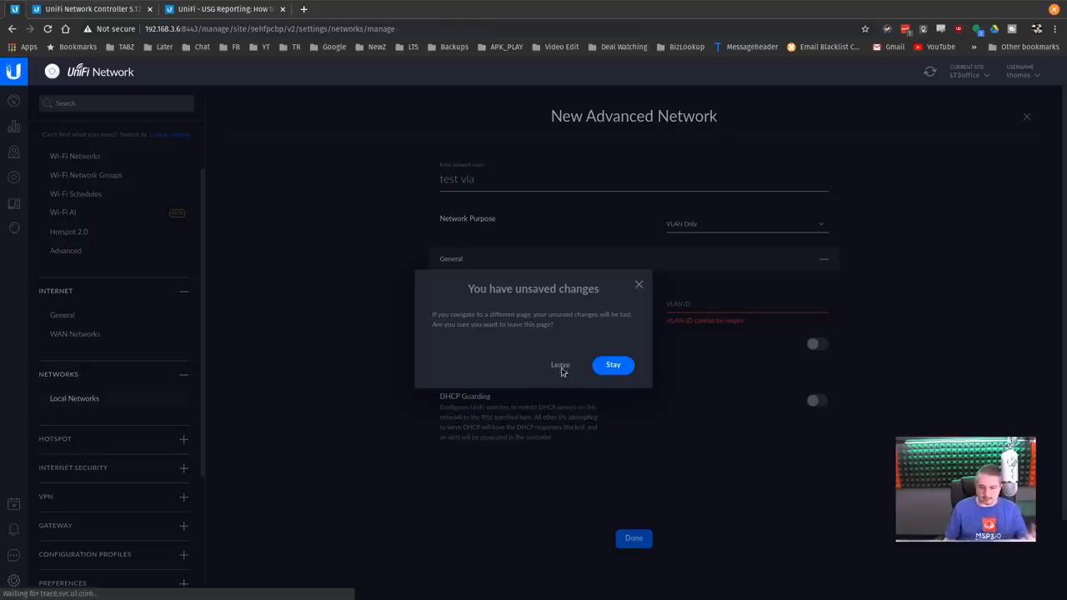
click(560, 364)
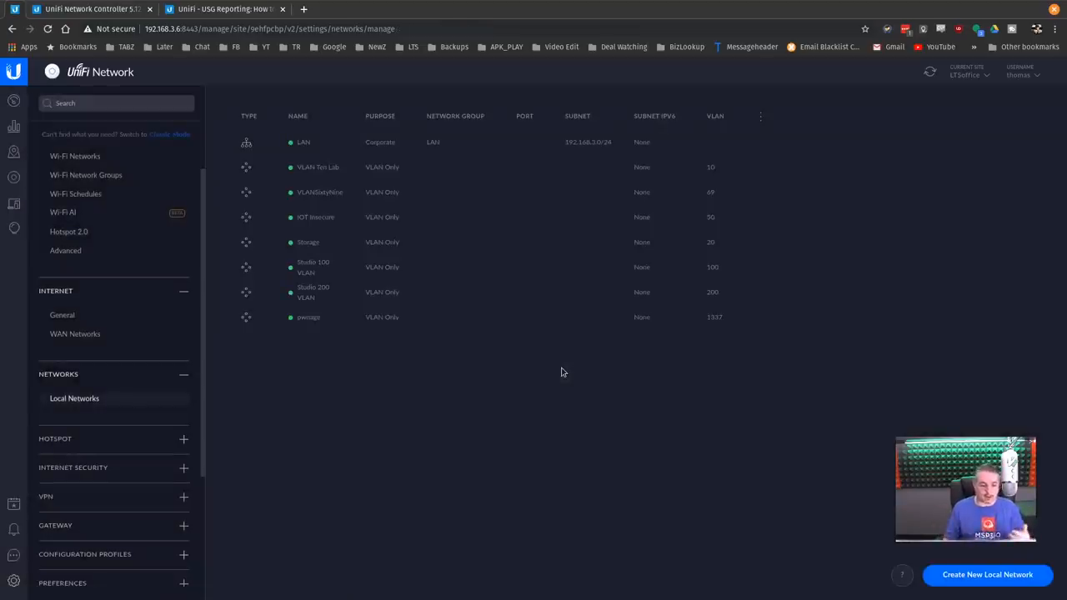
scroll(down, 3)
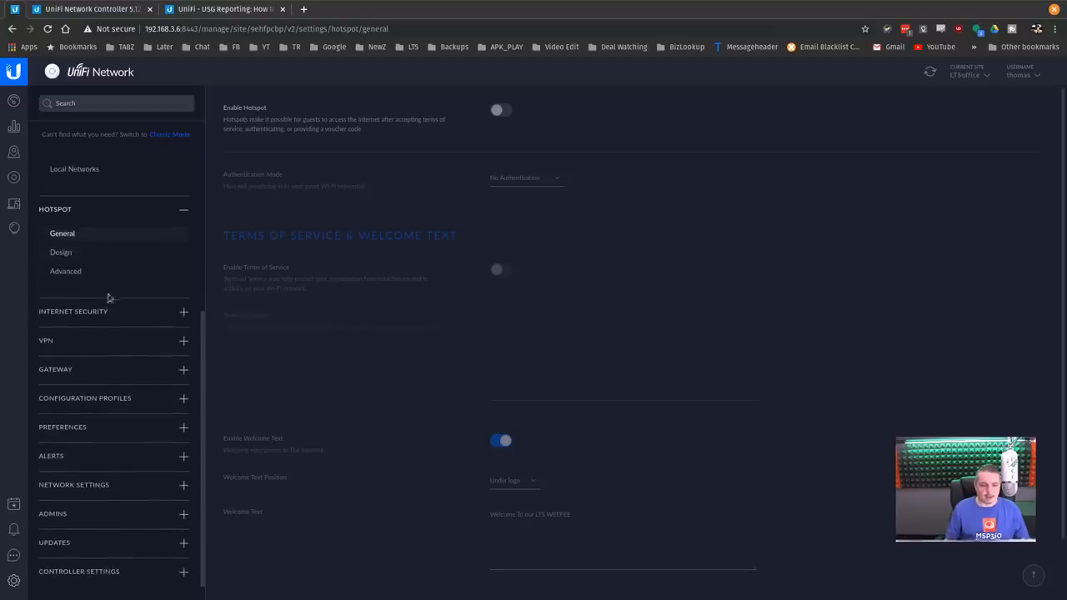
mouse_move(122, 312)
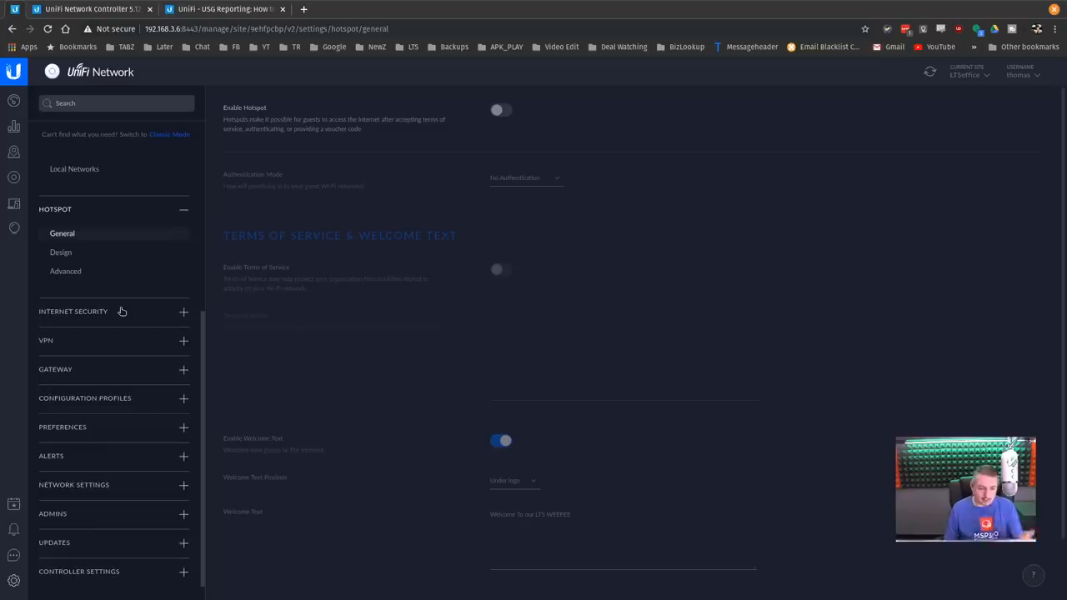
Step: Expand the Internet Security and VPN sidebar groups to list their subpages
click(73, 312)
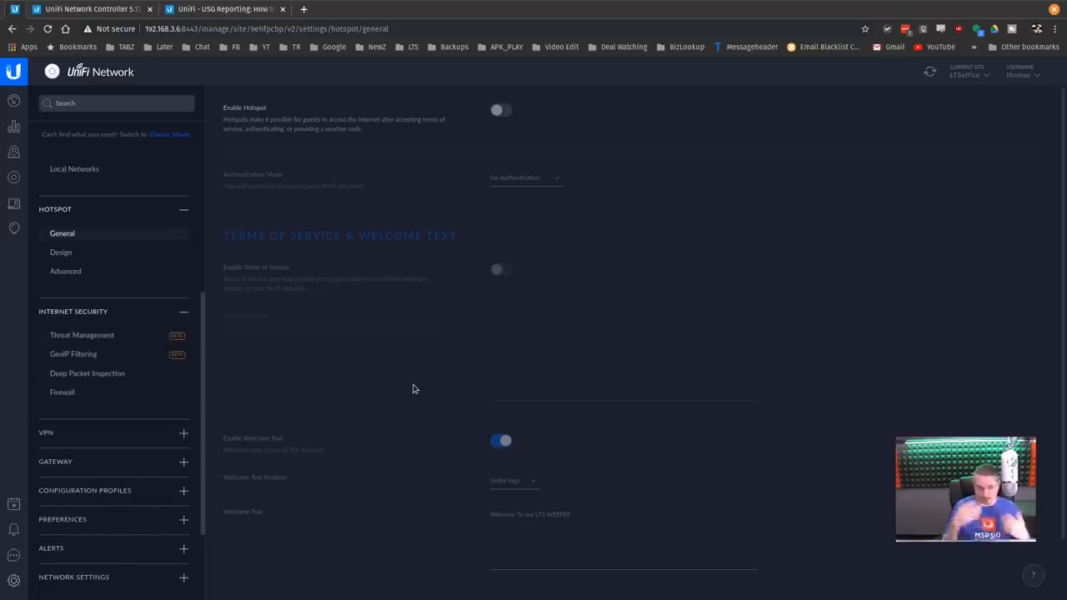
mouse_move(94, 364)
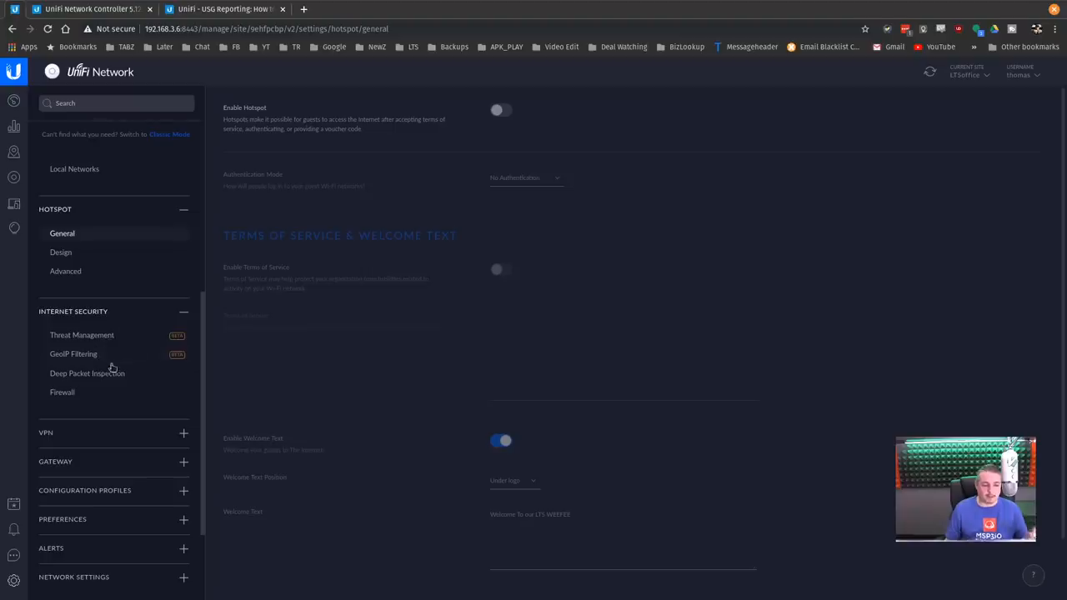
mouse_move(126, 317)
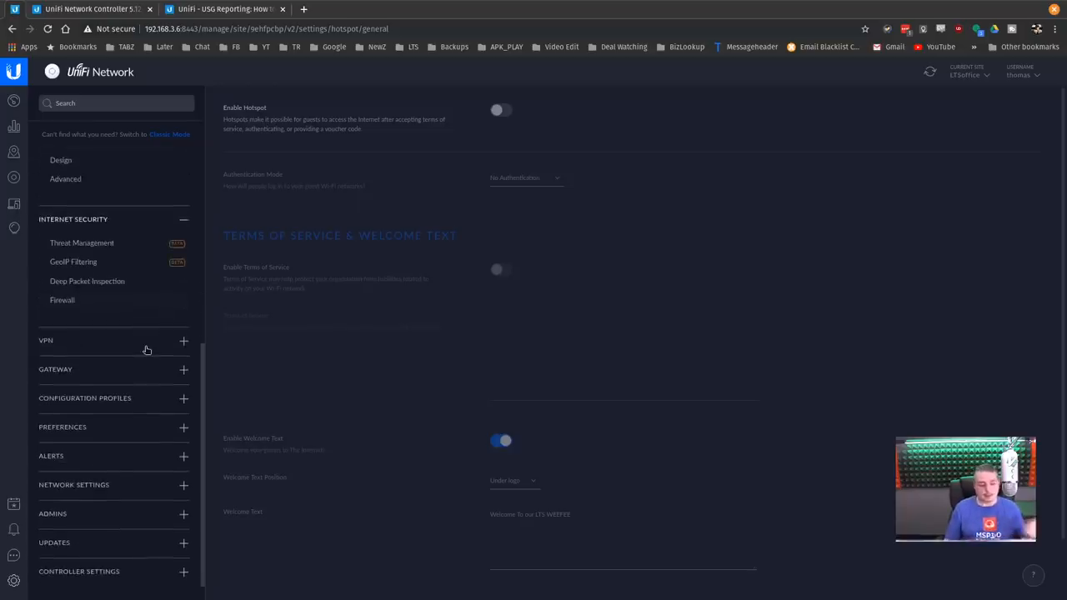
mouse_move(130, 294)
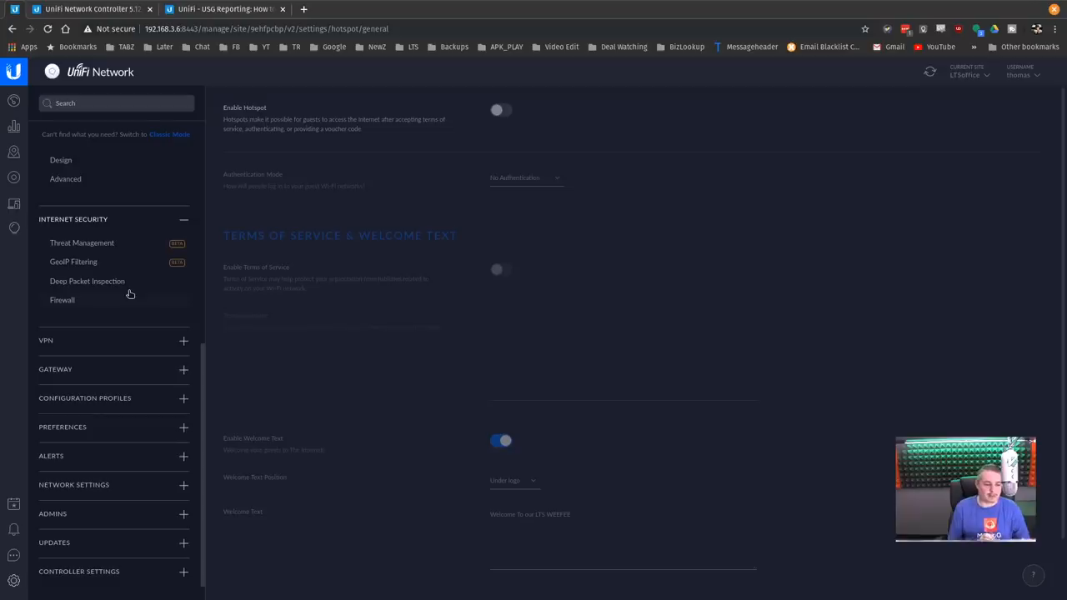
mouse_move(209, 383)
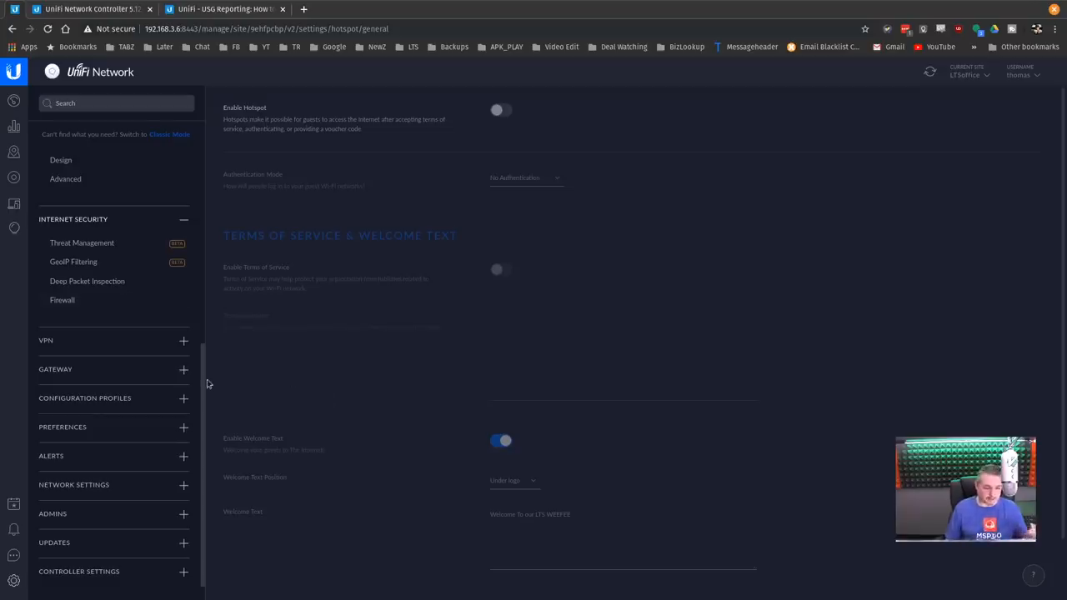
click(47, 340)
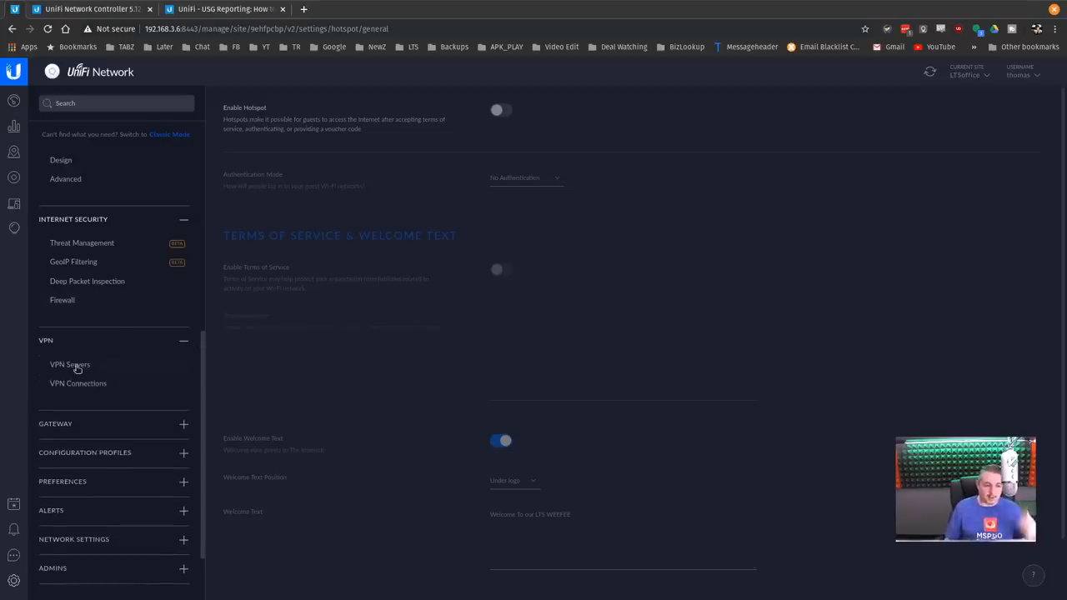
Step: Start an advanced VPN server setup from the VPN Servers page
click(70, 364)
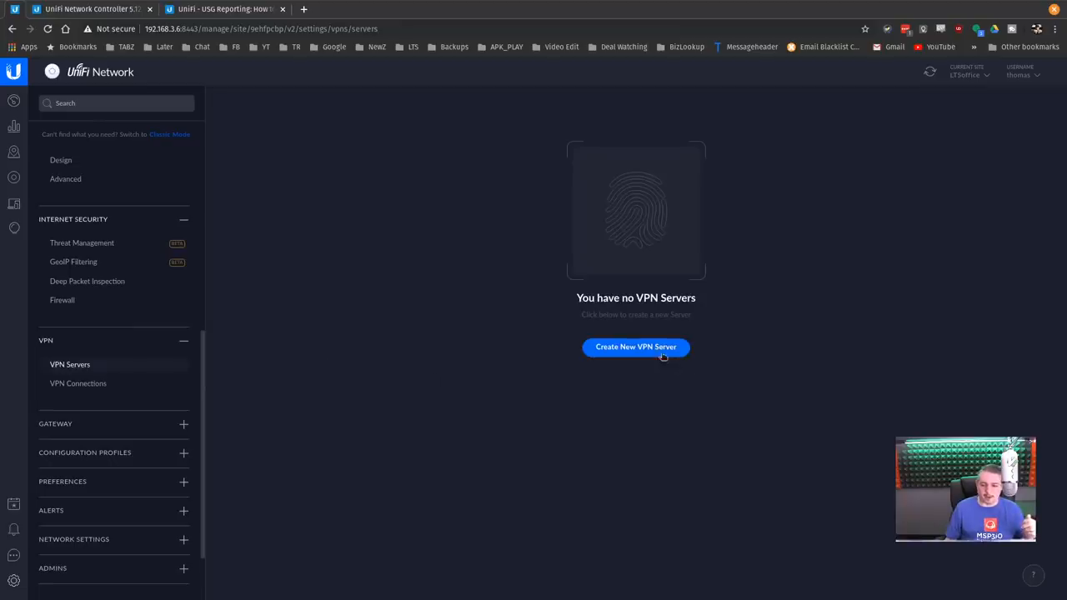
click(636, 347)
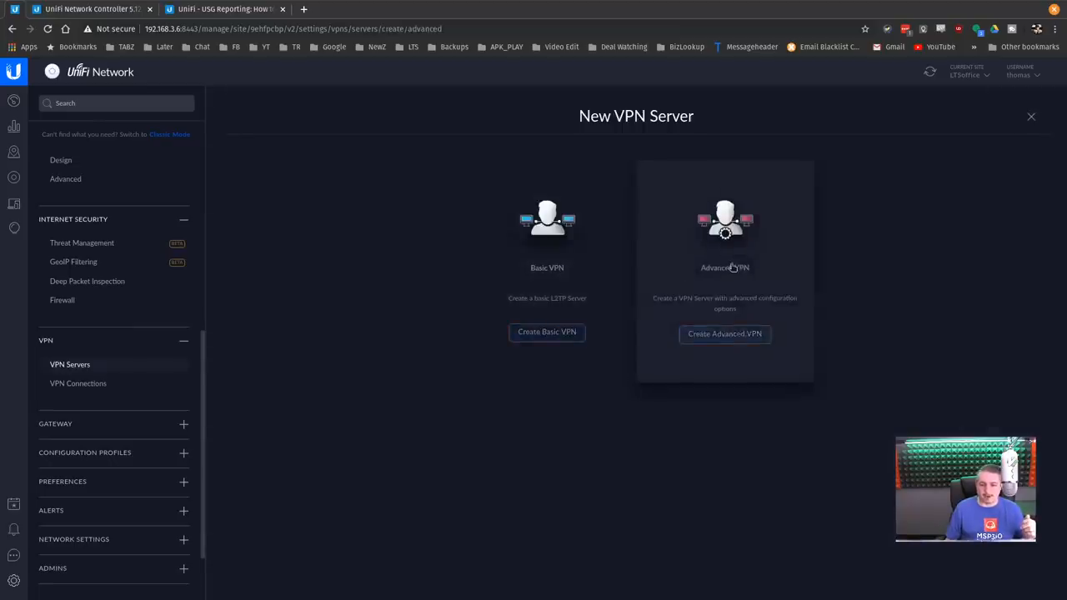
click(724, 334)
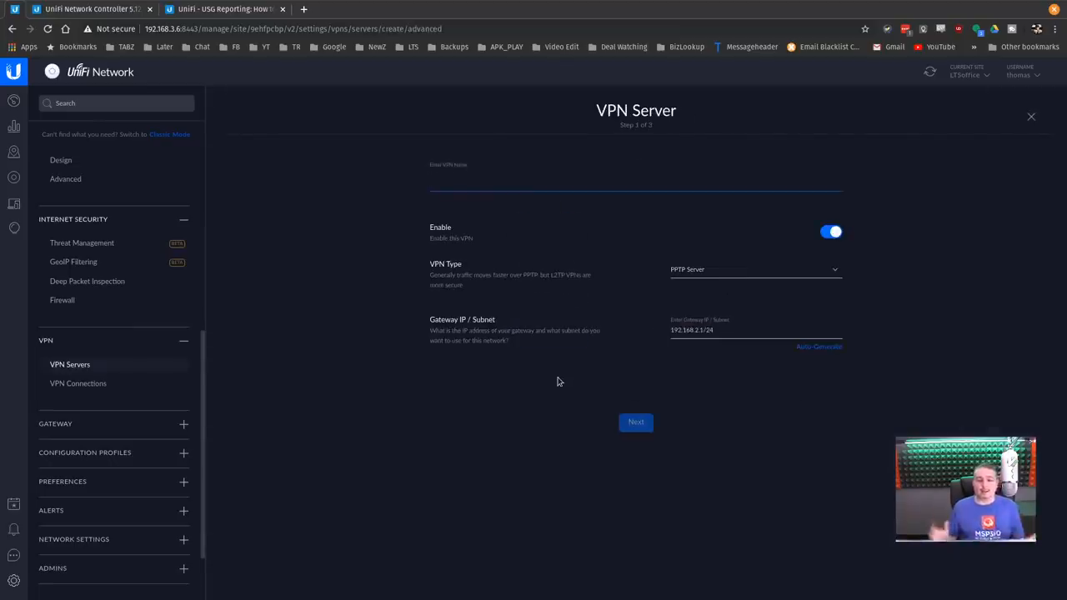
Step: Enter the name field, then leave the form, triggering the unsaved-changes warning
click(637, 178)
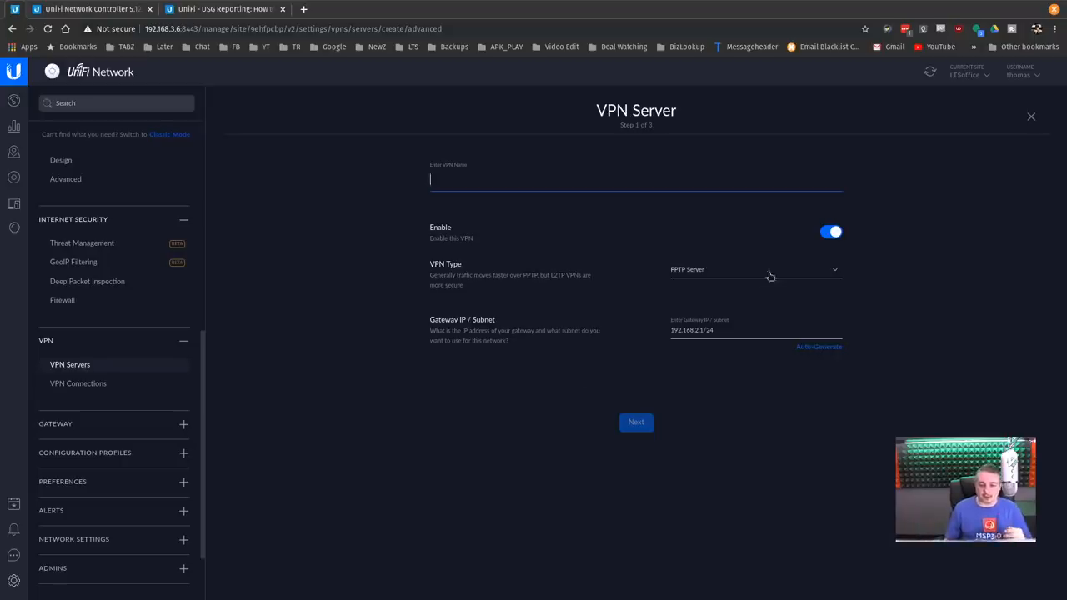
click(753, 269)
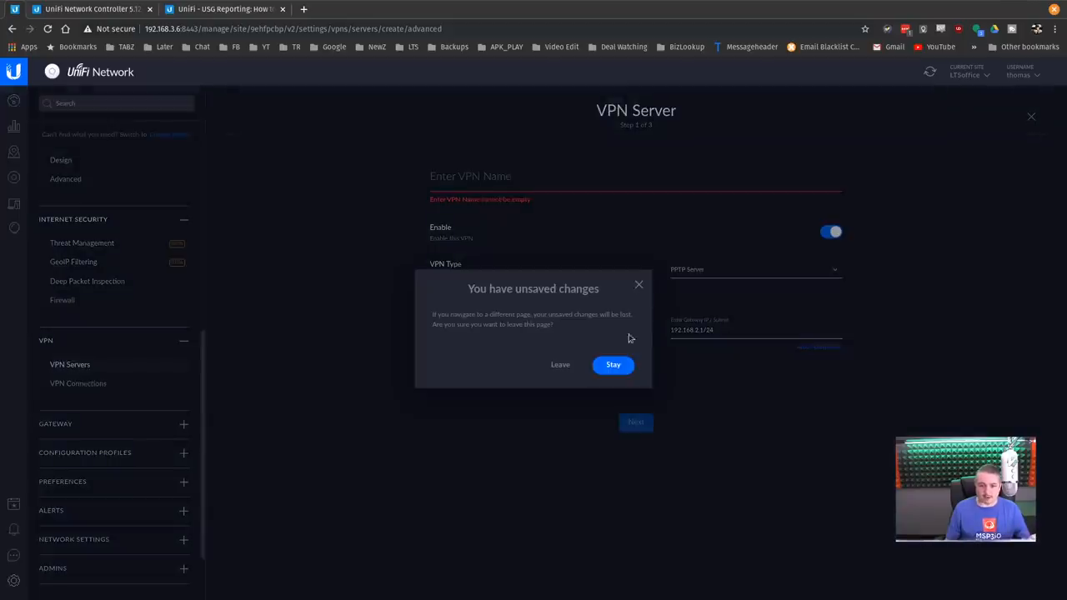
Step: Discard the unsaved VPN server and start a new VPN connection from the VPN Connections page
click(561, 364)
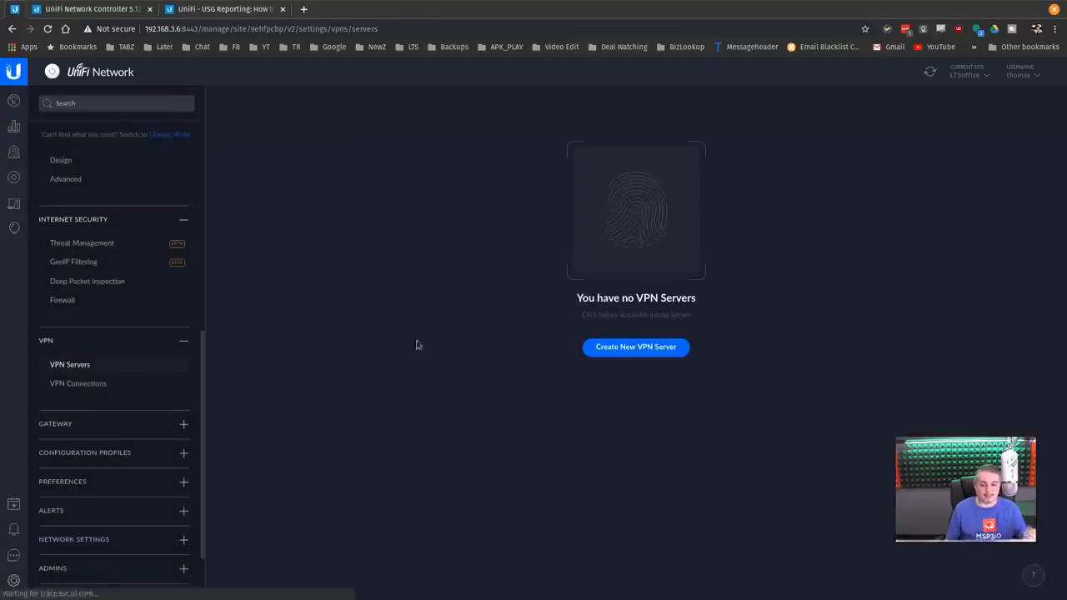
click(77, 382)
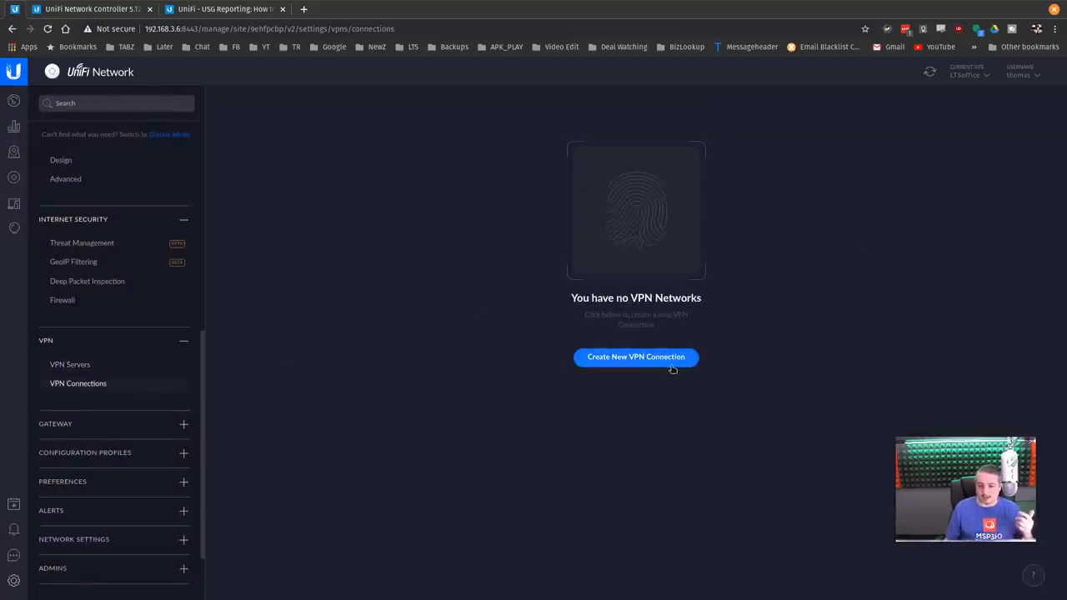
click(636, 357)
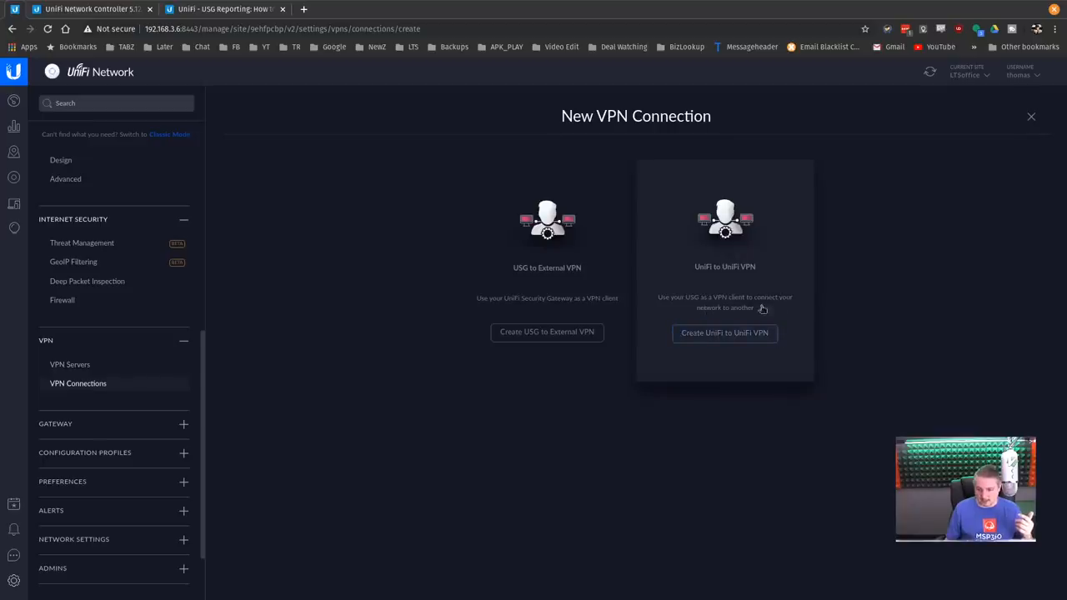
Step: Preview a USG to External VPN draft and its client types, then abandon it unsaved
click(547, 332)
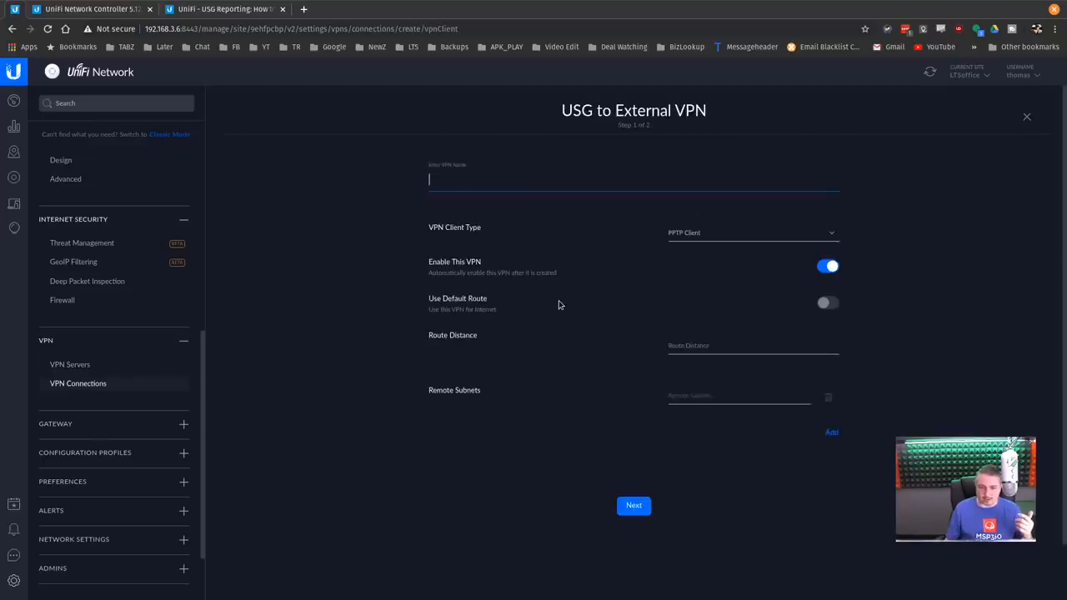
click(634, 505)
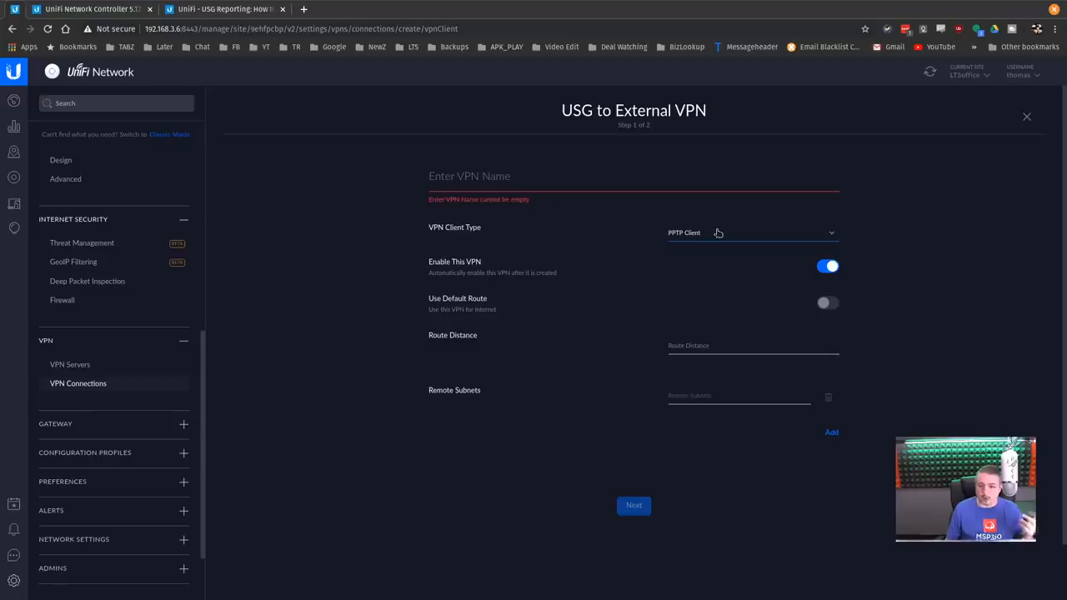
click(750, 233)
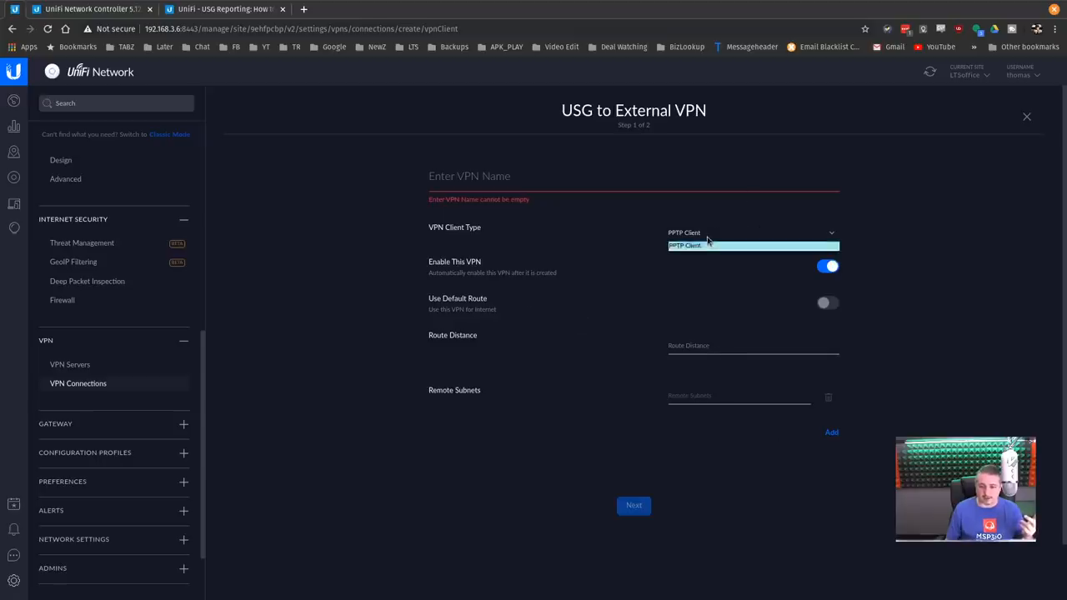
click(1028, 117)
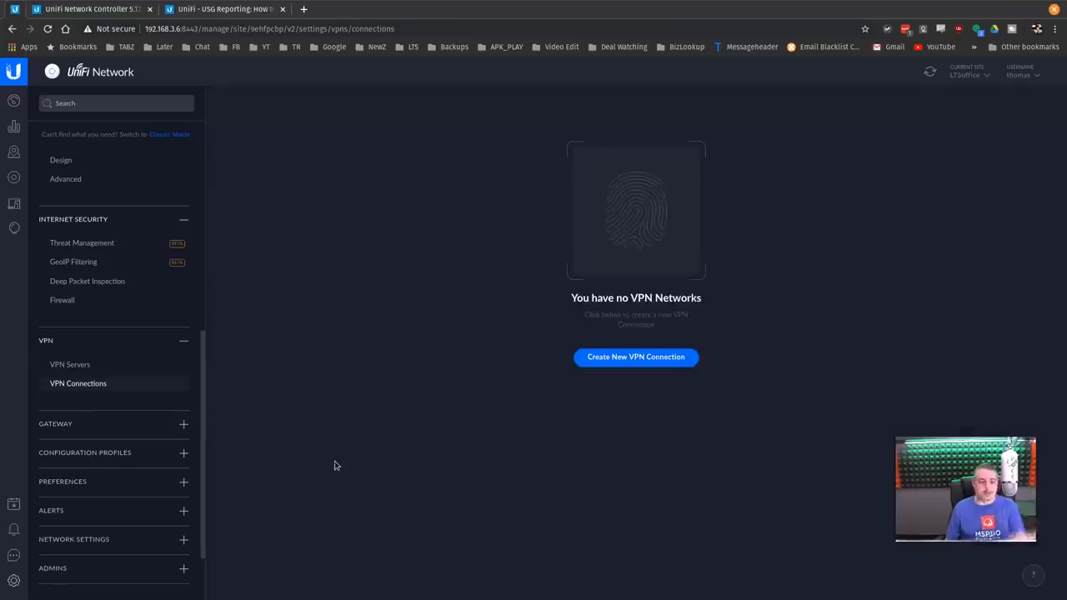
Step: Visit the Gateway DHCP settings, then the General preferences with LED and screen settings
click(55, 424)
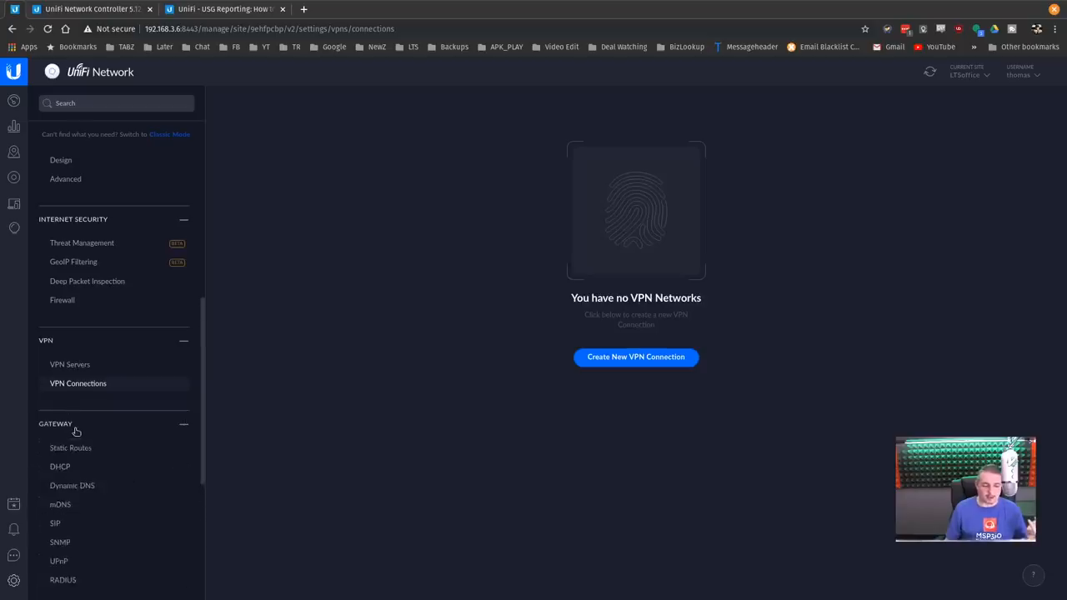
scroll(down, 3)
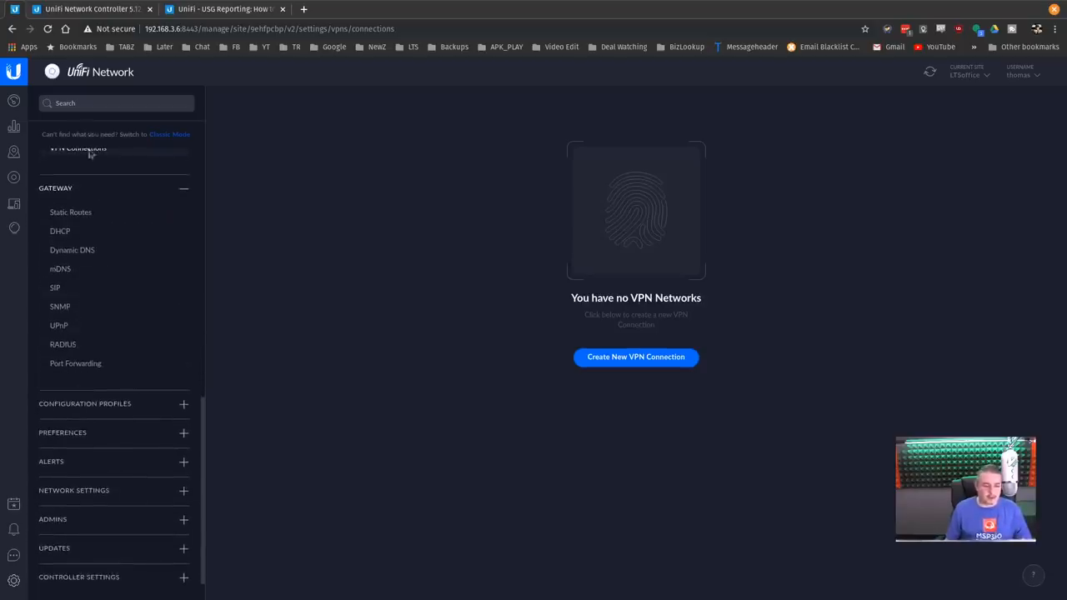
click(60, 231)
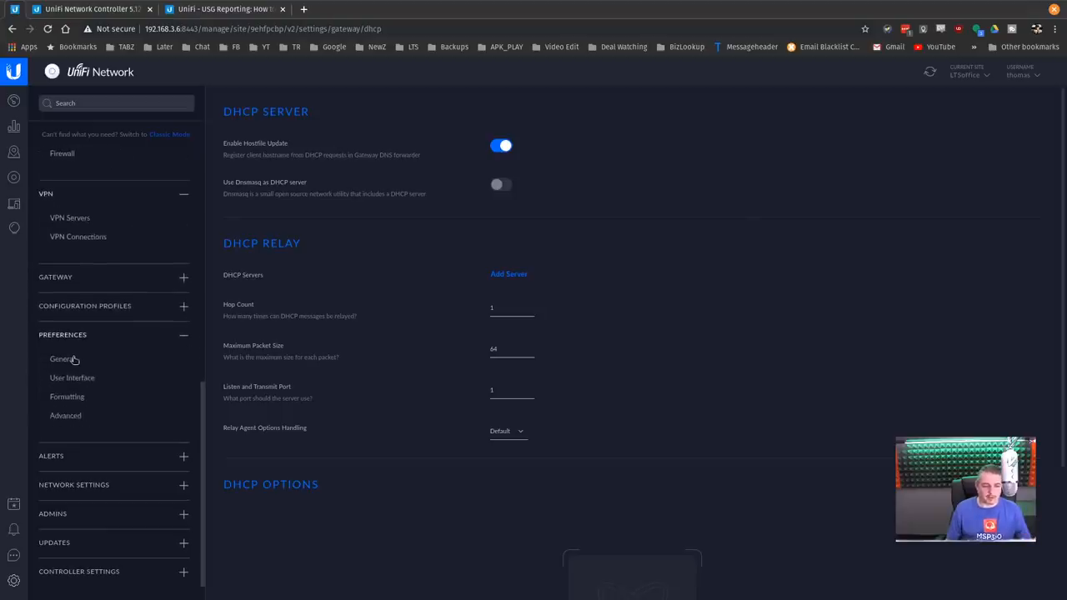
click(62, 359)
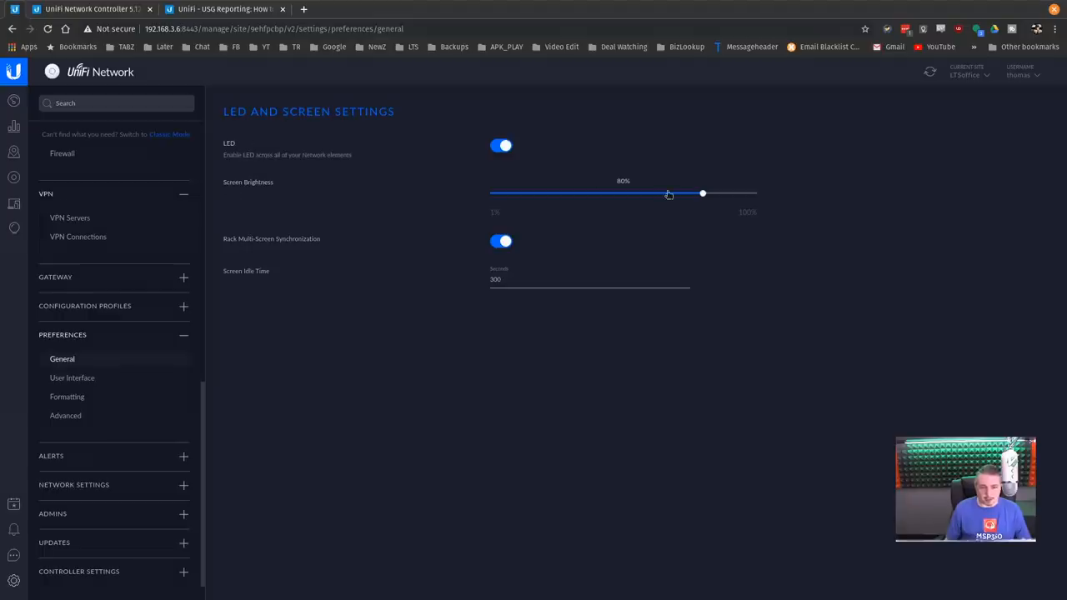
mouse_move(357, 304)
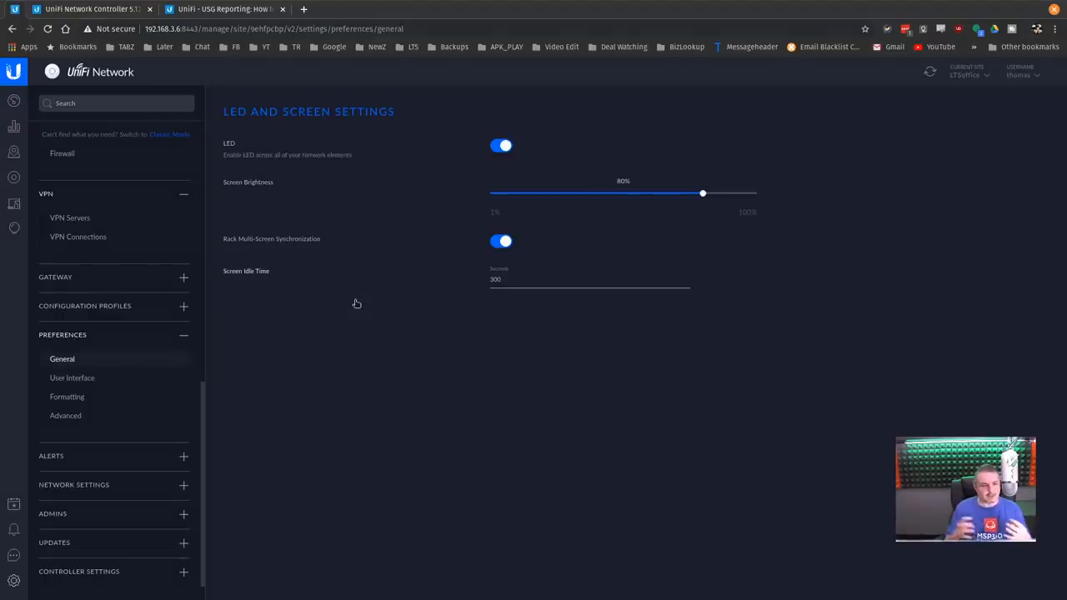
Step: Slide screen brightness down to 10% and back to 80%
drag(704, 193, 604, 193)
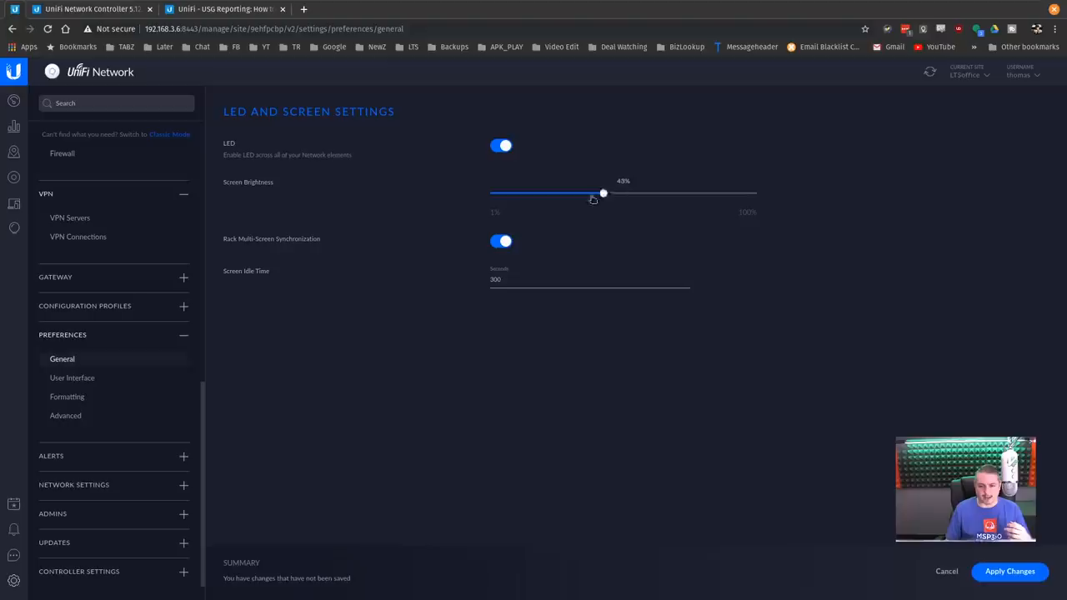
drag(604, 193, 514, 194)
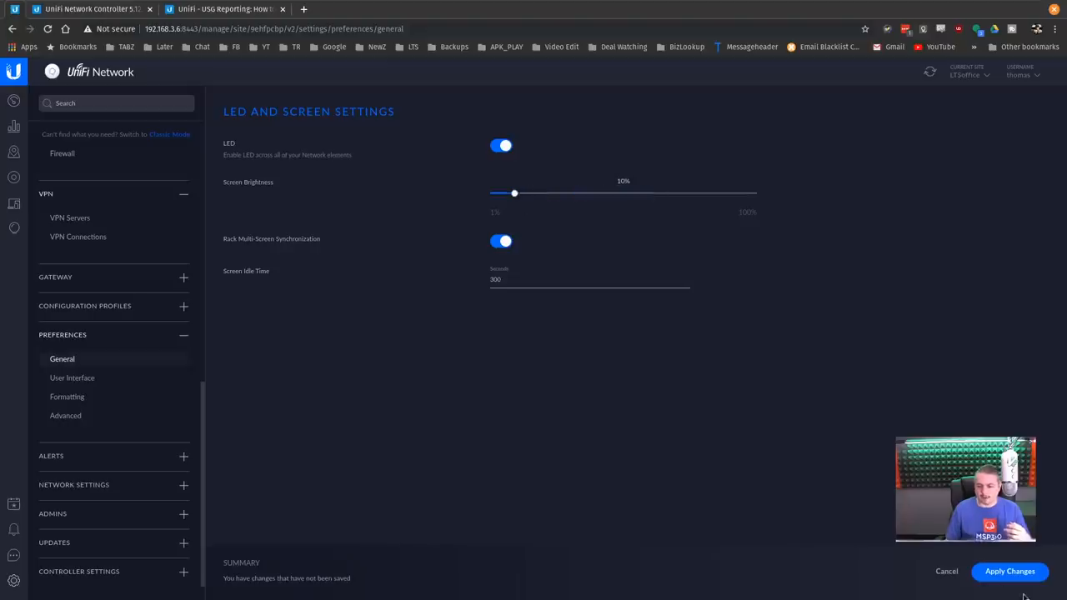
drag(514, 193, 702, 194)
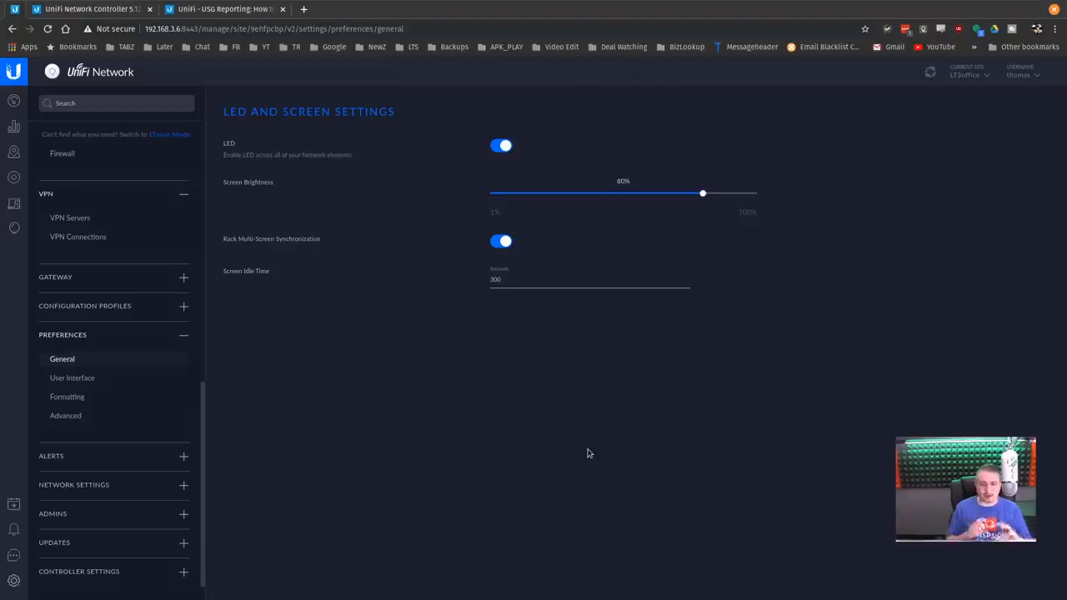
mouse_move(109, 387)
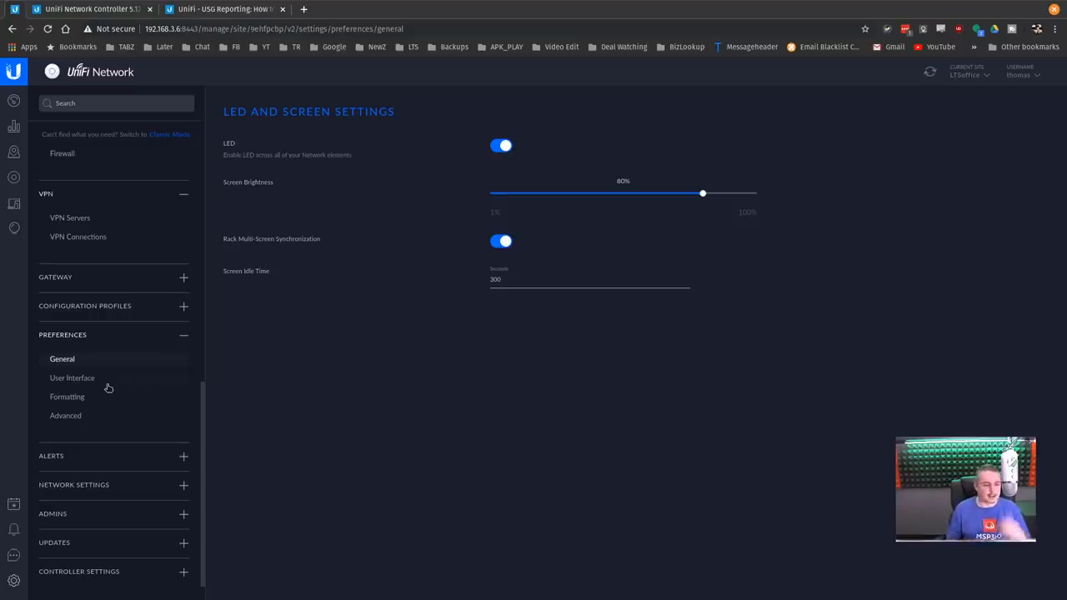
Step: Switch to the light interface appearance in User Interface preferences, apply it, and return to the dashboard
click(72, 377)
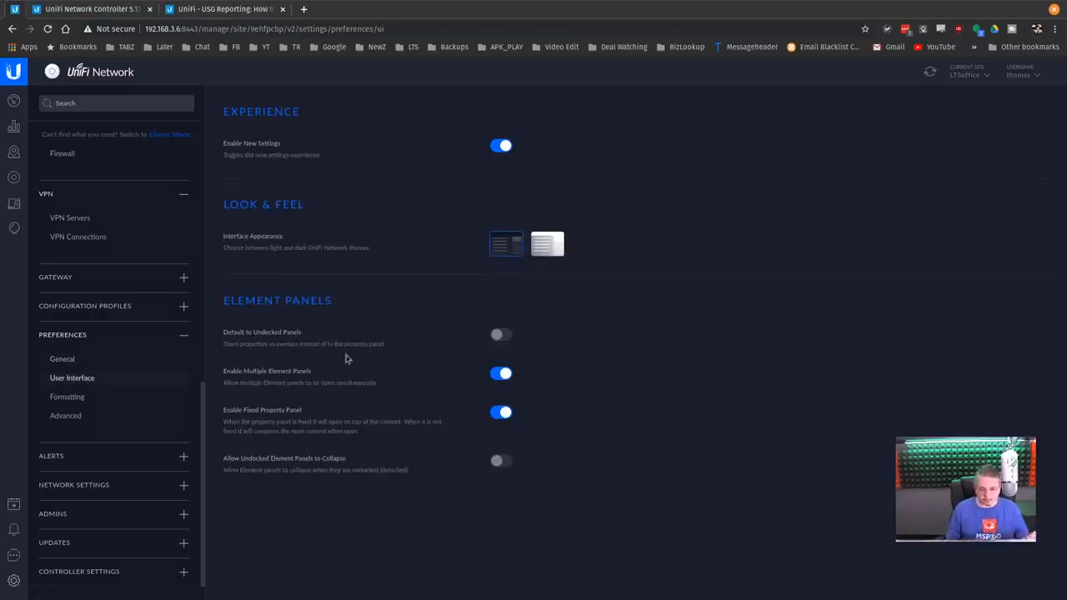
click(547, 243)
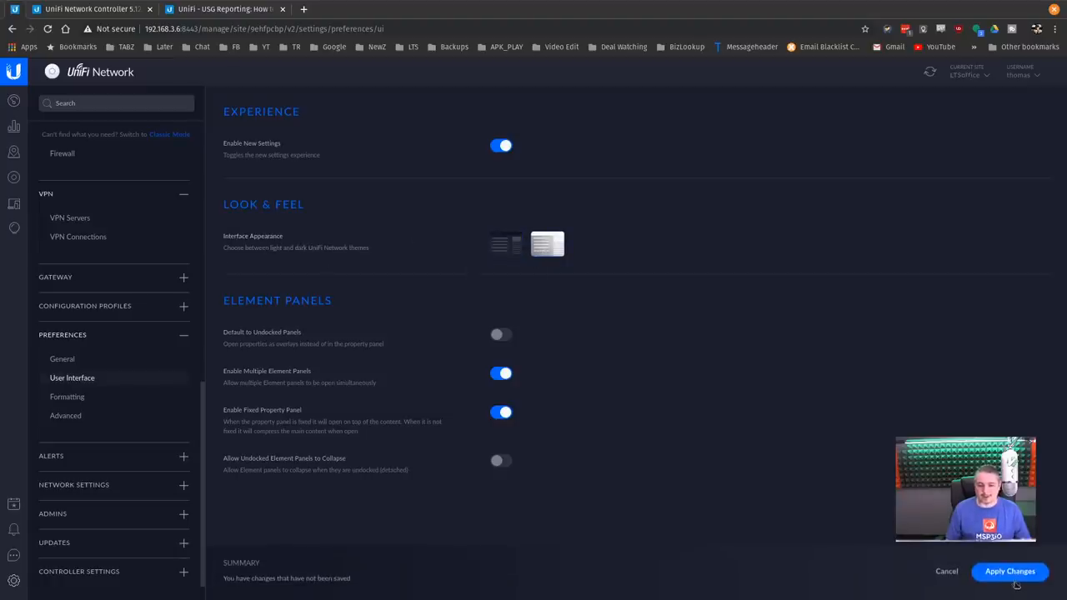
click(1011, 570)
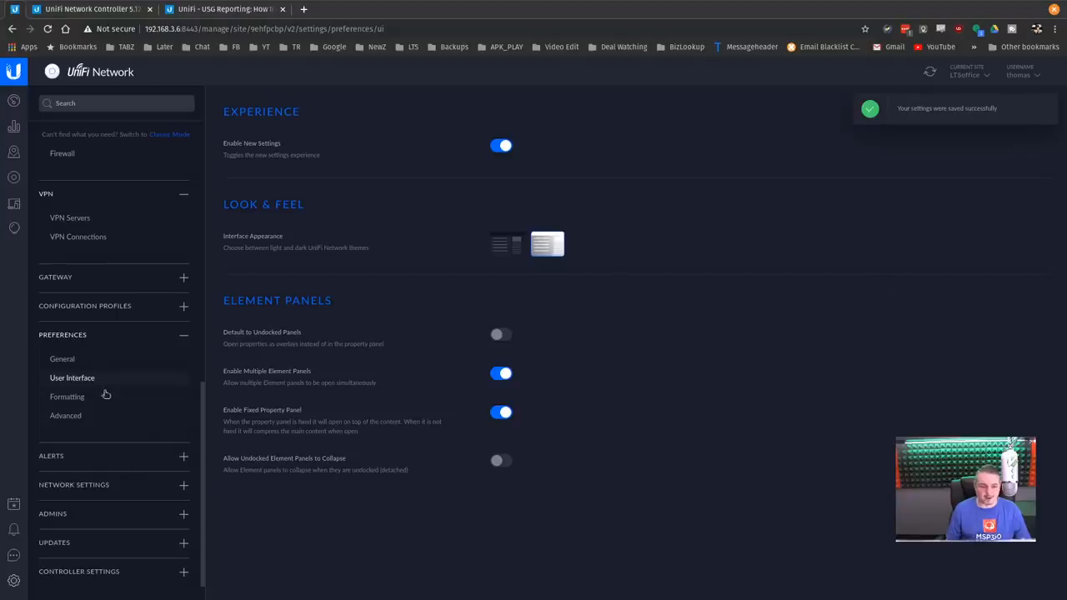
click(47, 29)
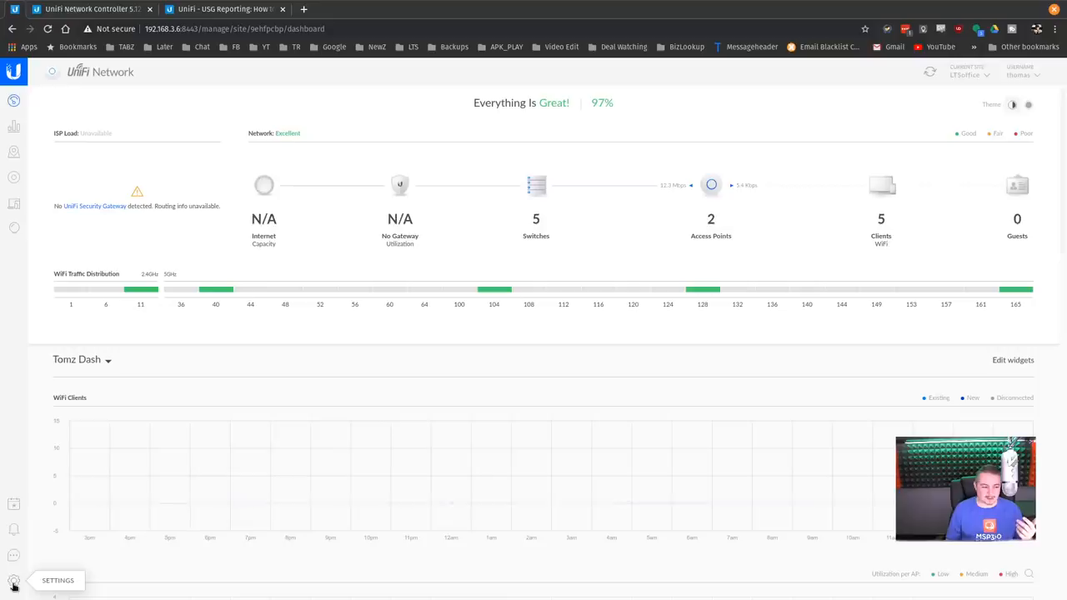
Step: Return to User Interface preferences and set the appearance back to the dark theme
click(13, 581)
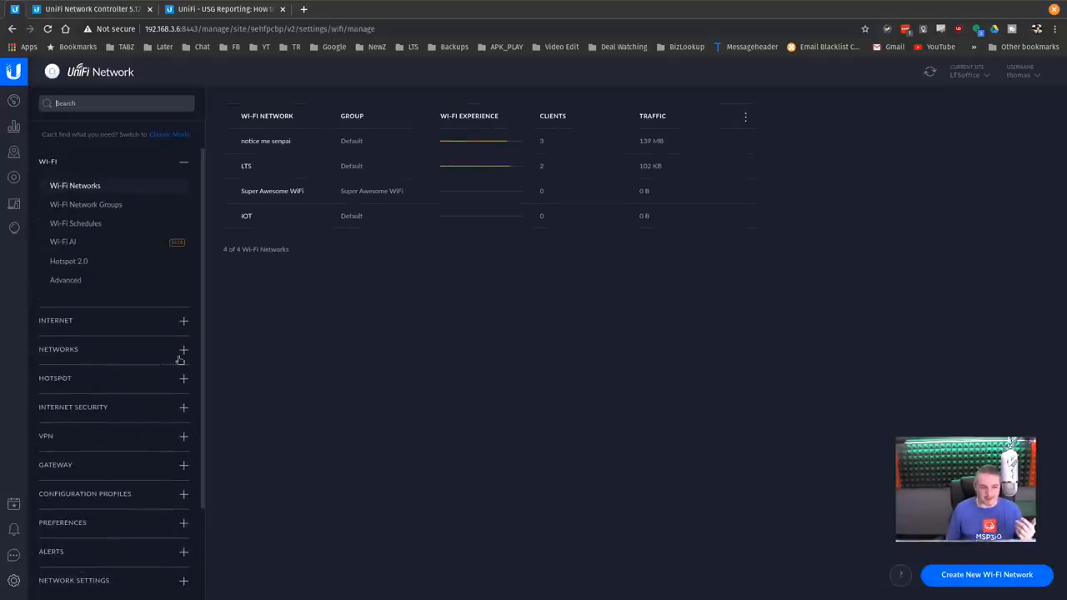
click(64, 427)
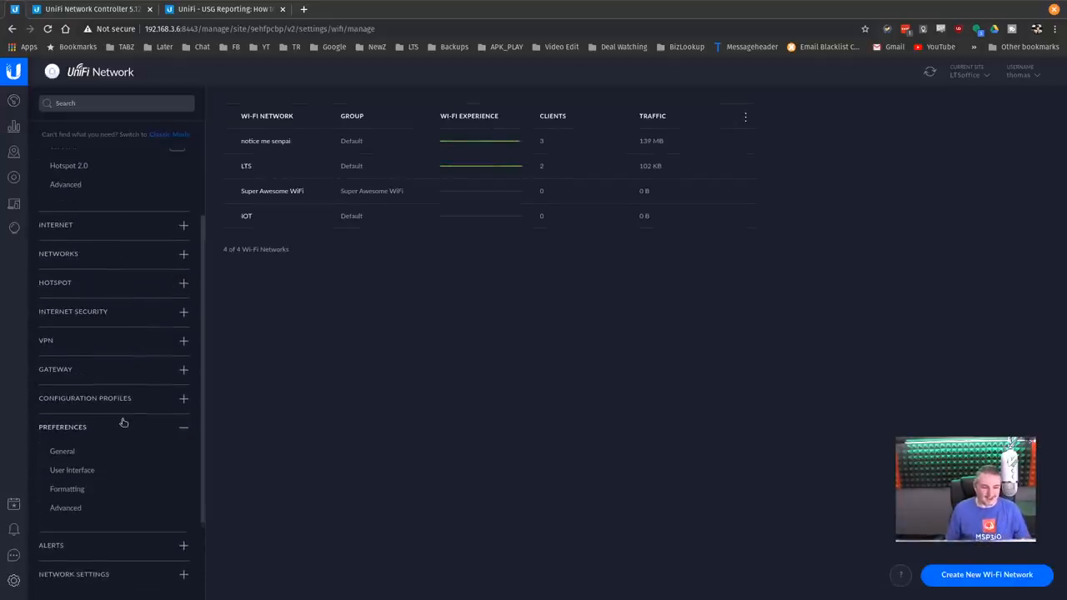
click(72, 471)
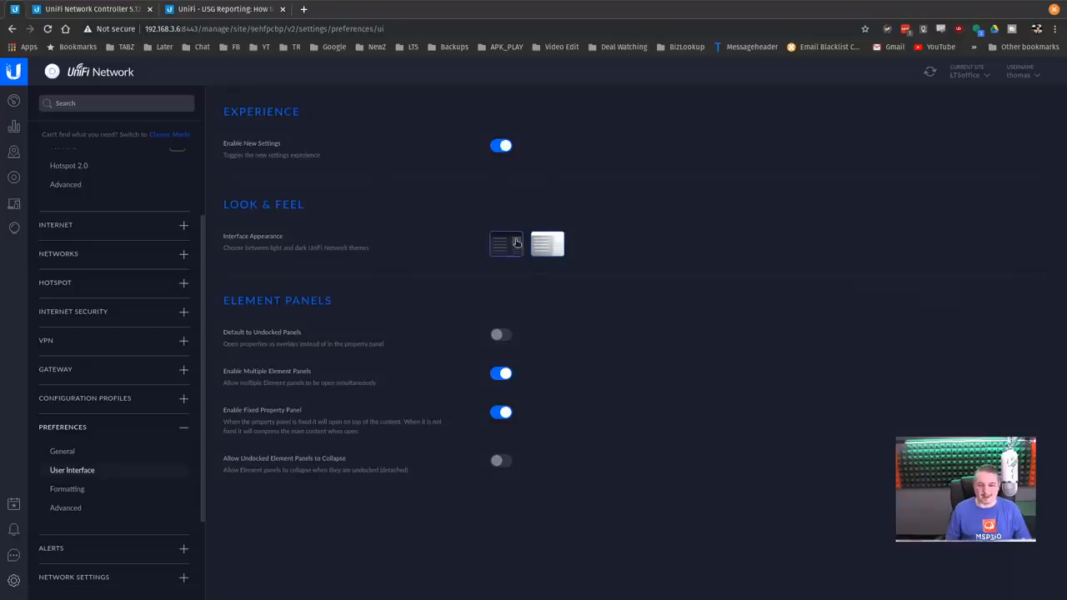
click(507, 244)
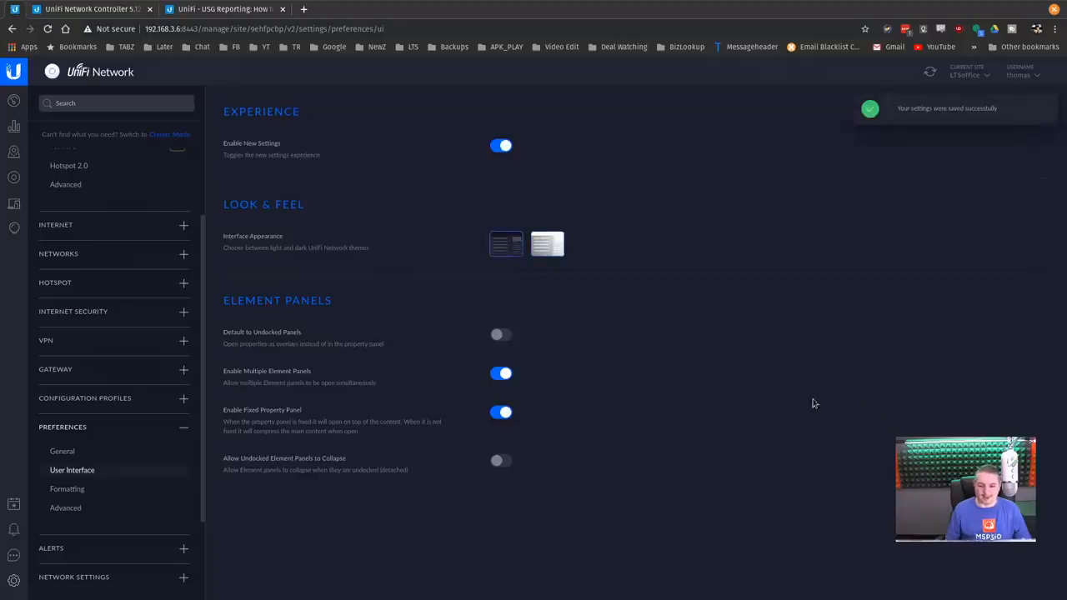
mouse_move(290, 349)
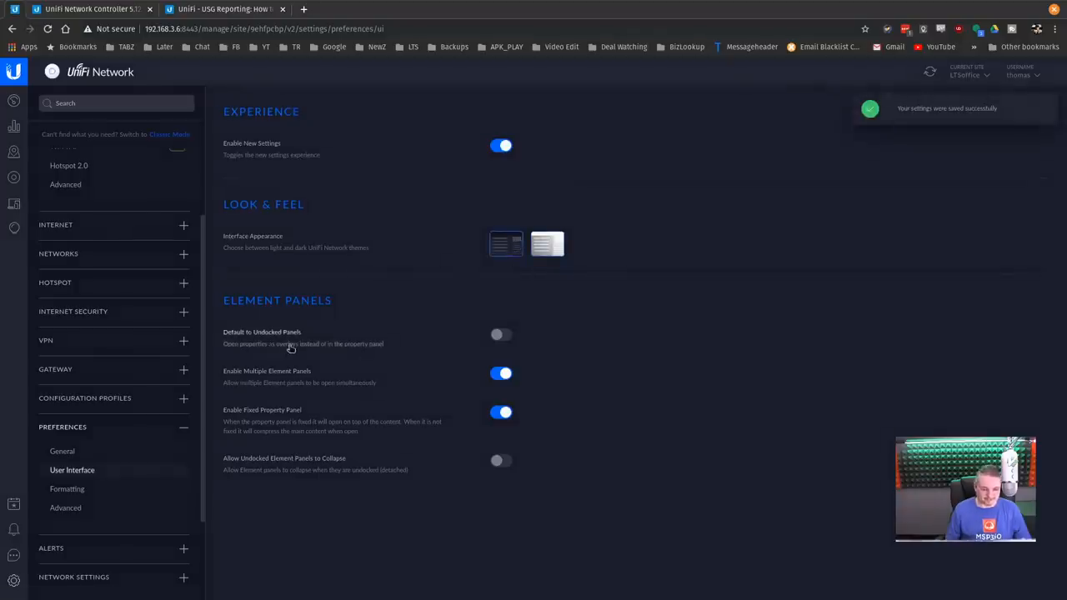
mouse_move(411, 417)
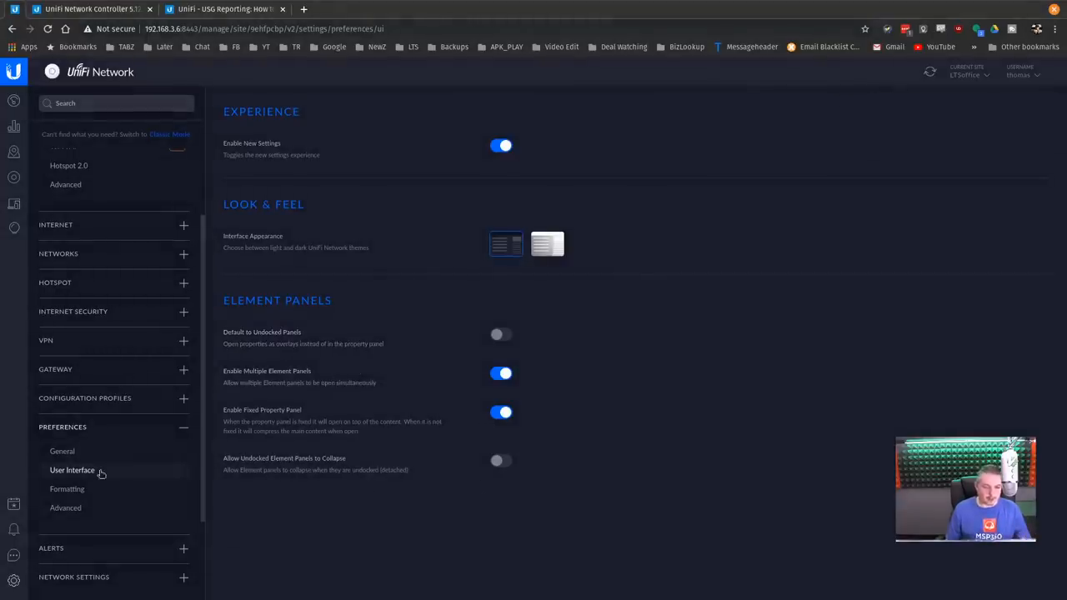
Step: Browse Advanced preferences, Network Settings Optimizations and Device Authentication, then expand the Updates group
click(67, 489)
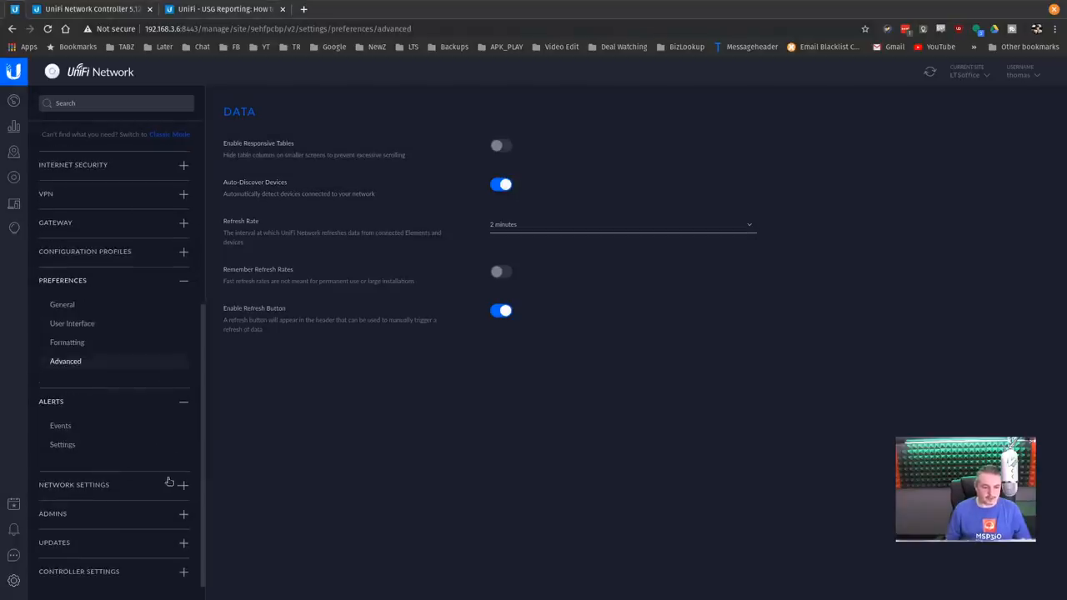
click(73, 484)
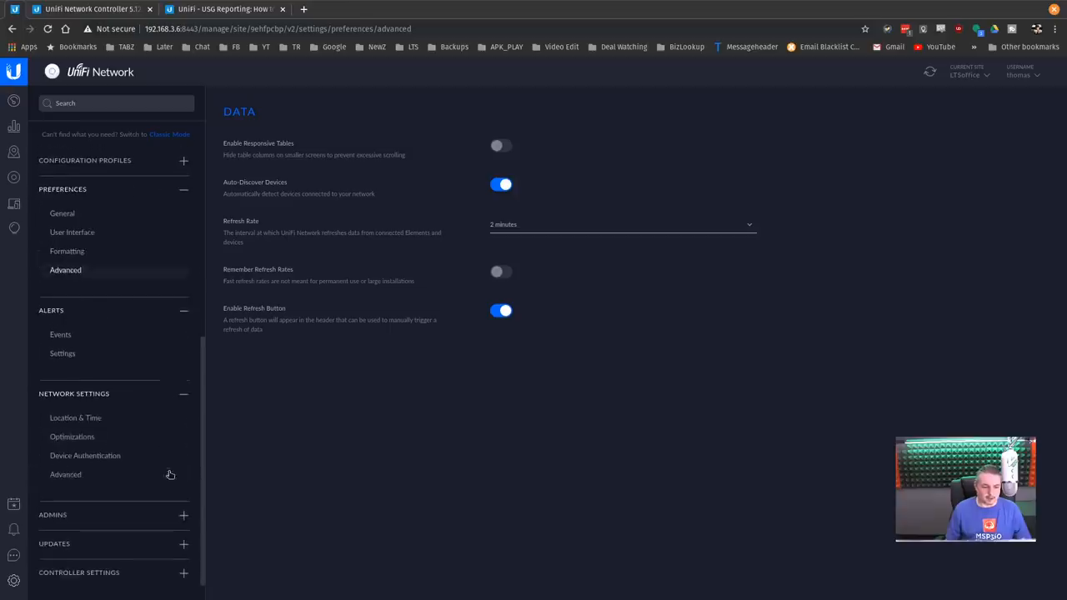
click(71, 436)
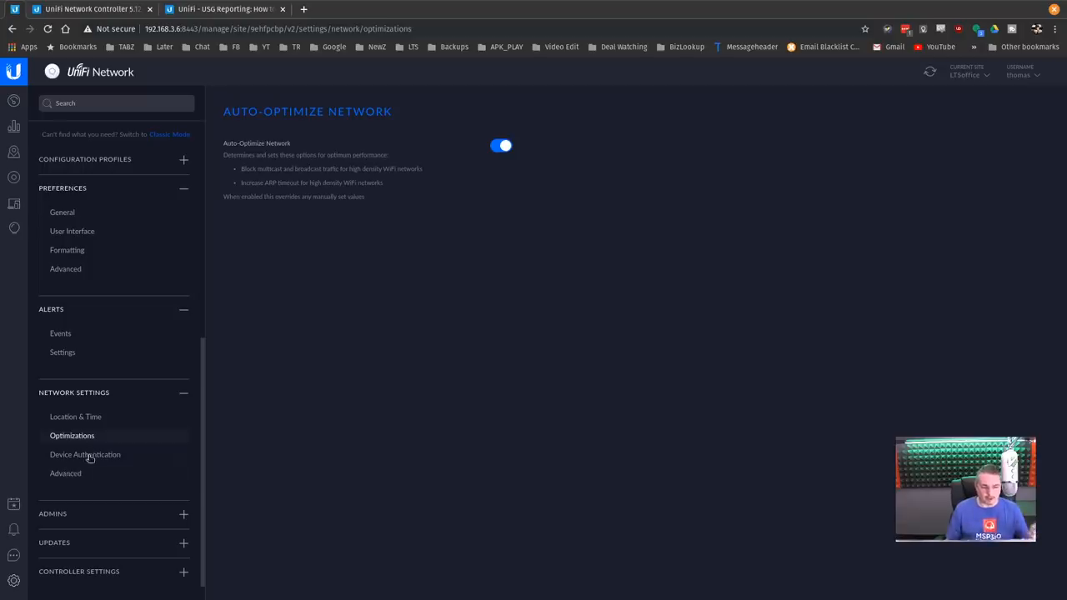
click(85, 453)
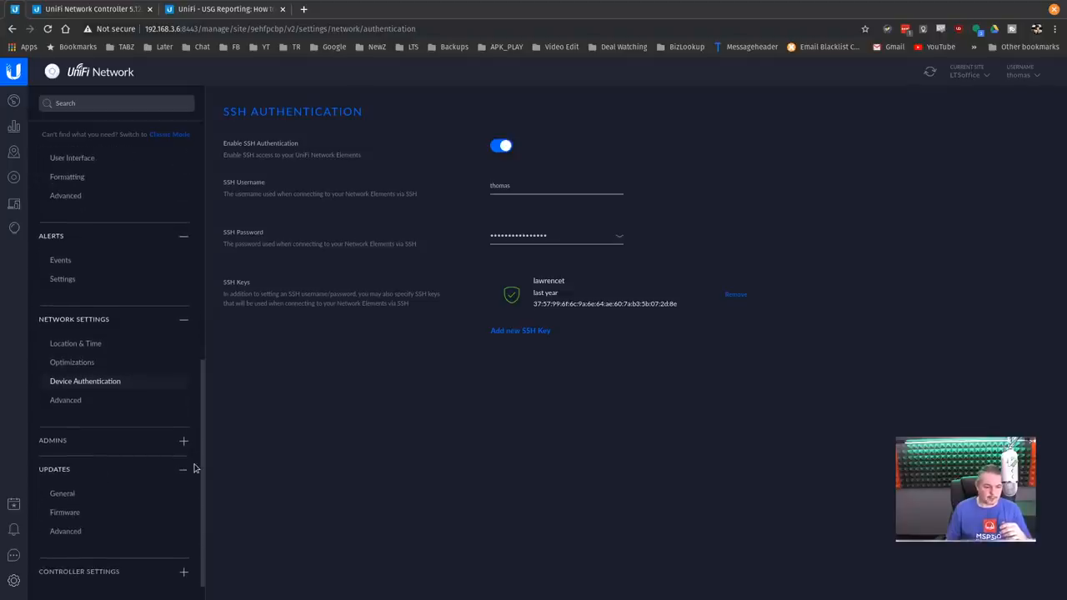
click(62, 493)
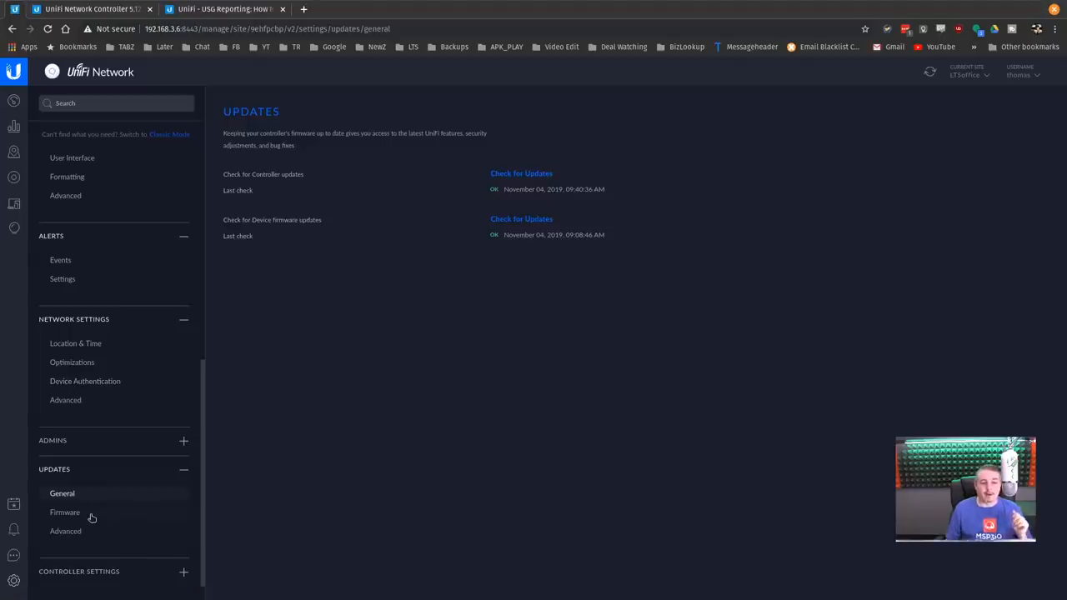
Step: Review the Firmware cache list, then move to the Advanced Updates page for private release channels
click(64, 512)
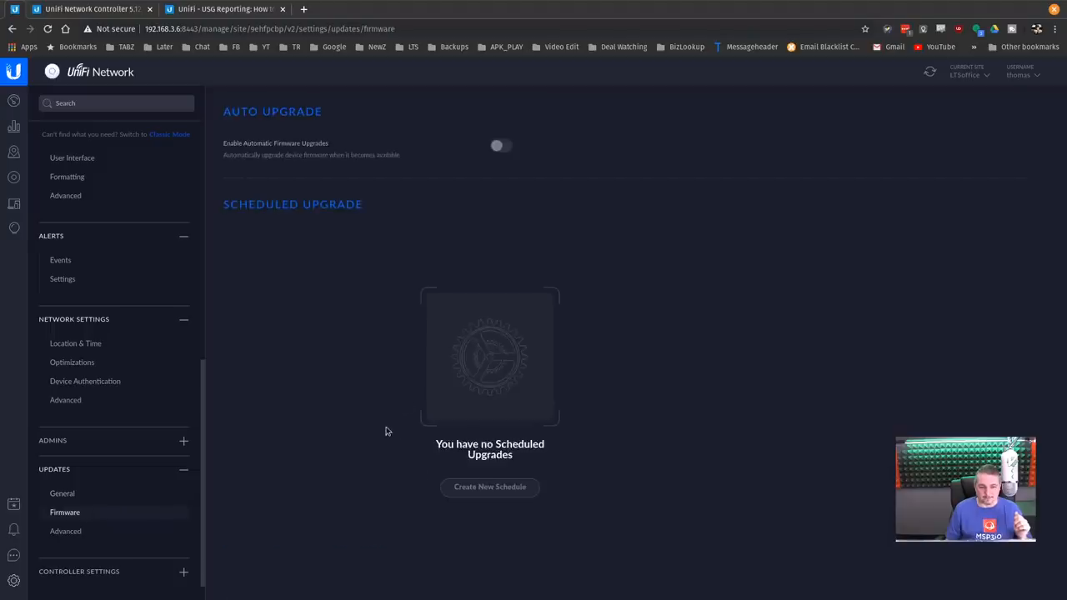
scroll(down, 3)
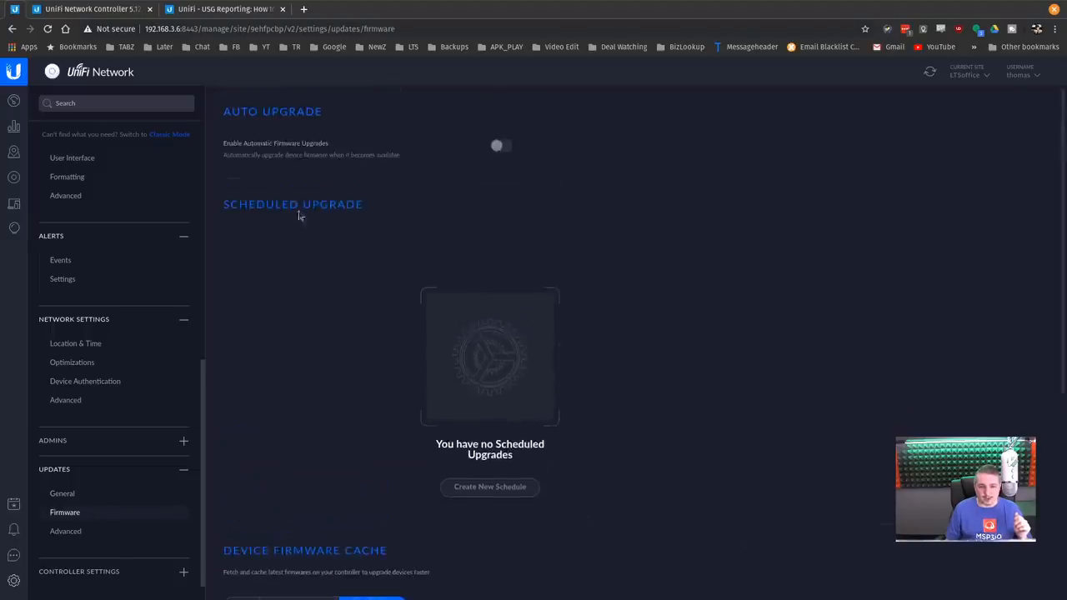
scroll(down, 3)
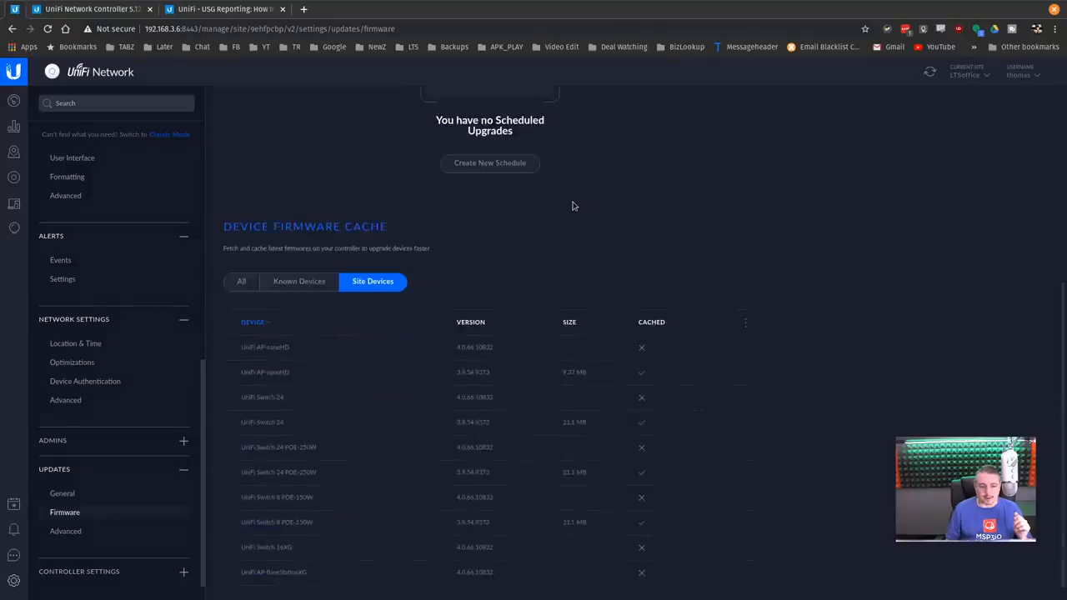
click(65, 530)
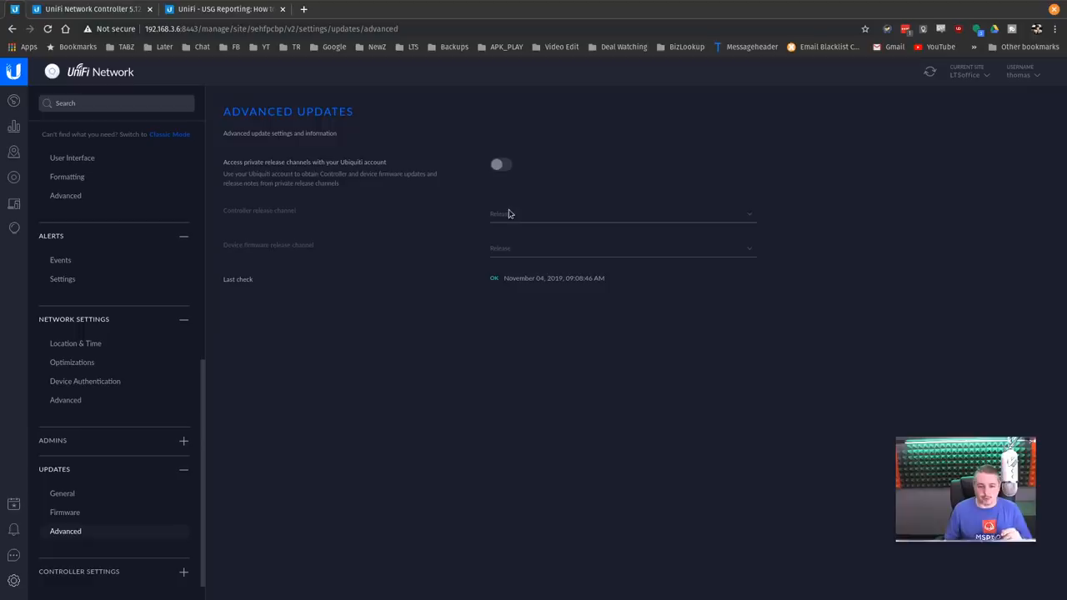
Step: Toggle 'Access private release channels' on and back off
click(501, 166)
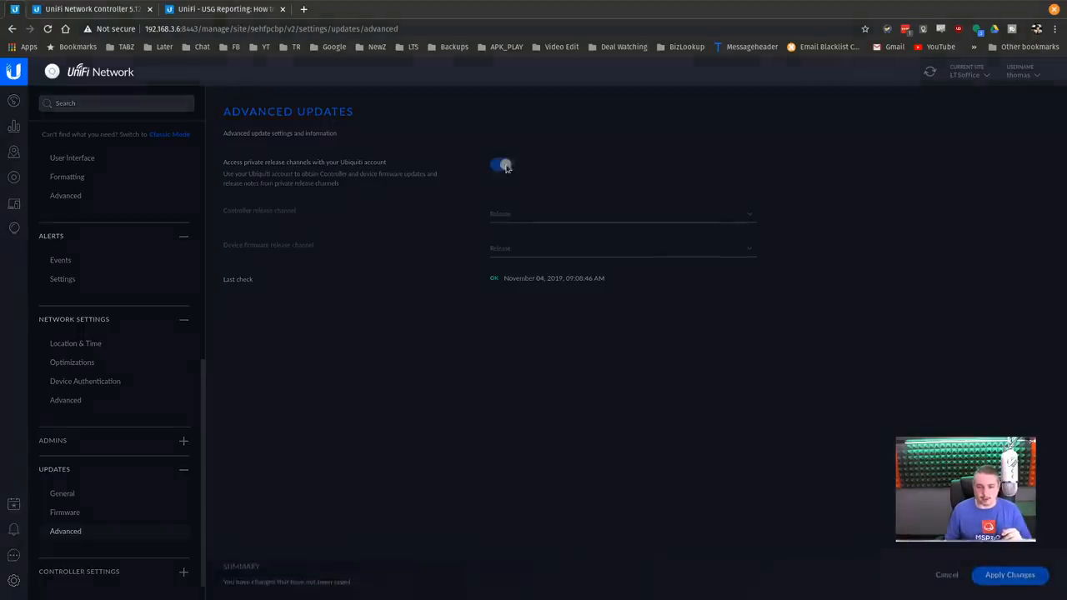
click(500, 165)
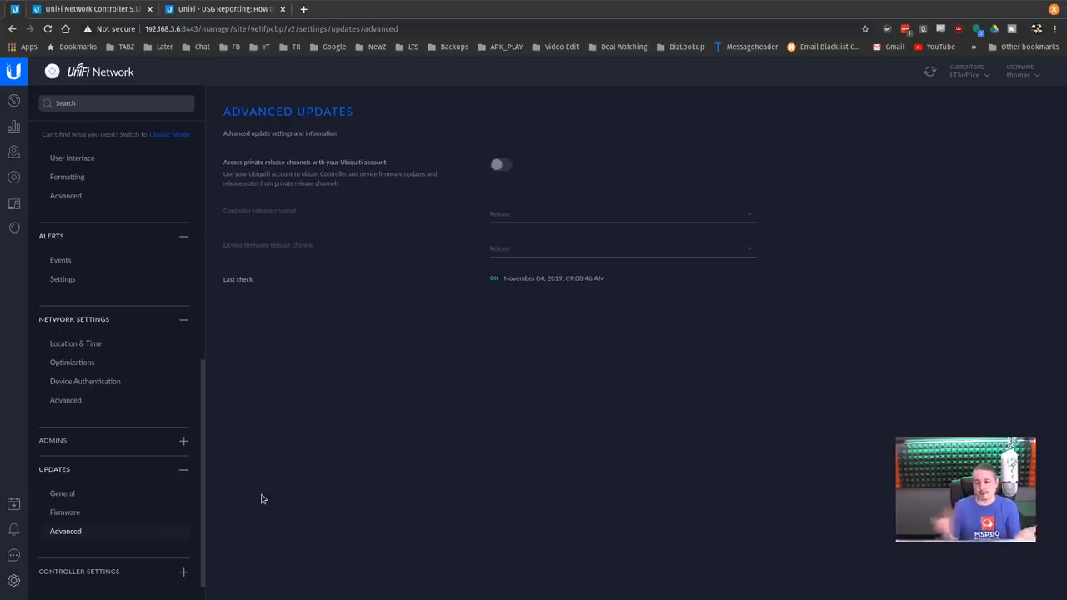
mouse_move(223, 547)
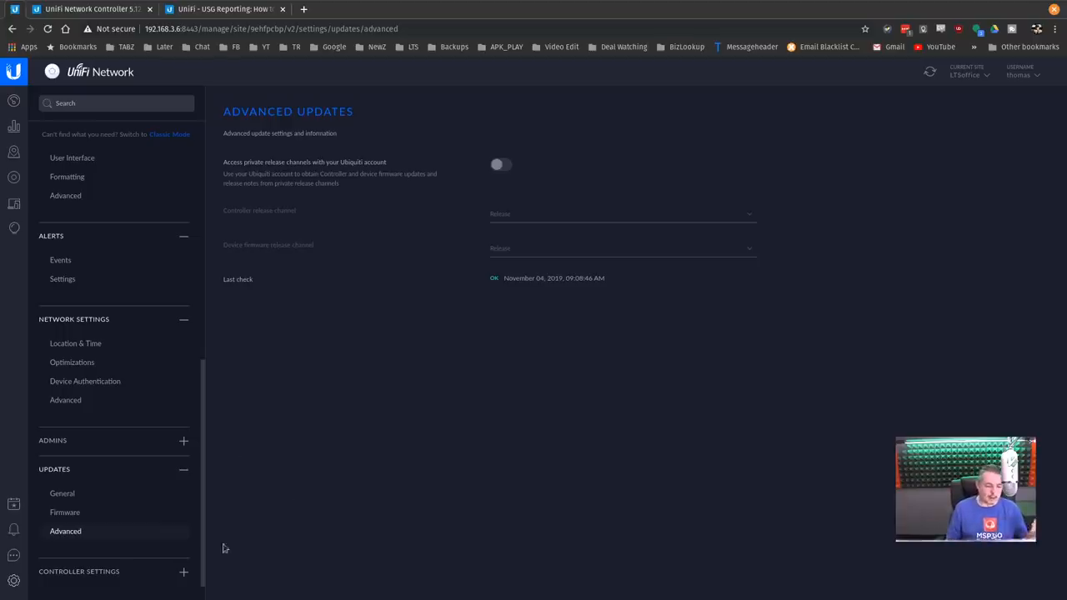
mouse_move(514, 517)
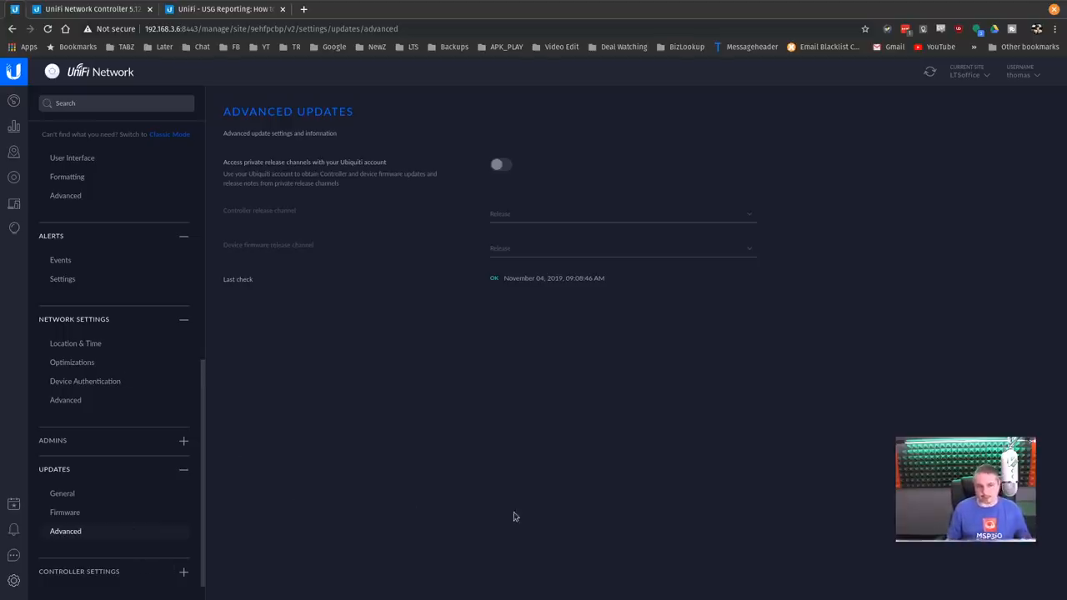
mouse_move(77, 577)
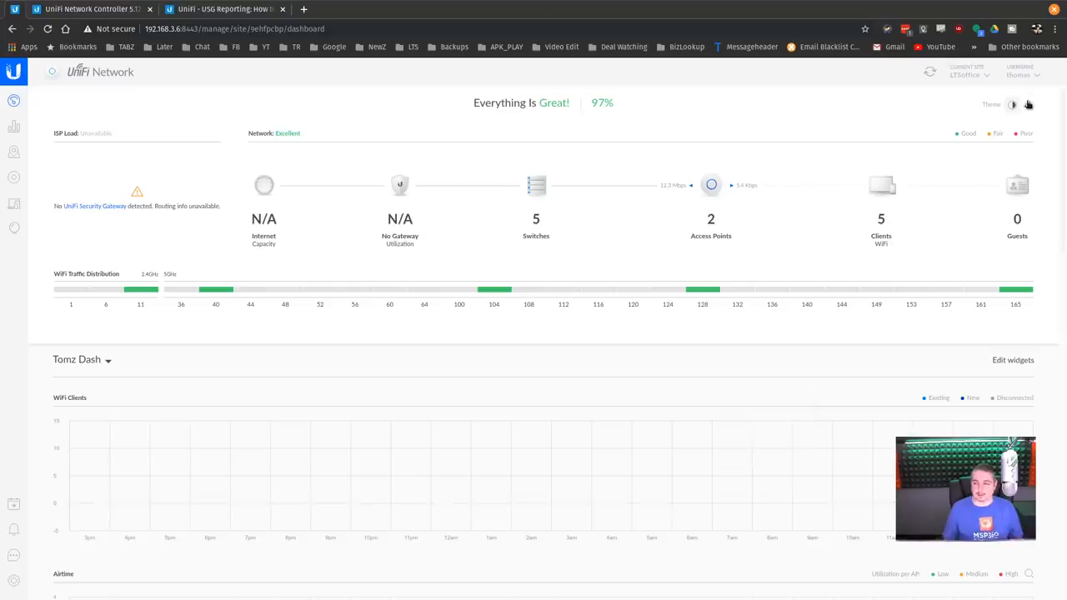
Step: Switch the dashboard to the dark theme, then scroll the affiliates page down to PayPal and TubeBuddy
click(1027, 104)
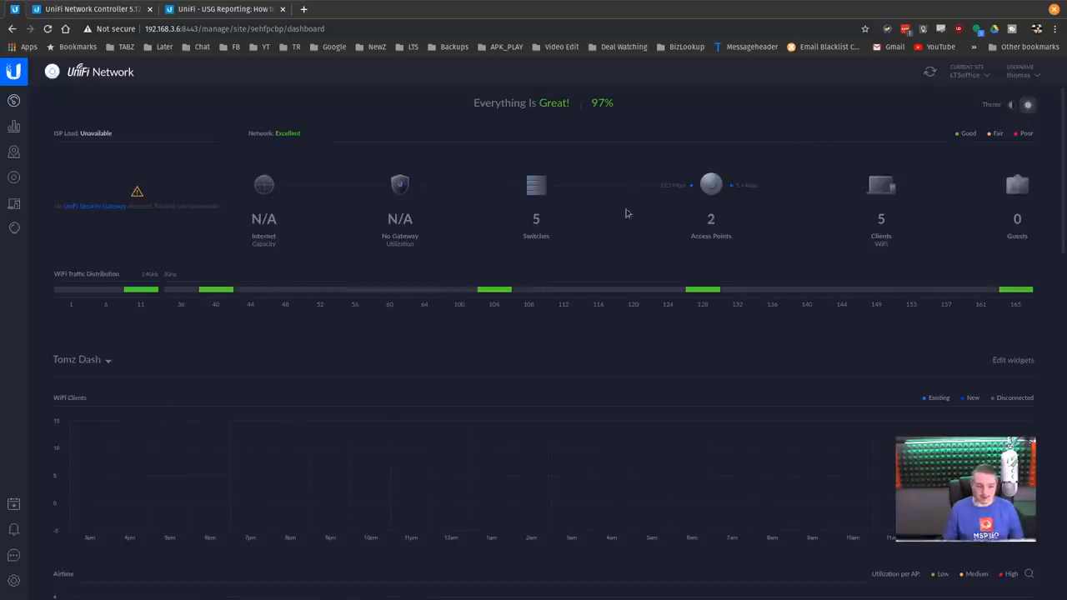
mouse_move(659, 264)
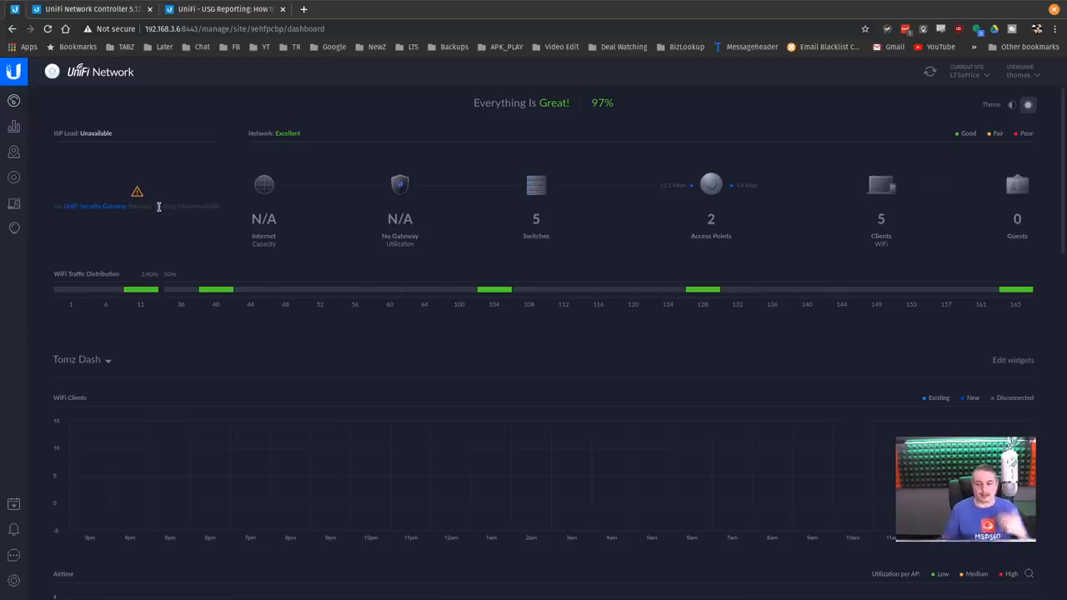
mouse_move(457, 350)
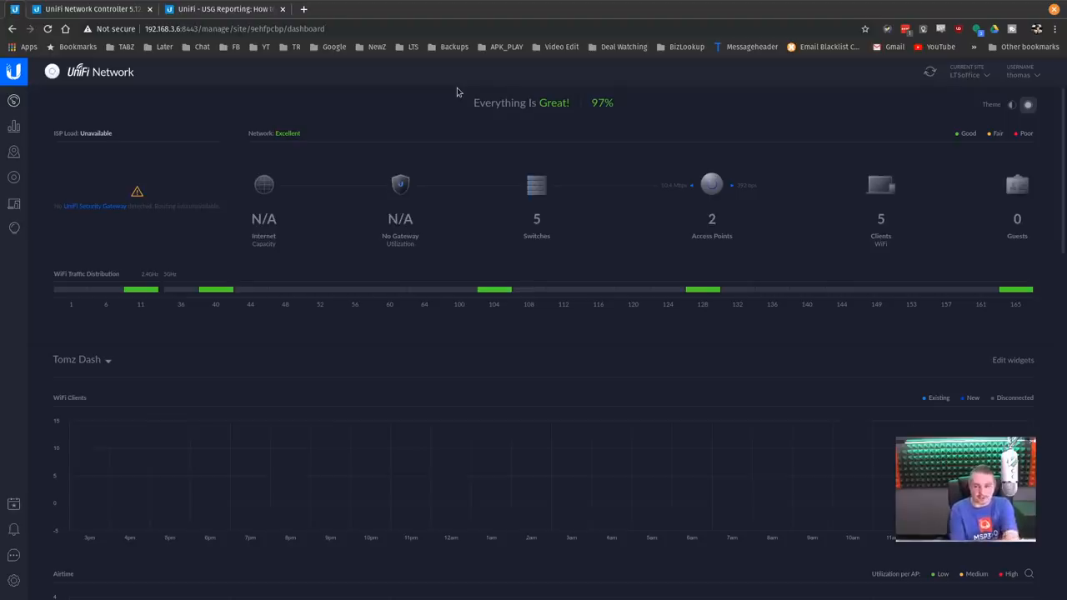
mouse_move(537, 184)
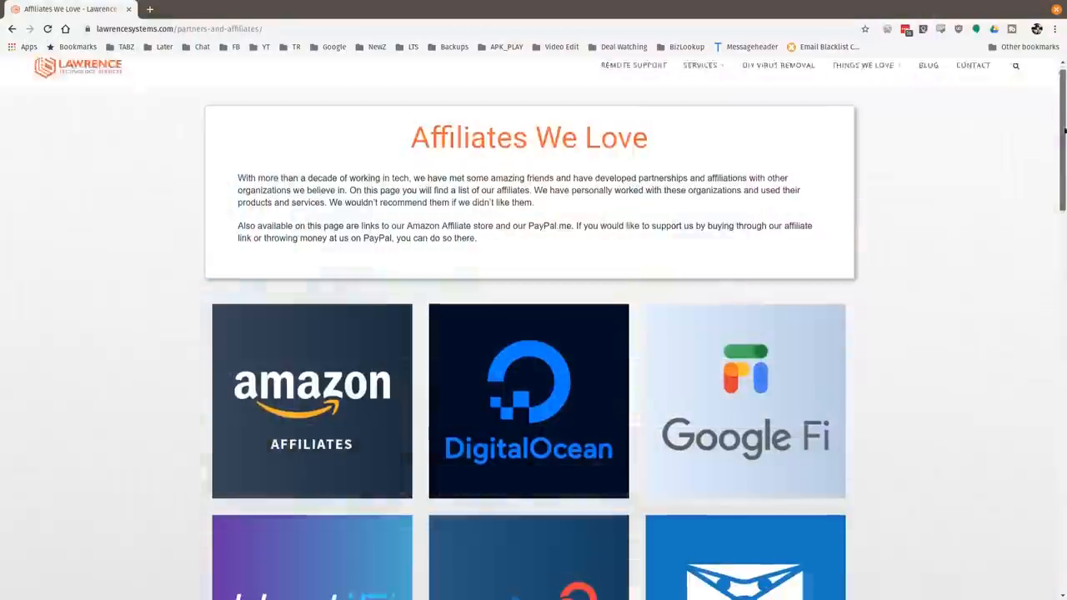
scroll(down, 3)
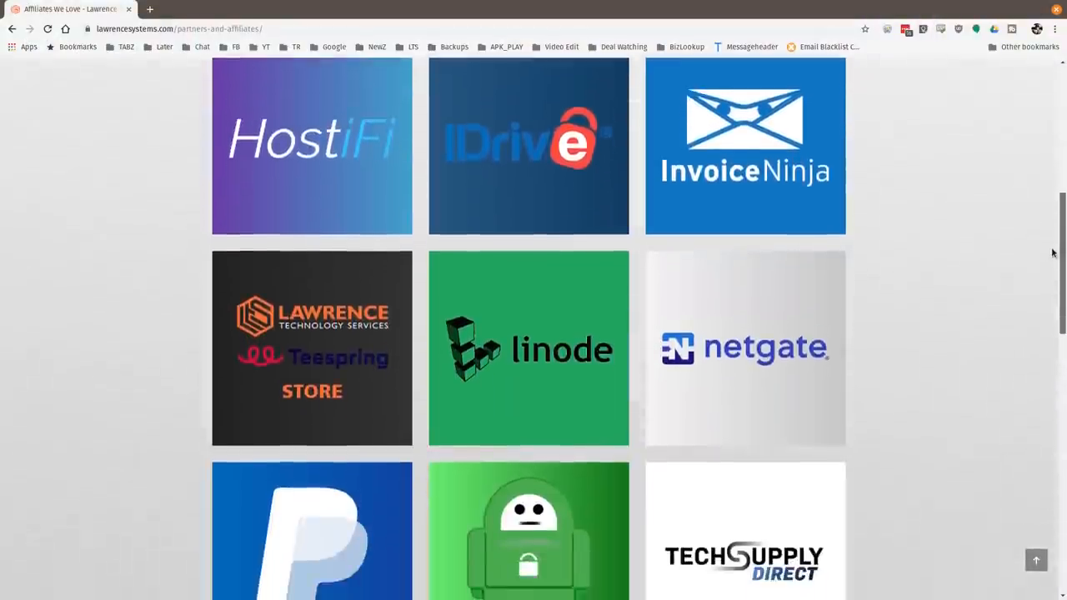
scroll(down, 3)
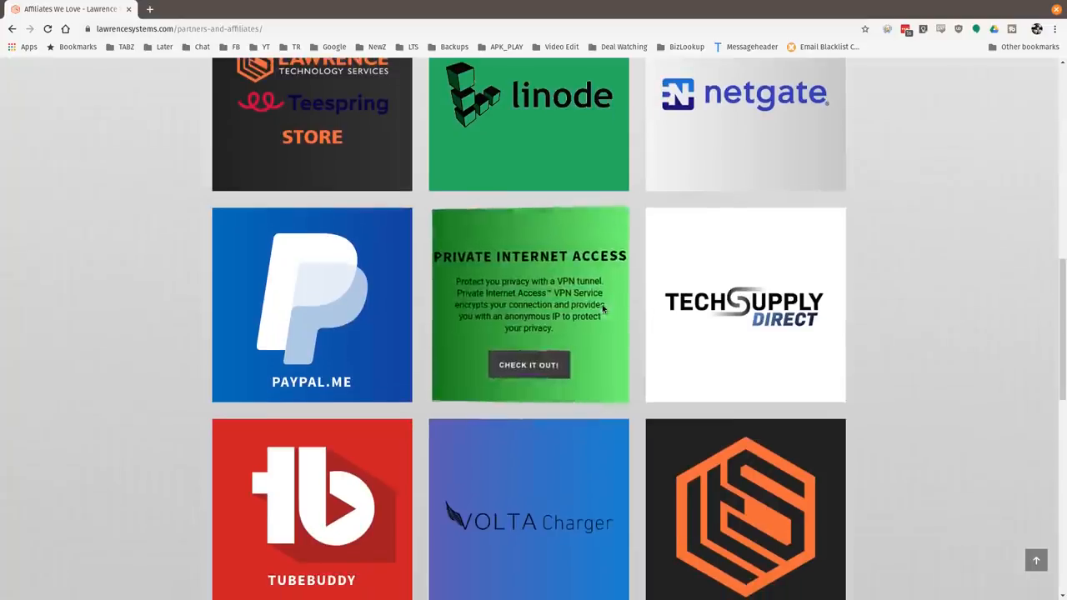